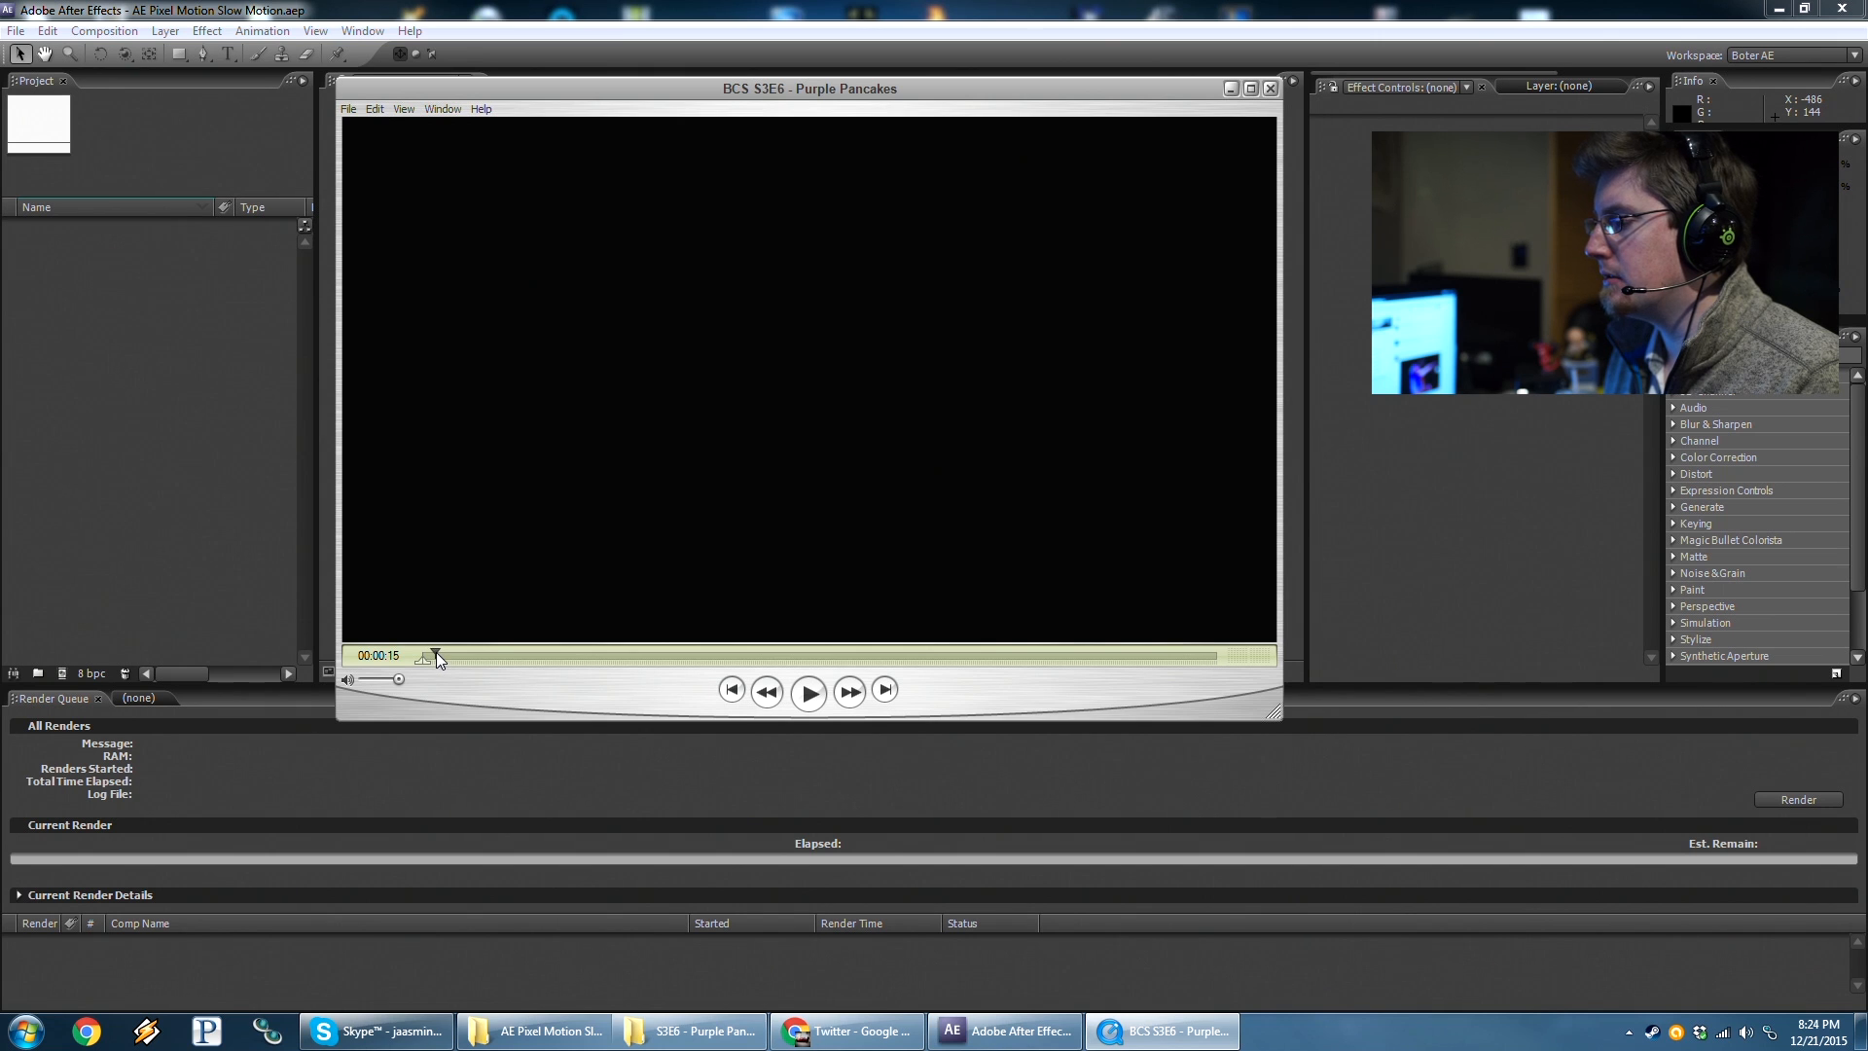
Scrub through the Purple Pancakes clip in QuickTime to review it, then close the player.
{"action": "left_click_drag", "start_coordinate": [438, 656], "coordinate": [428, 655]}
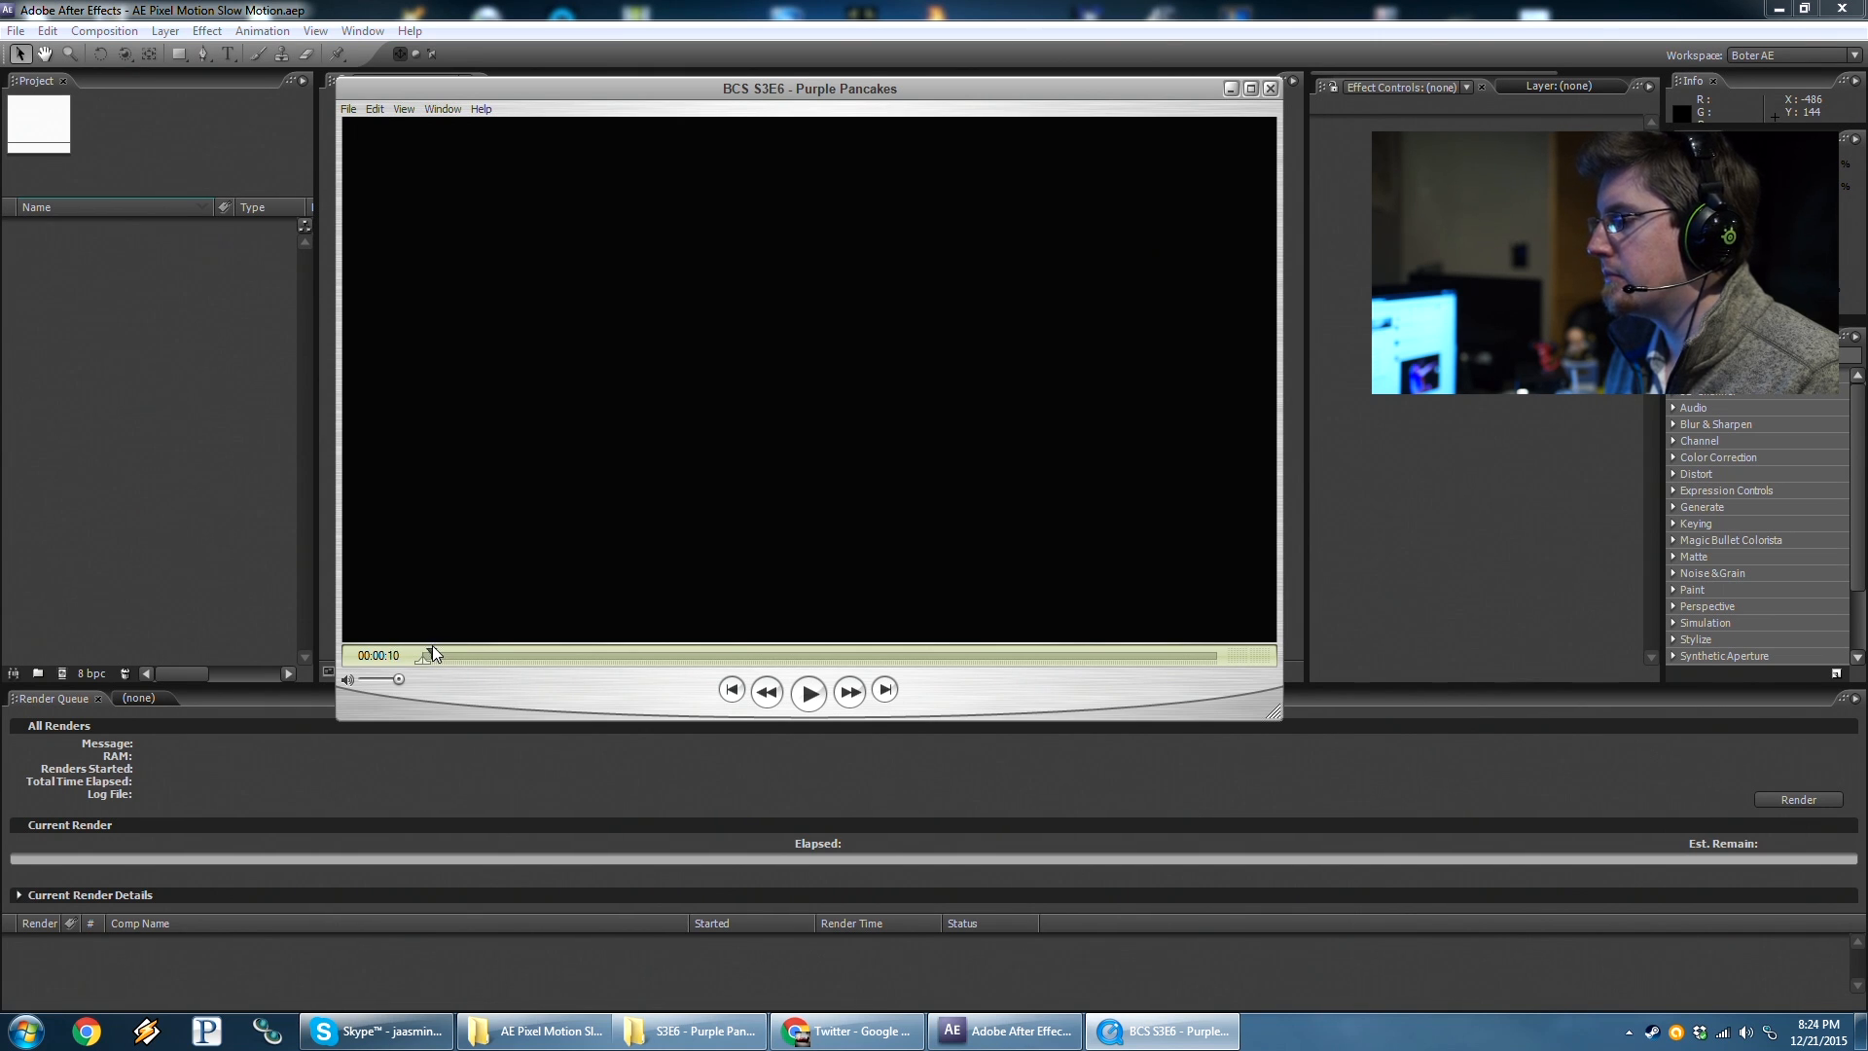
{"action": "left_click", "coordinate": [1269, 88]}
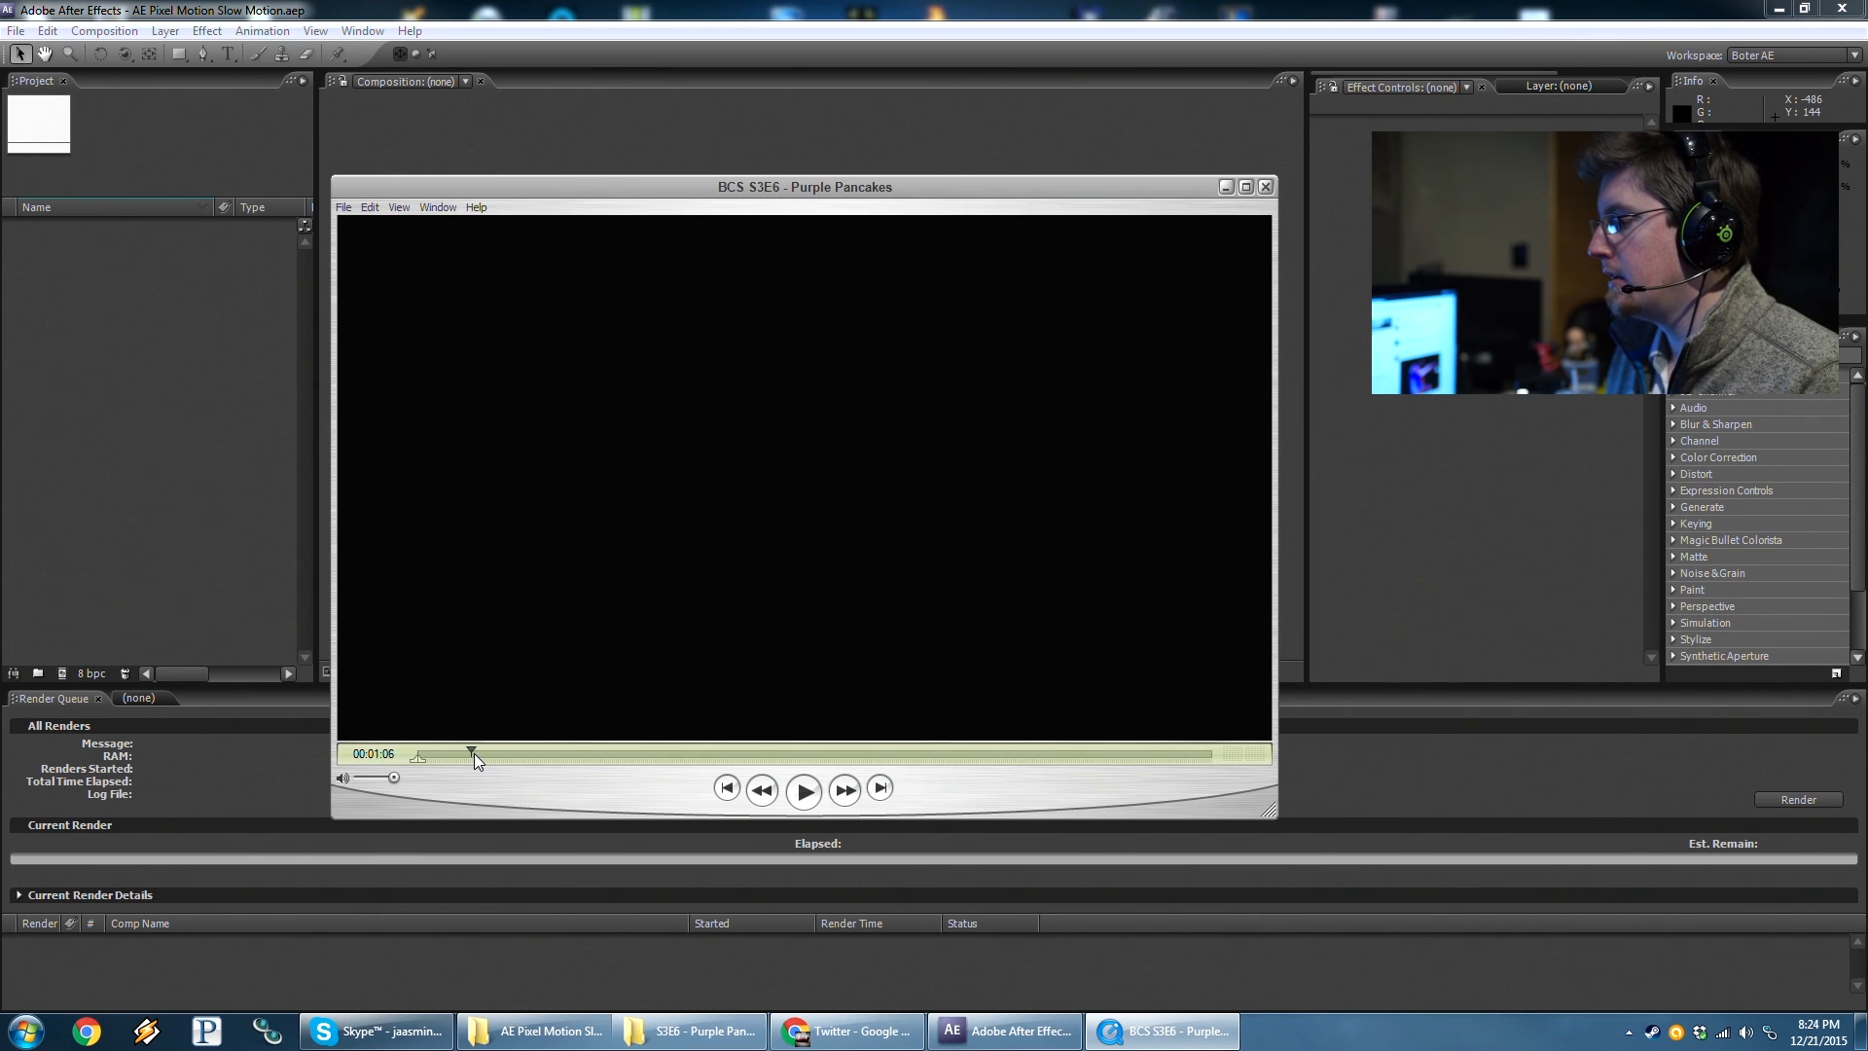
{"action": "left_click", "coordinate": [802, 790]}
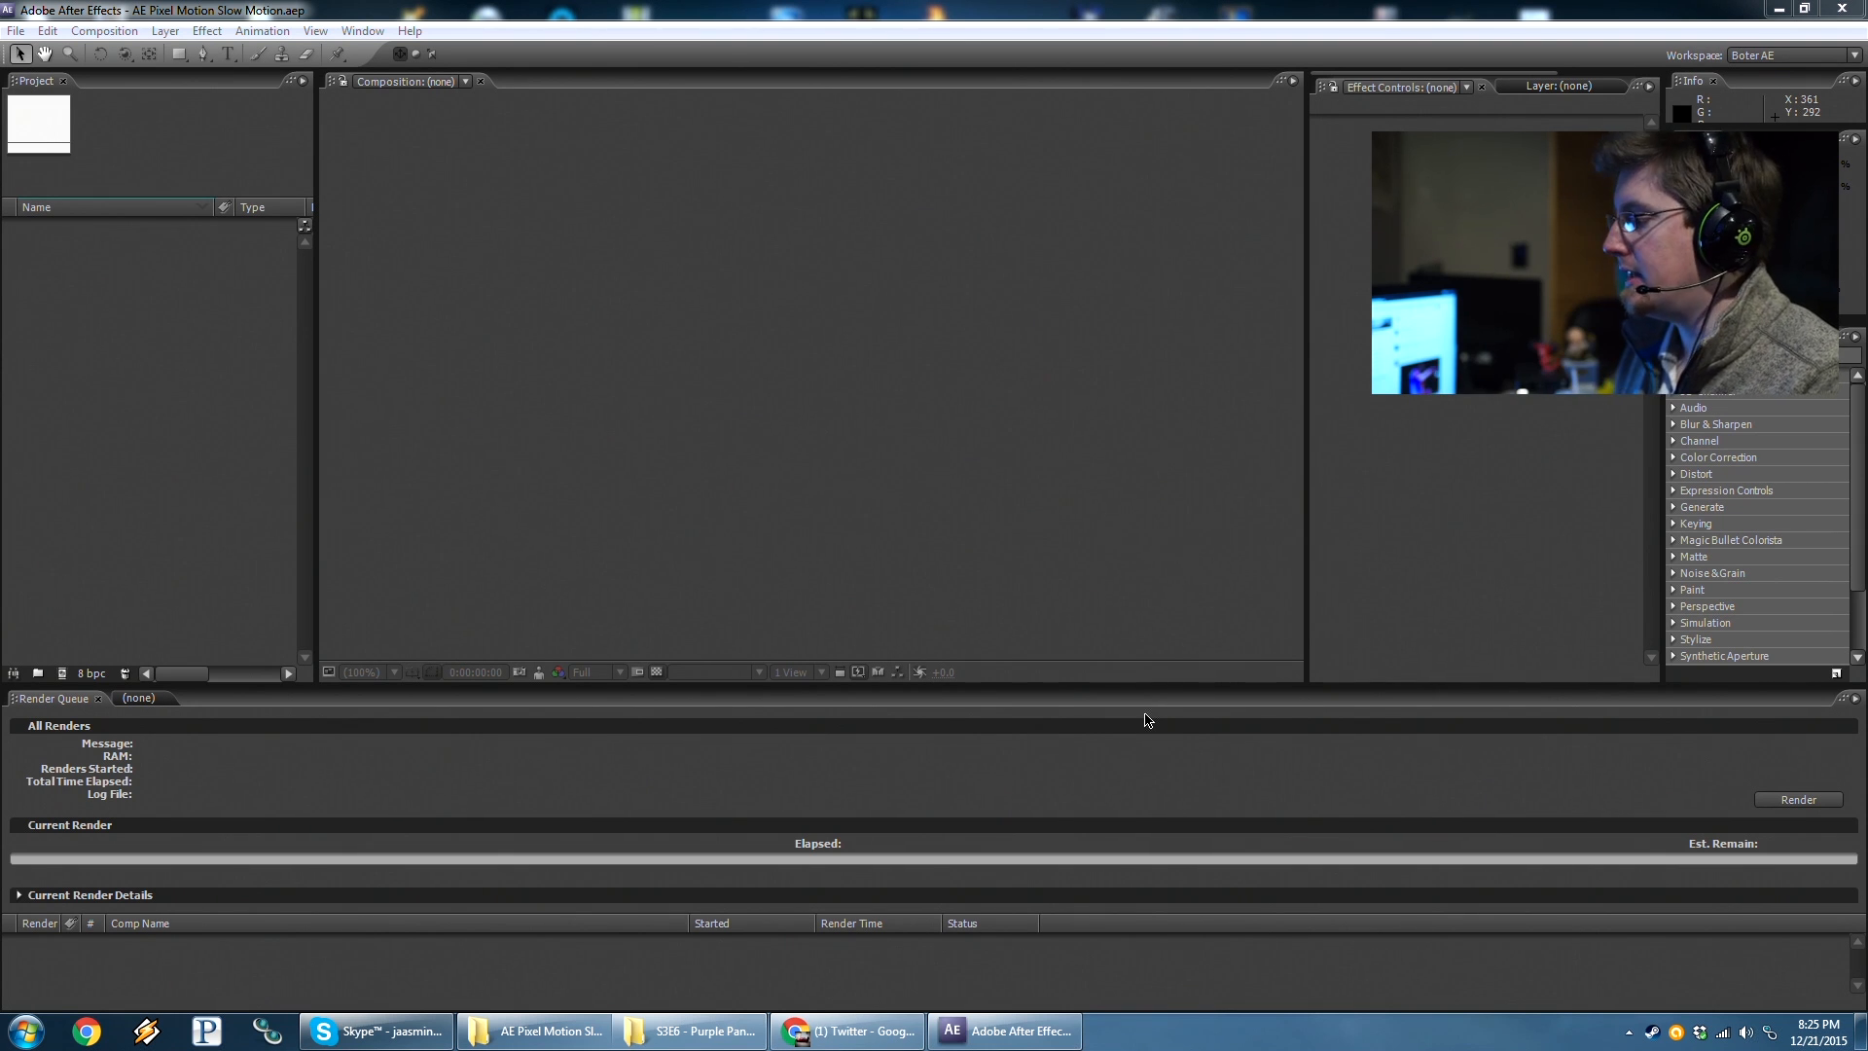
{"action": "mouse_move", "coordinate": [239, 148]}
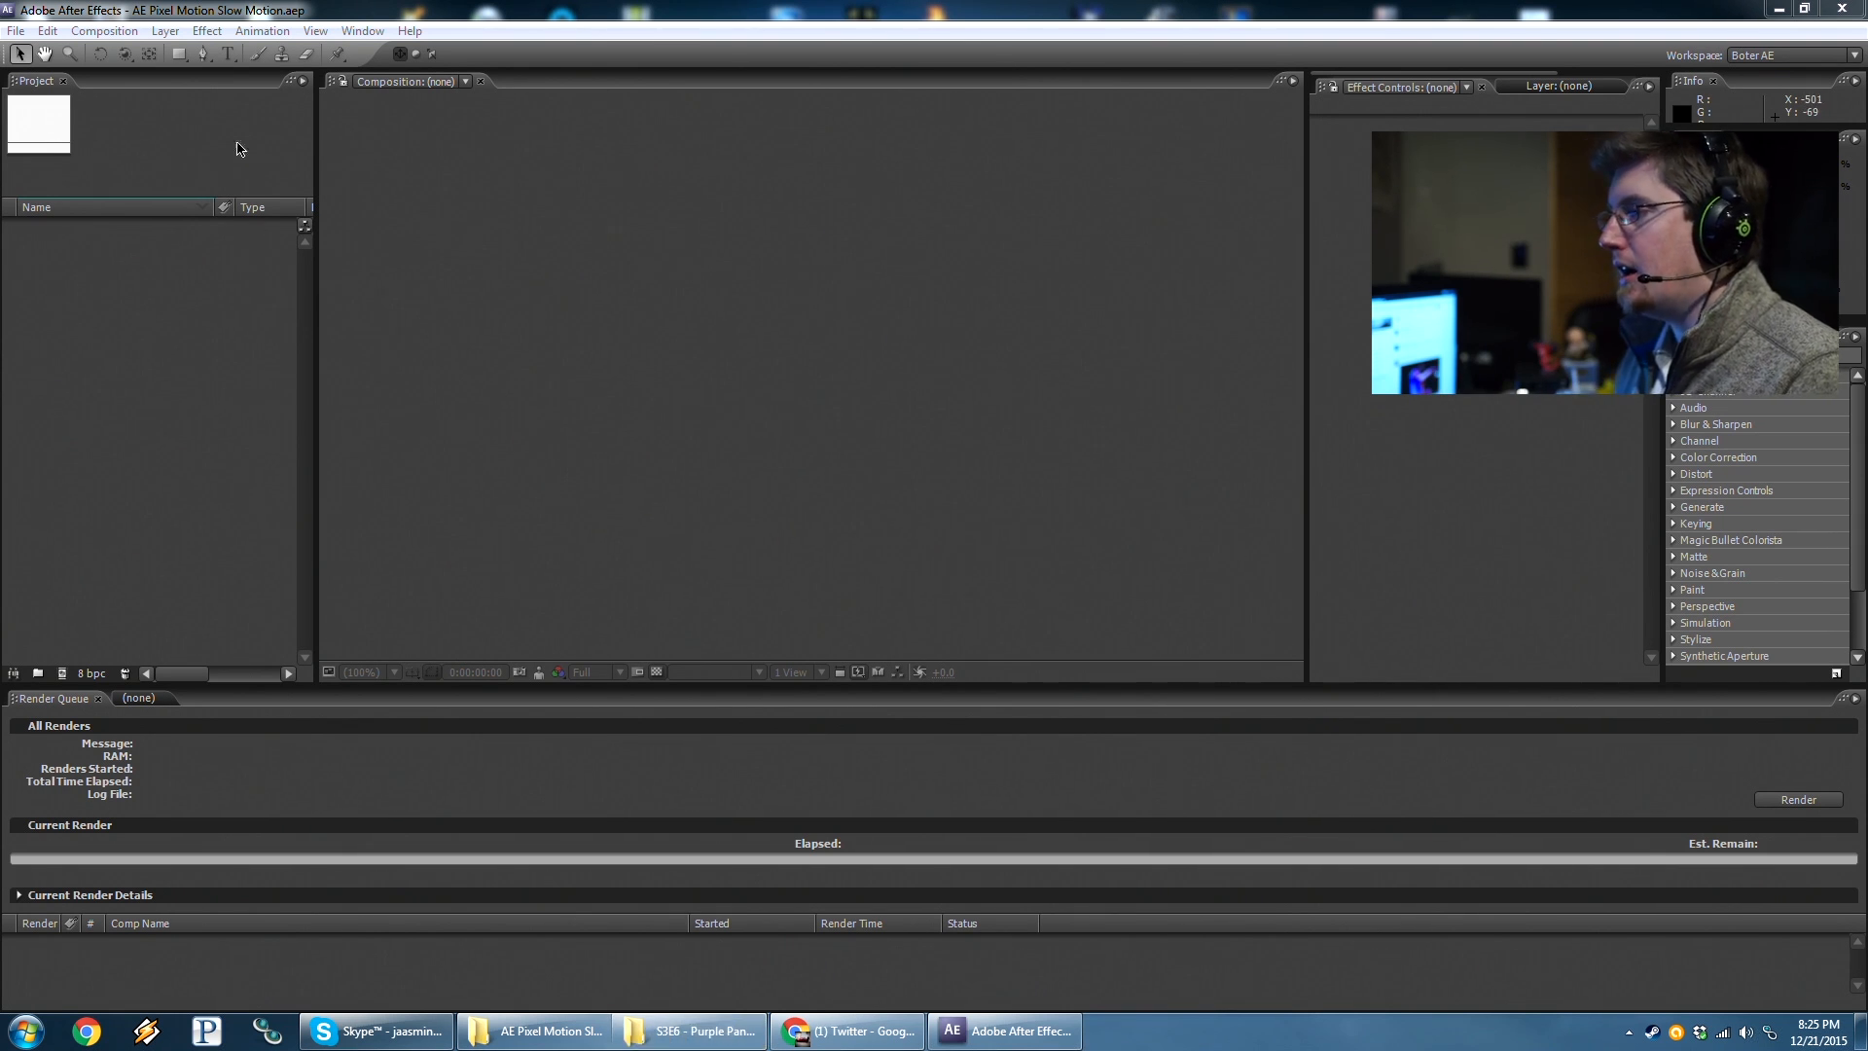
{"action": "mouse_move", "coordinate": [342, 340]}
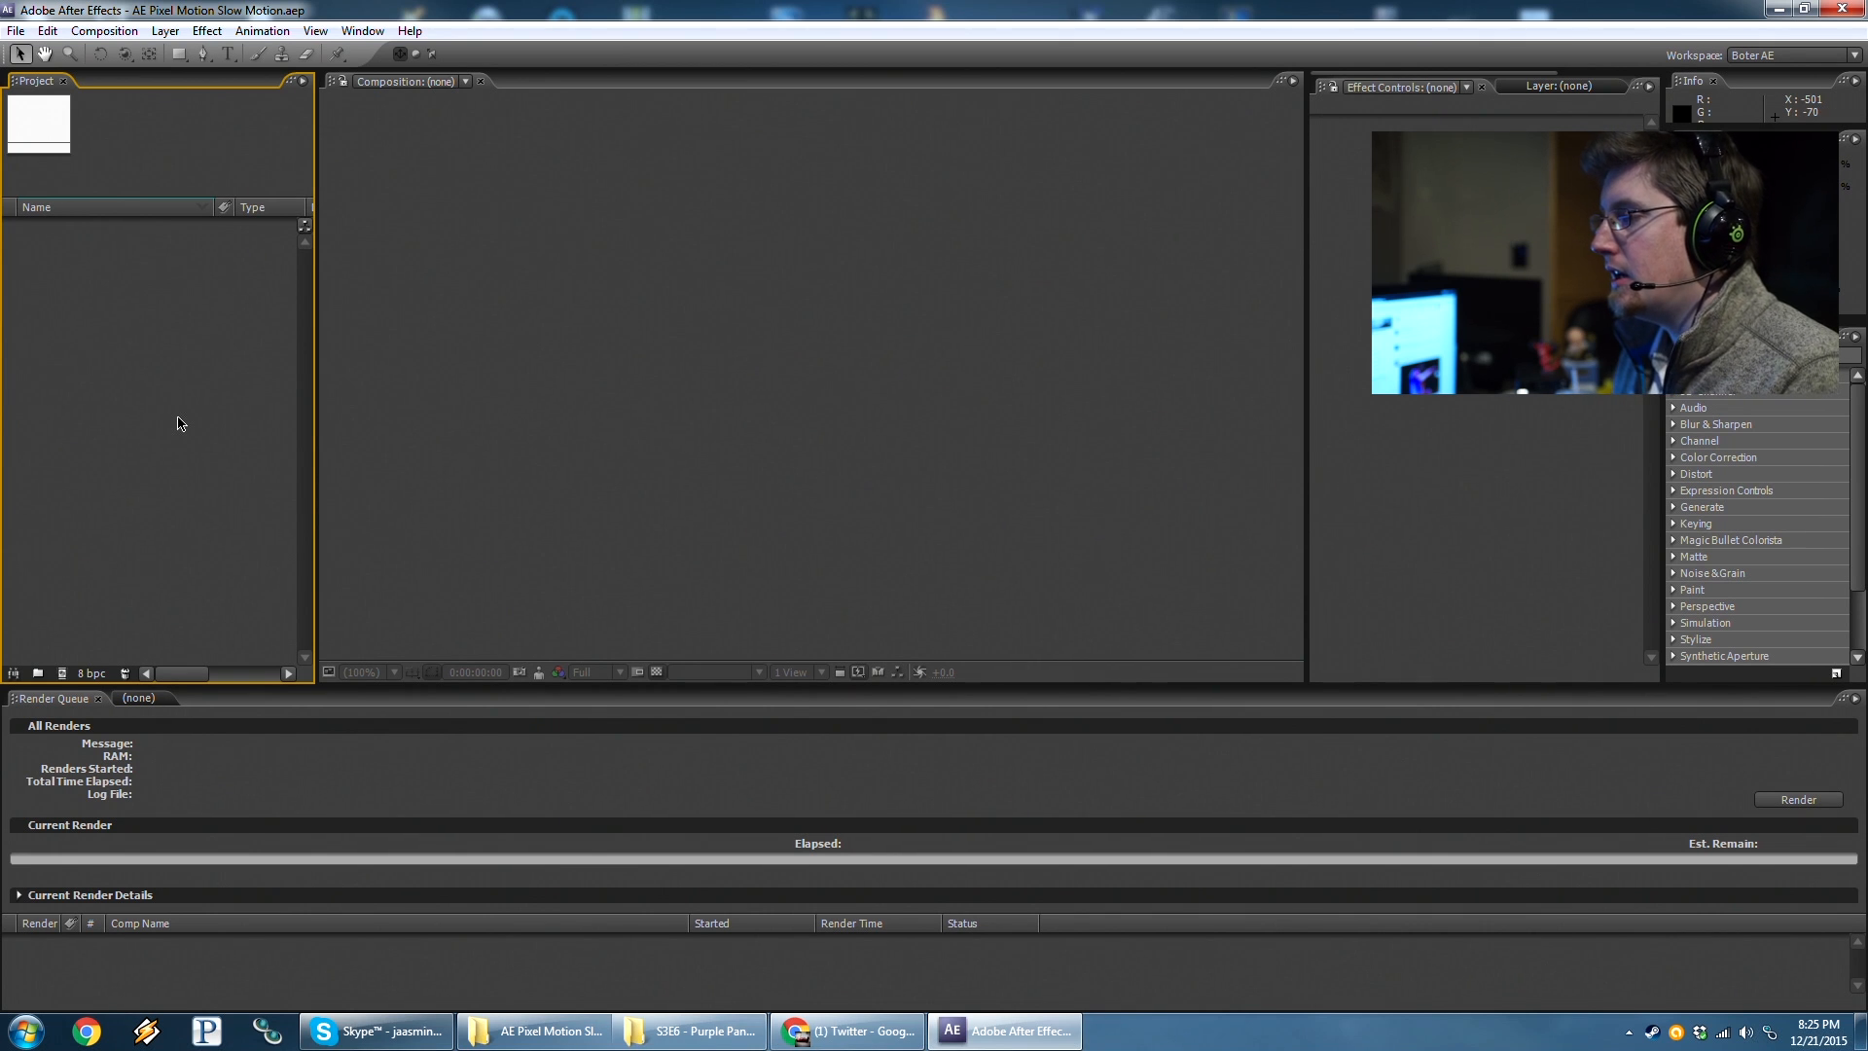
Import the BCS S3E6 - Purple Pancakes .mov from the Season 3 > S3E6 folder as footage.
{"action": "left_click", "coordinate": [11, 35]}
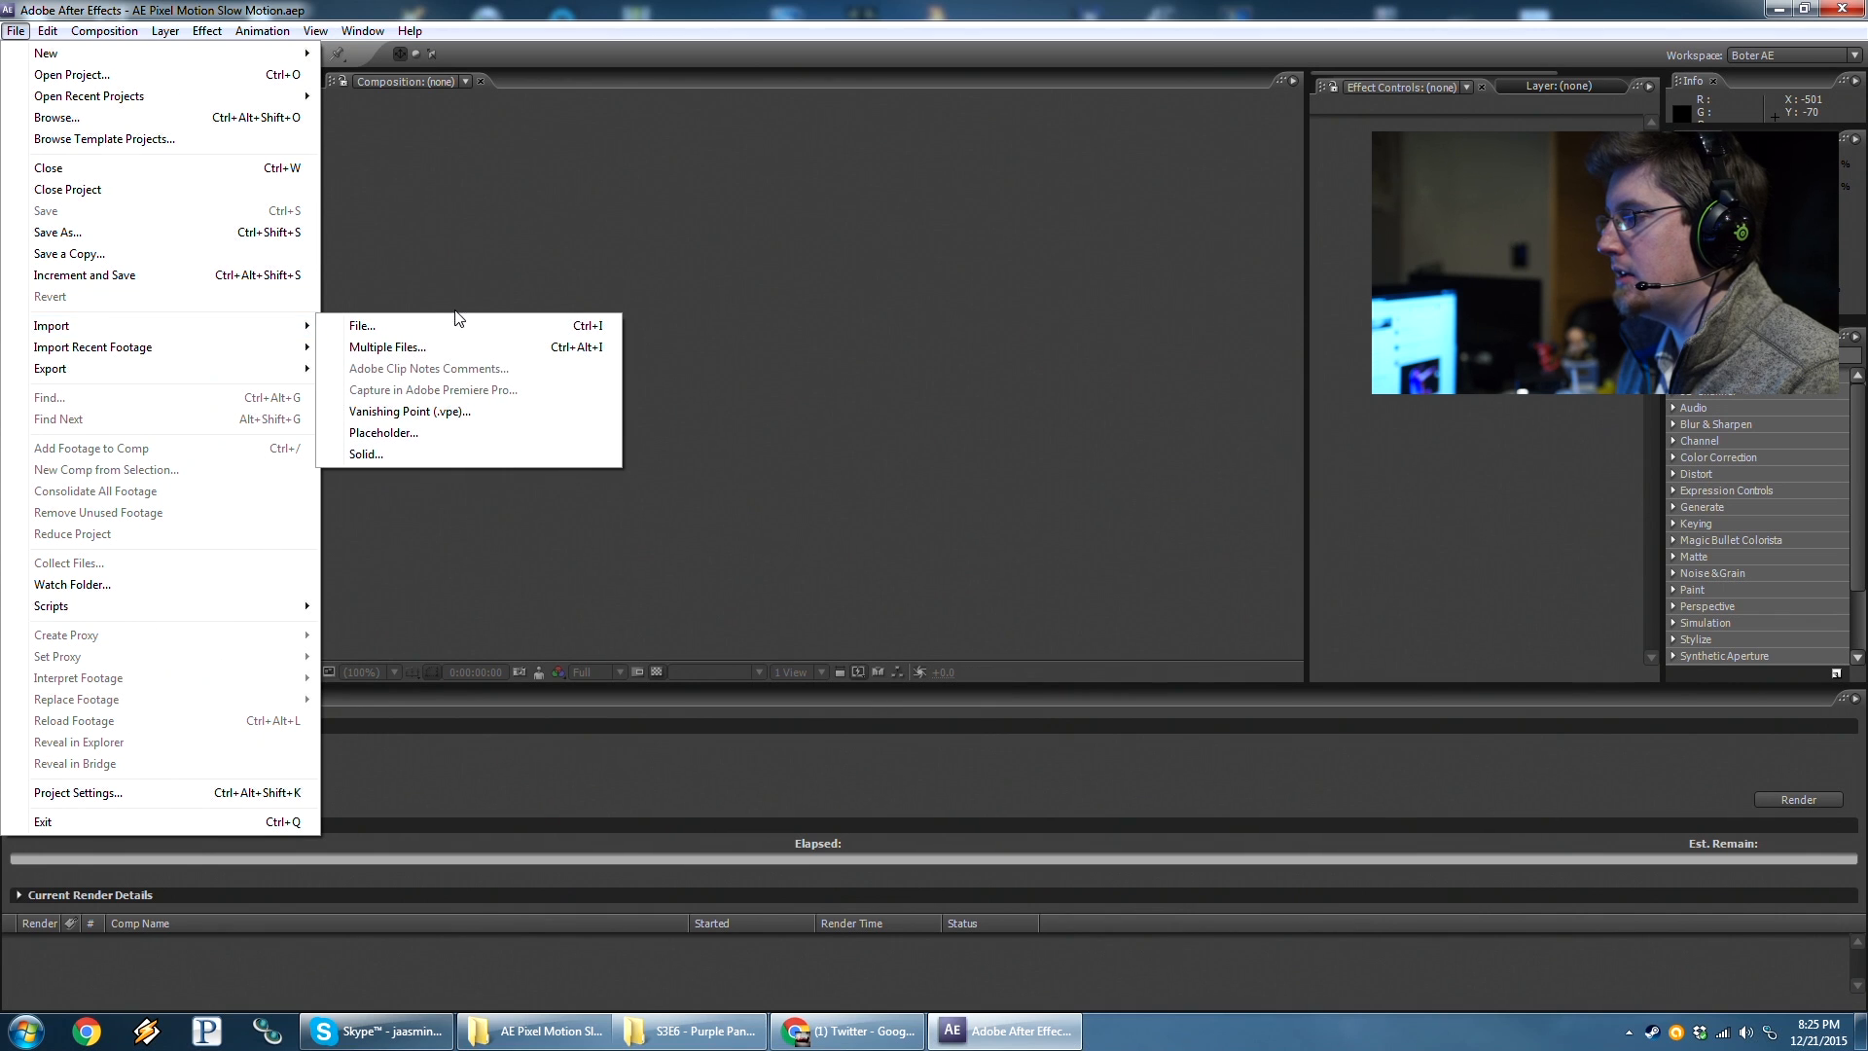
{"action": "left_click", "coordinate": [362, 325]}
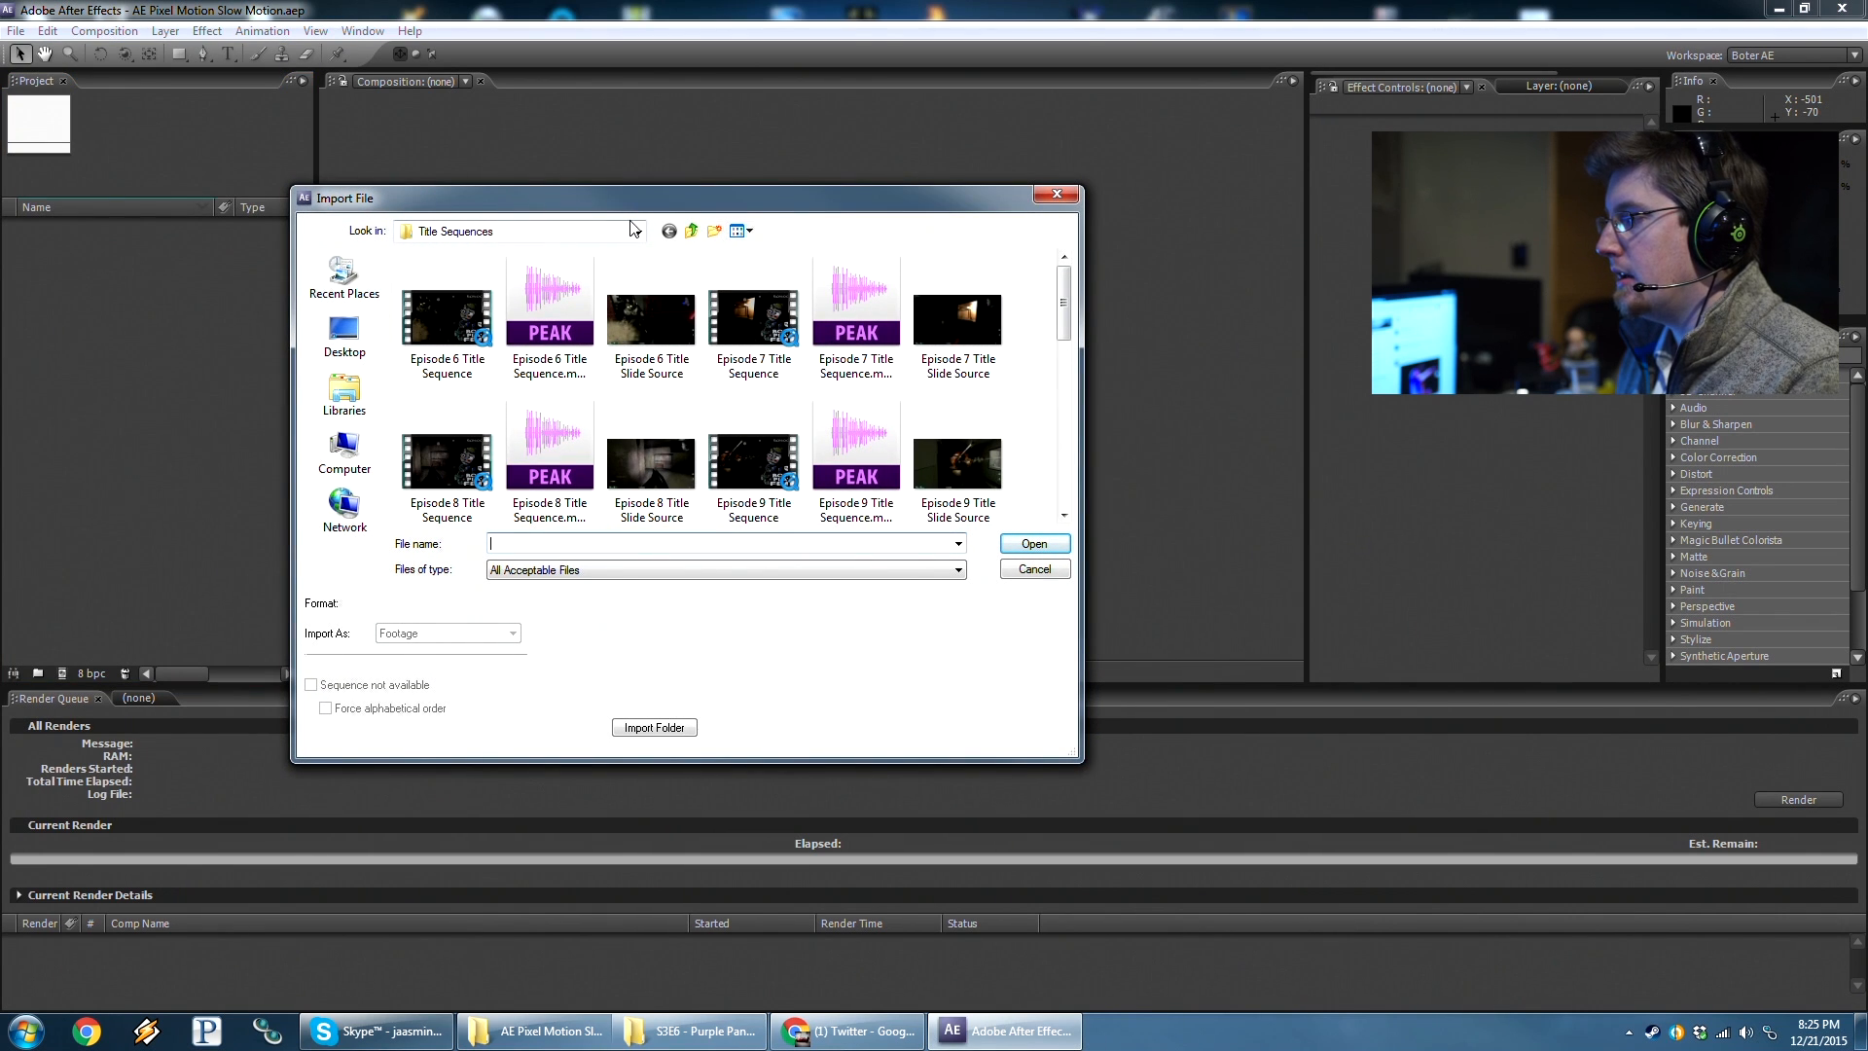
{"action": "left_click", "coordinate": [637, 230]}
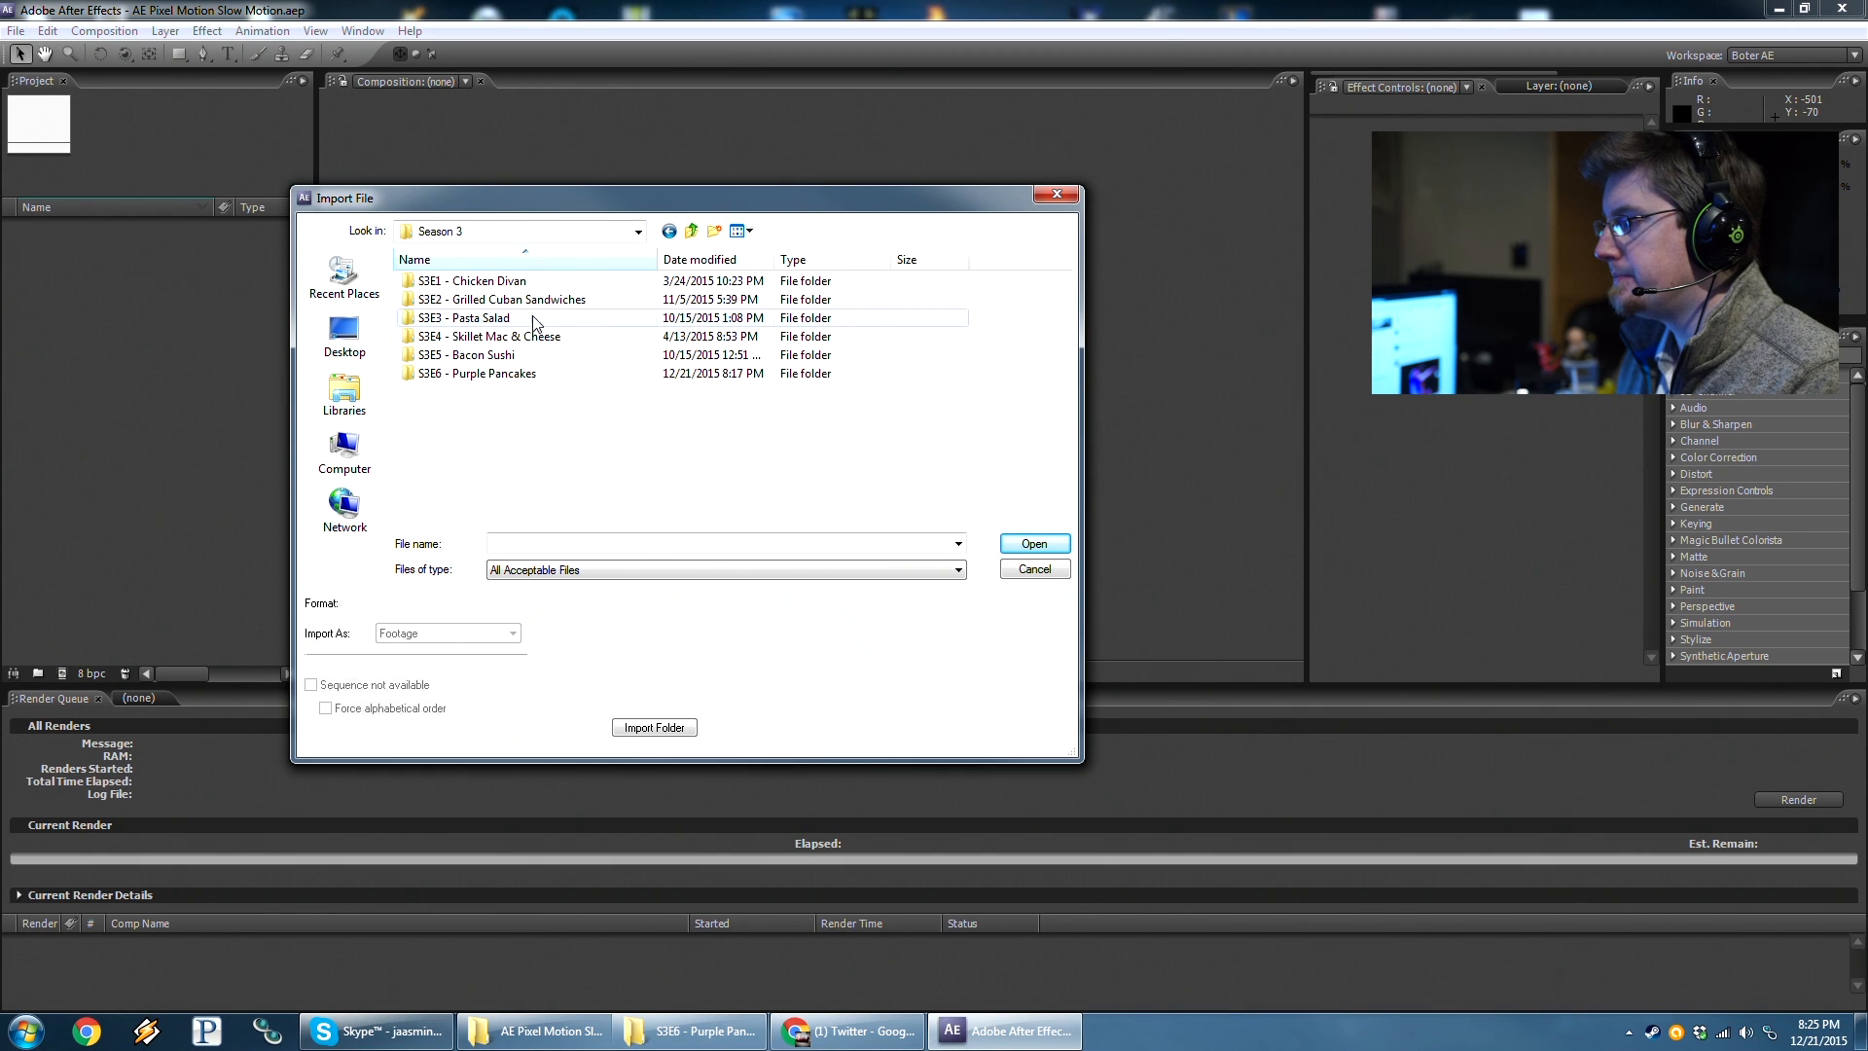
{"action": "double_click", "coordinate": [475, 372]}
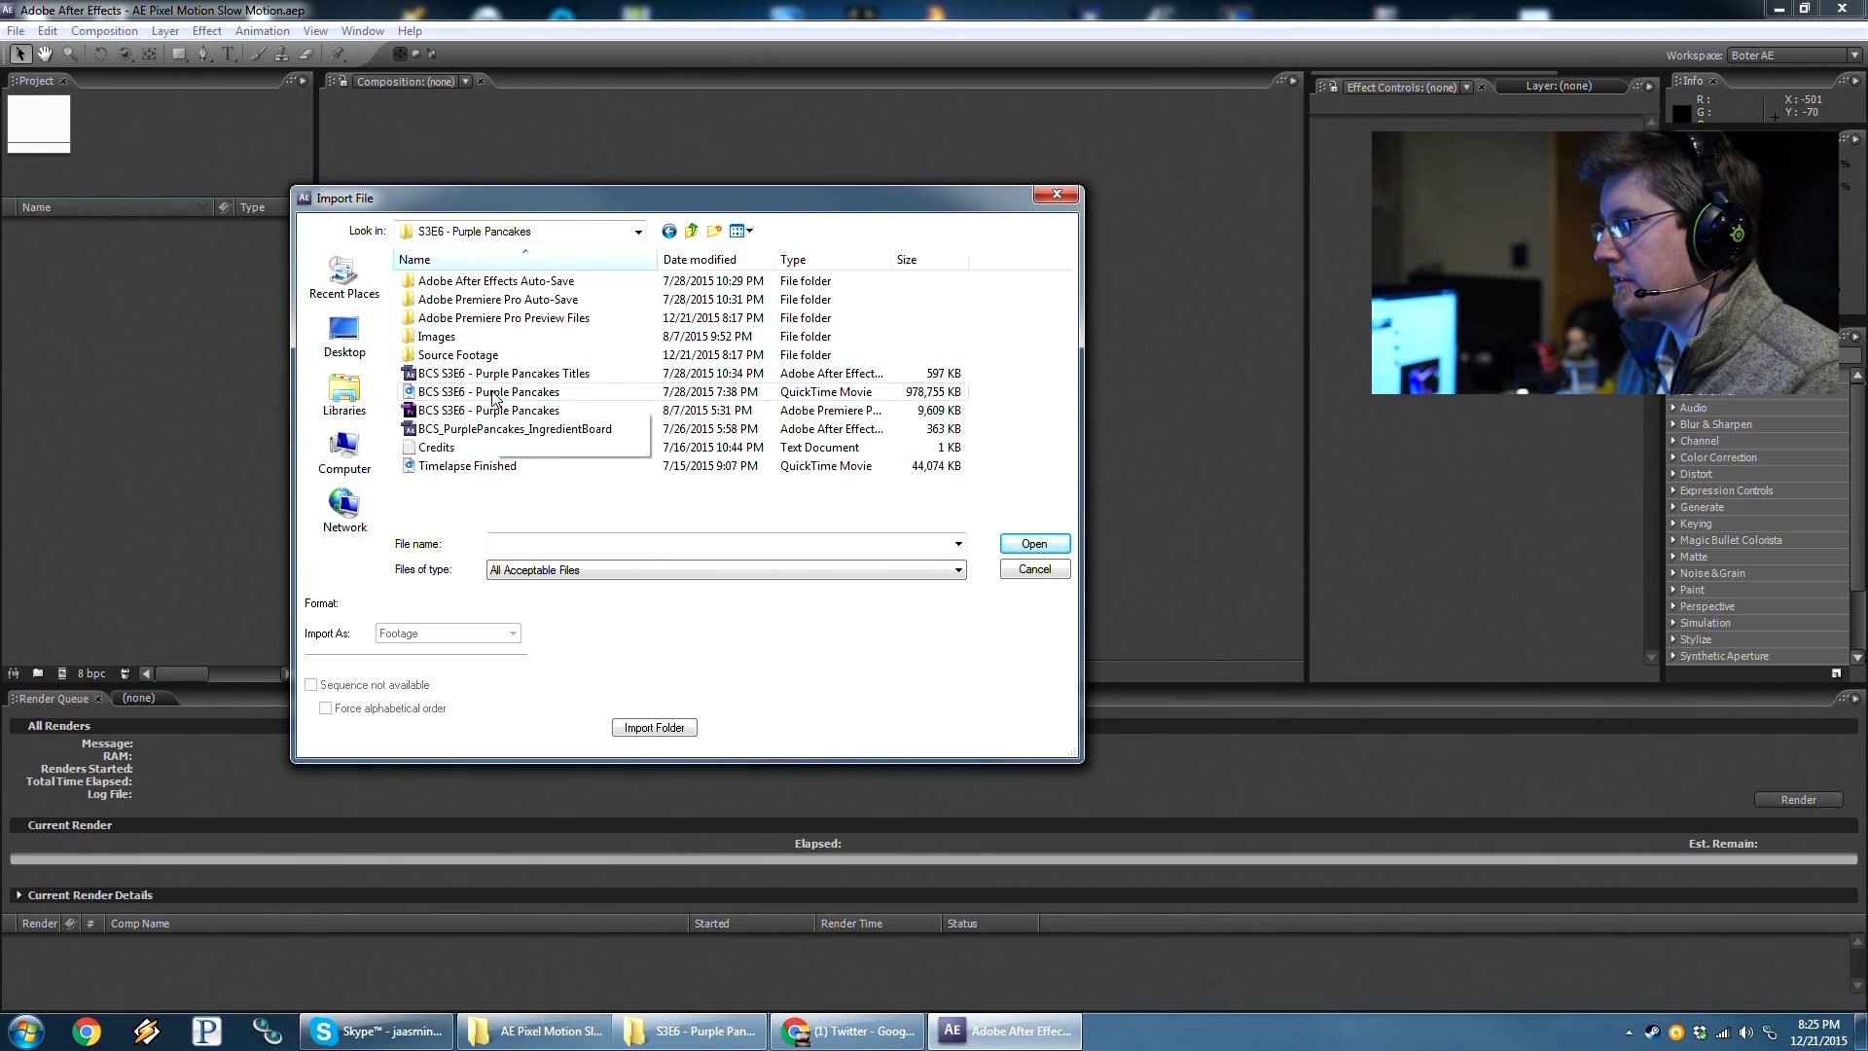
{"action": "left_click", "coordinate": [1035, 543]}
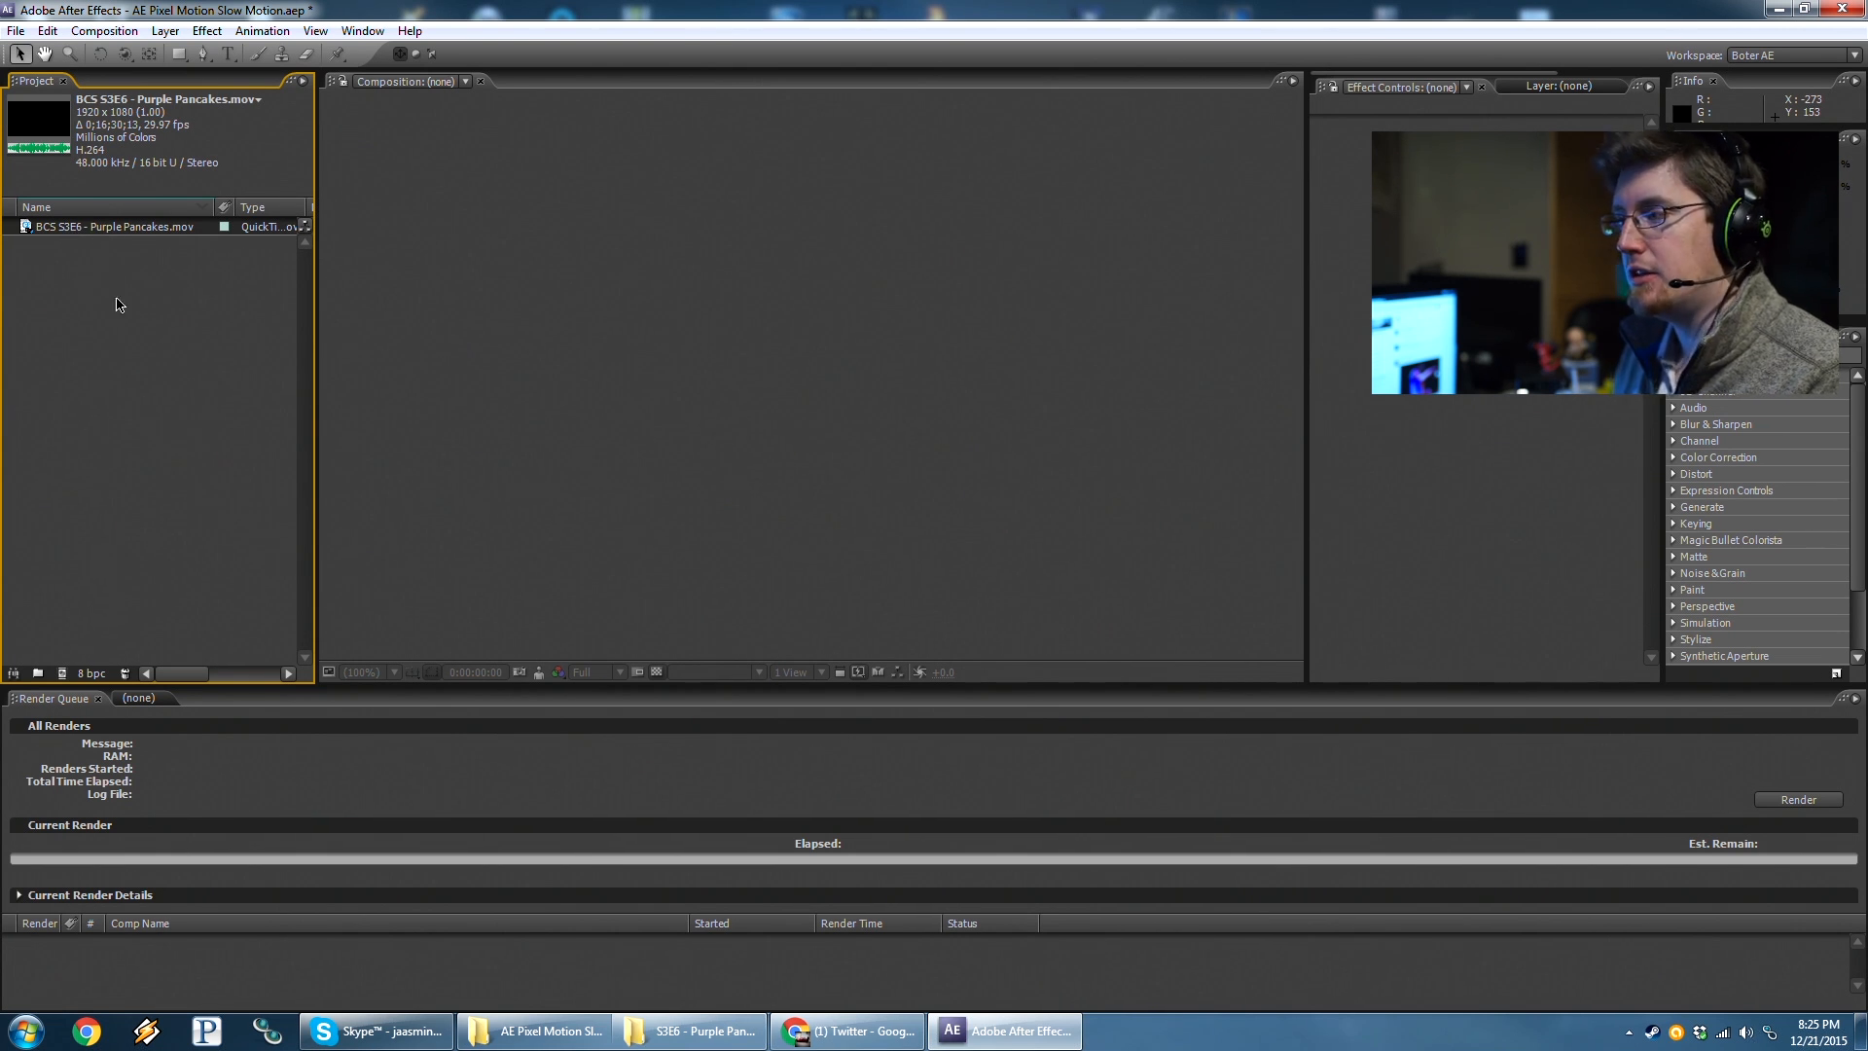
Create a composition from the imported Purple Pancakes footage via the New Composition button.
{"action": "left_click", "coordinate": [90, 31]}
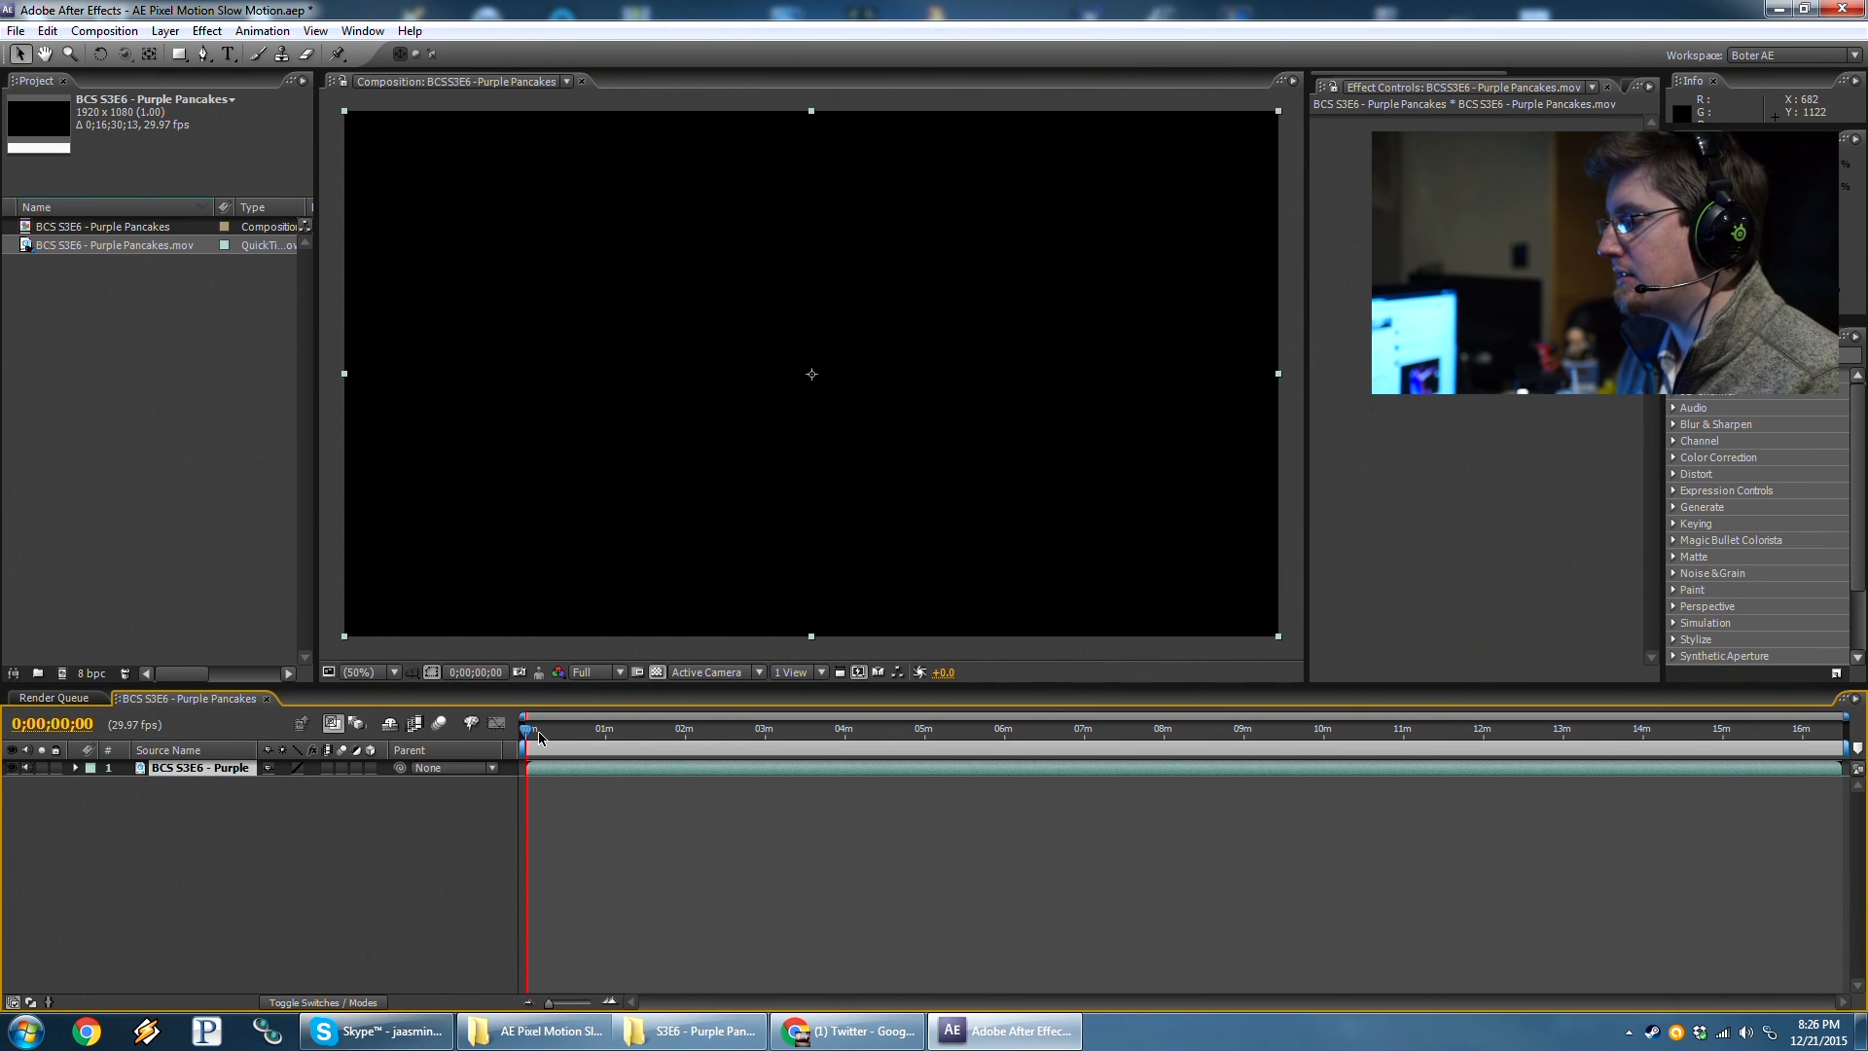
Scrub the timeline through the early footage to locate the couch-flip action.
{"action": "left_click", "coordinate": [537, 729]}
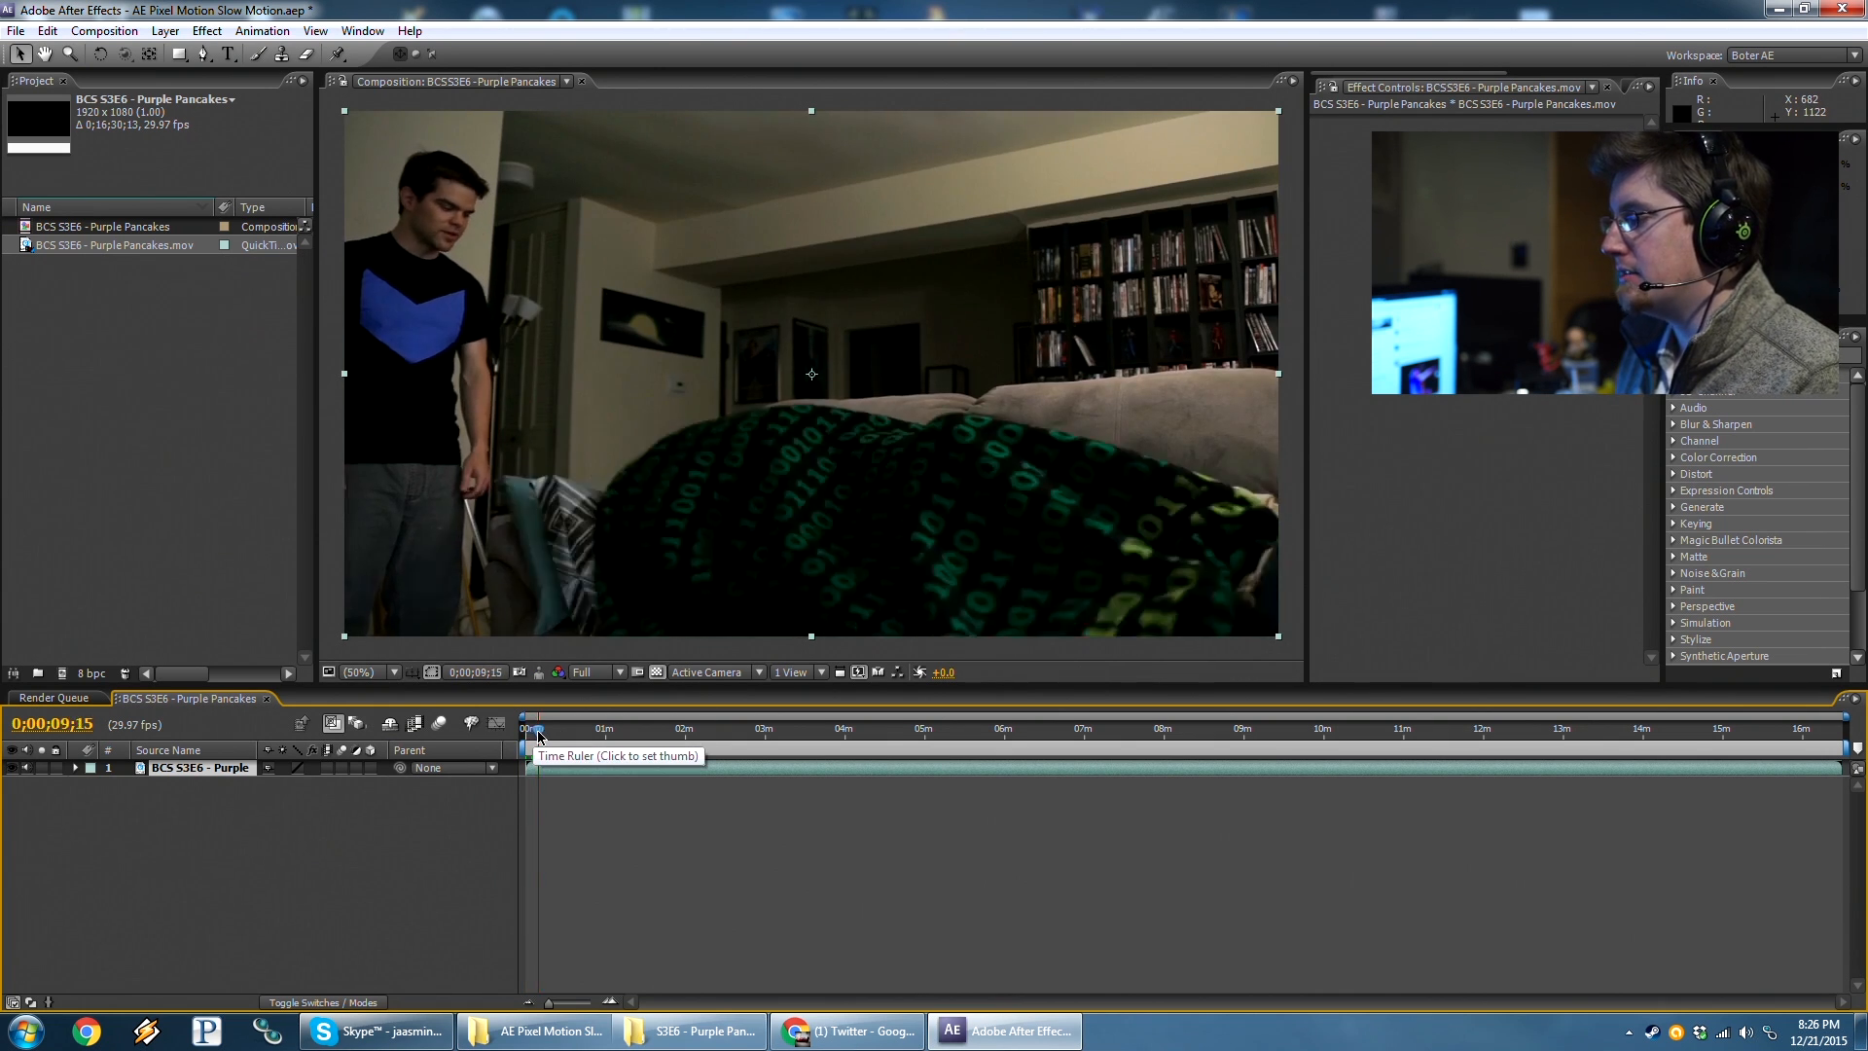
{"action": "left_click", "coordinate": [549, 728]}
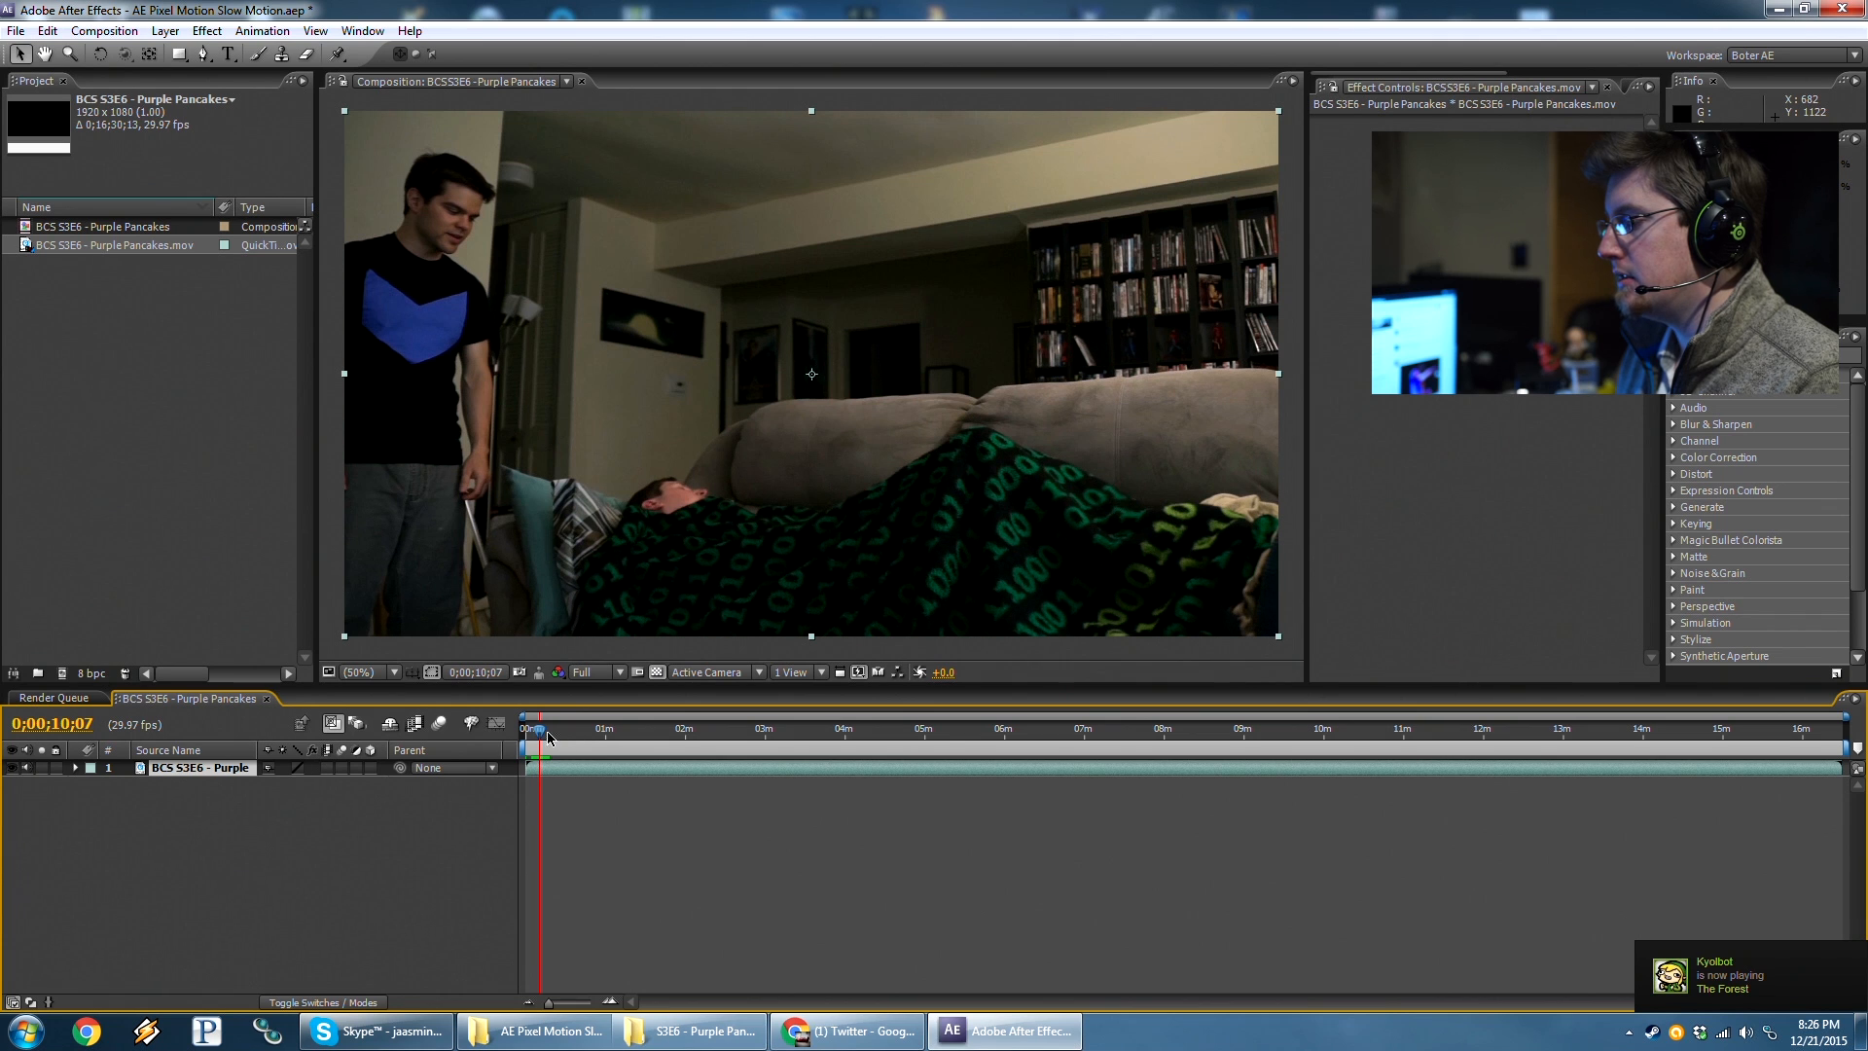
{"action": "left_click_drag", "start_coordinate": [533, 728], "coordinate": [543, 727]}
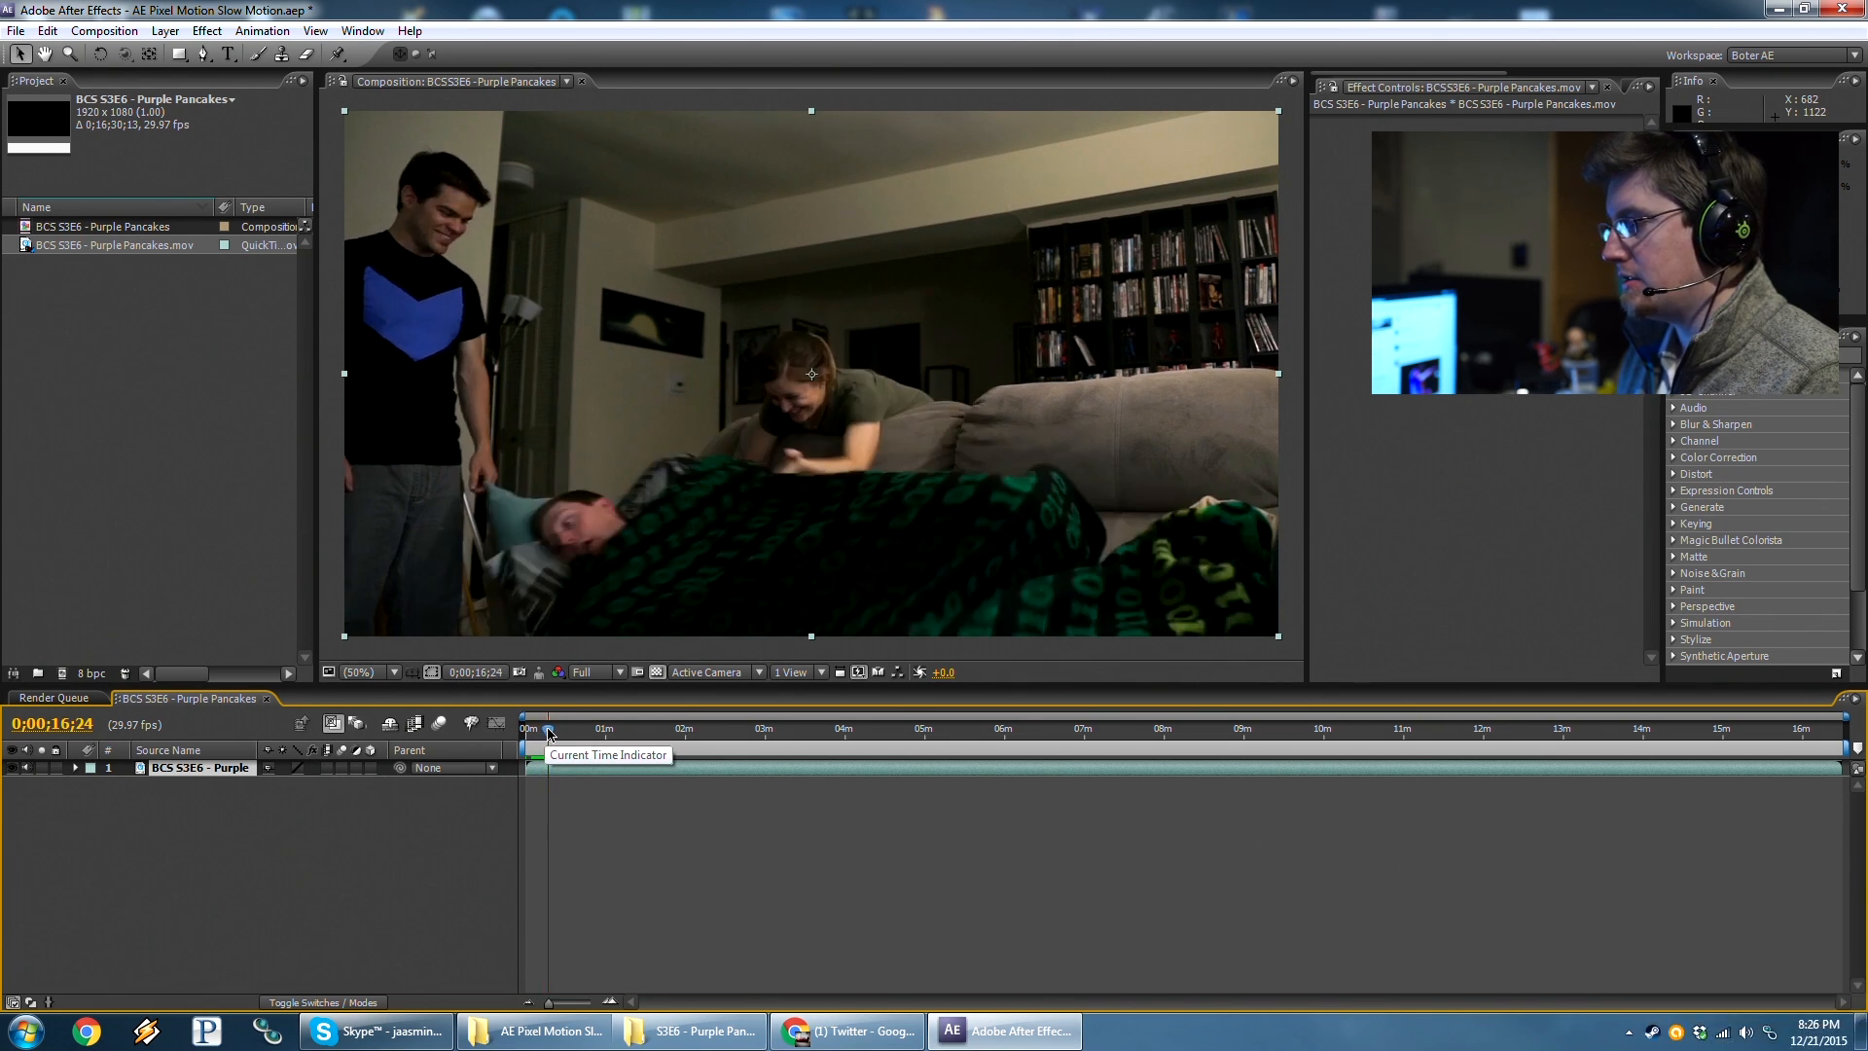
{"action": "left_click_drag", "start_coordinate": [549, 728], "coordinate": [537, 728]}
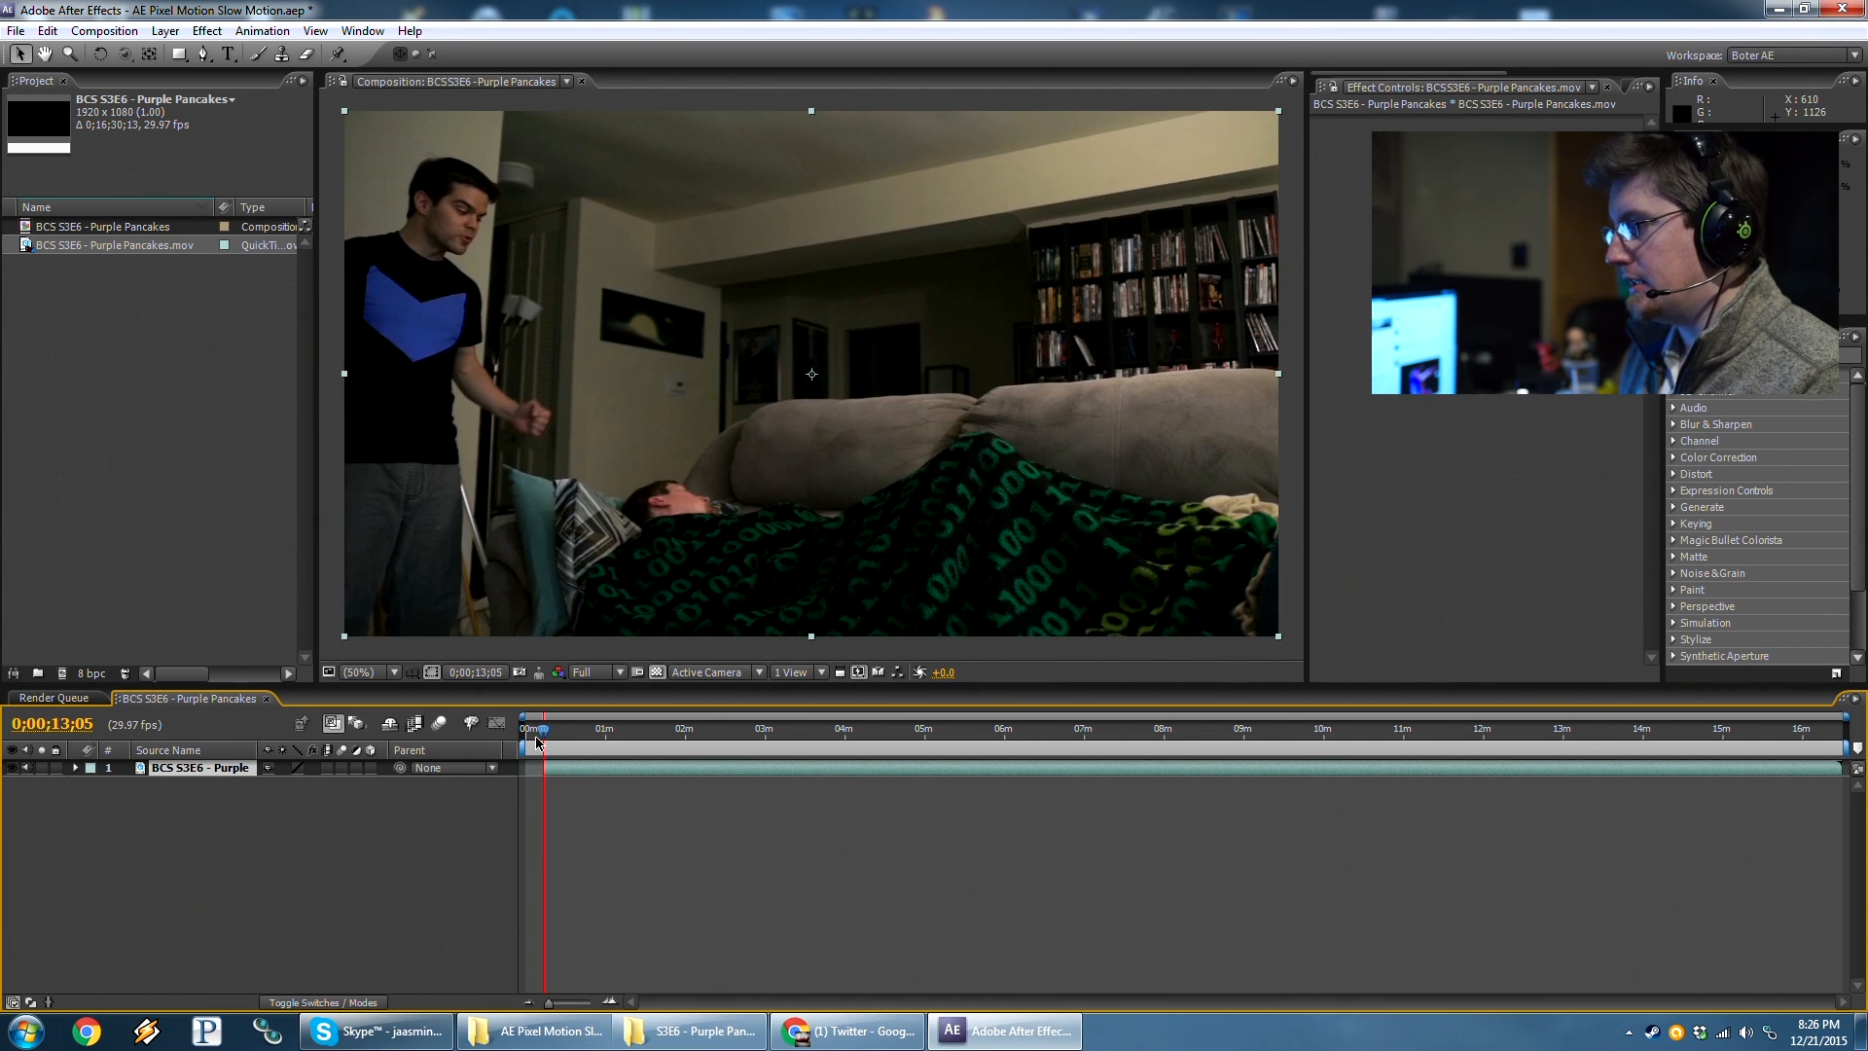
{"action": "mouse_move", "coordinate": [537, 741]}
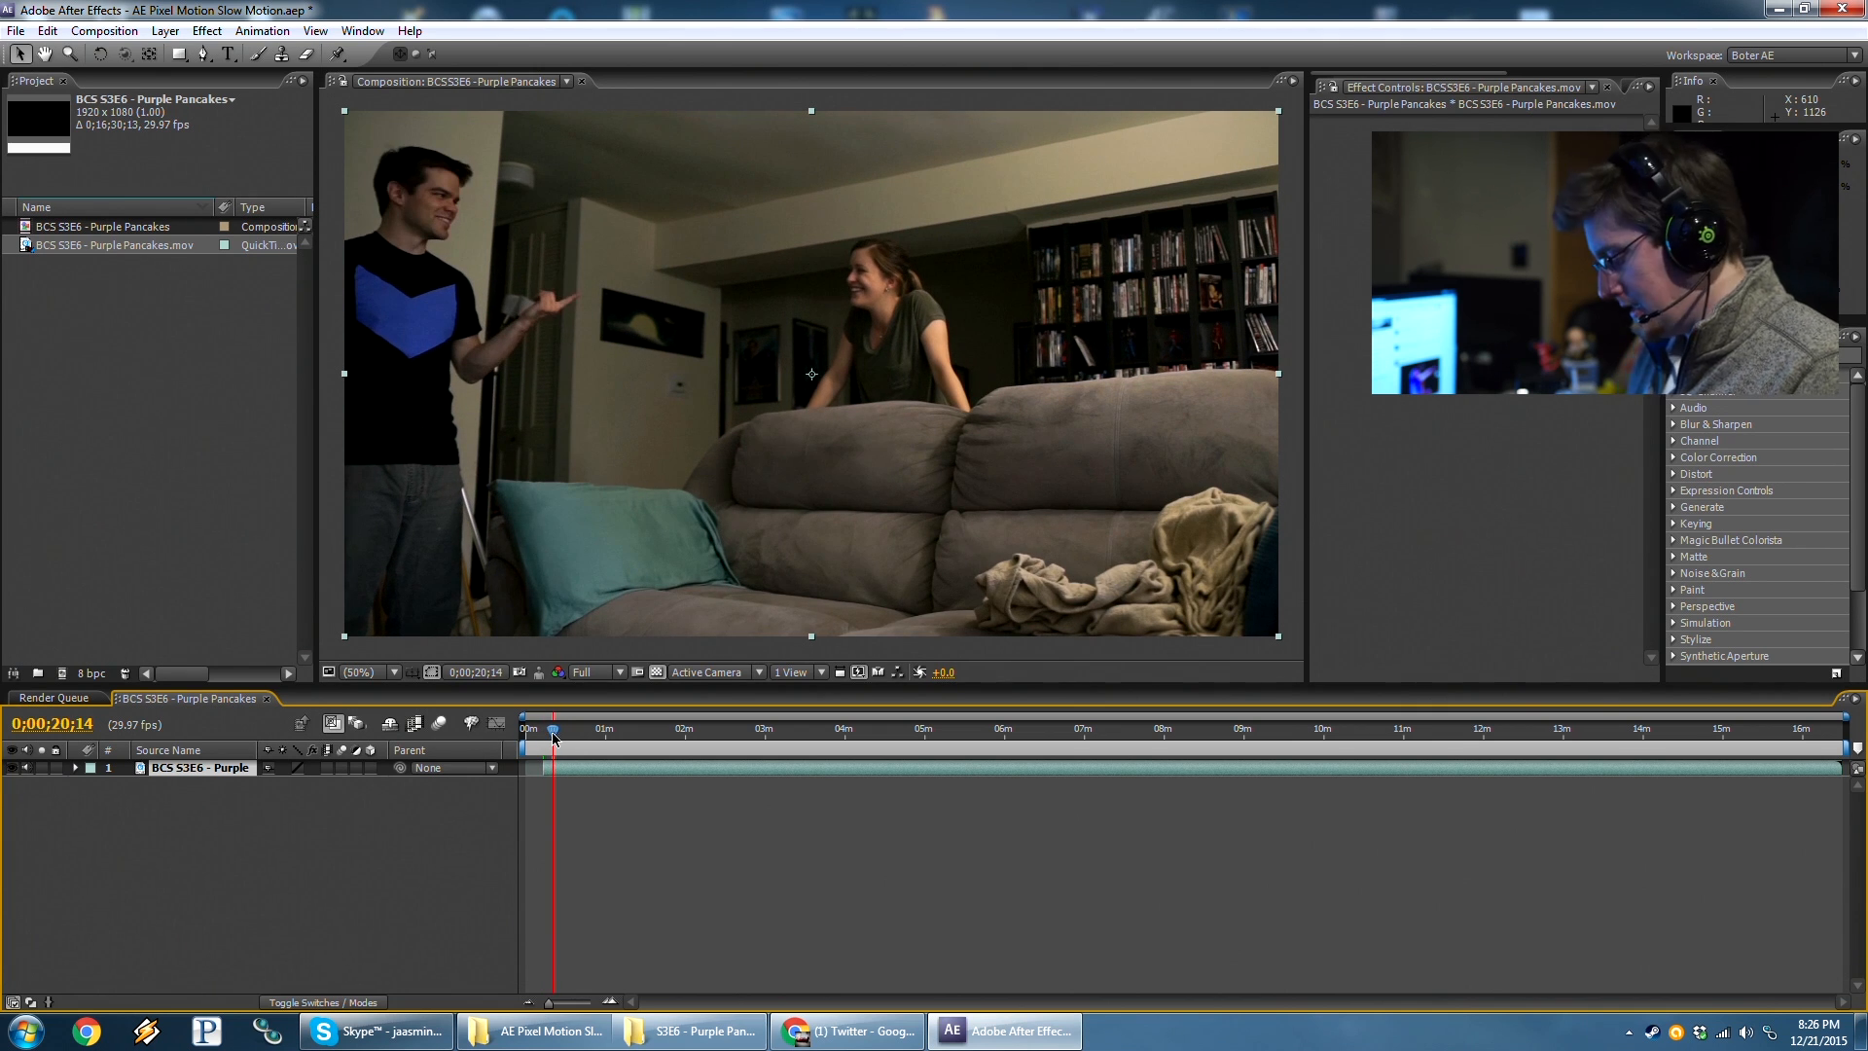
{"action": "mouse_move", "coordinate": [553, 735]}
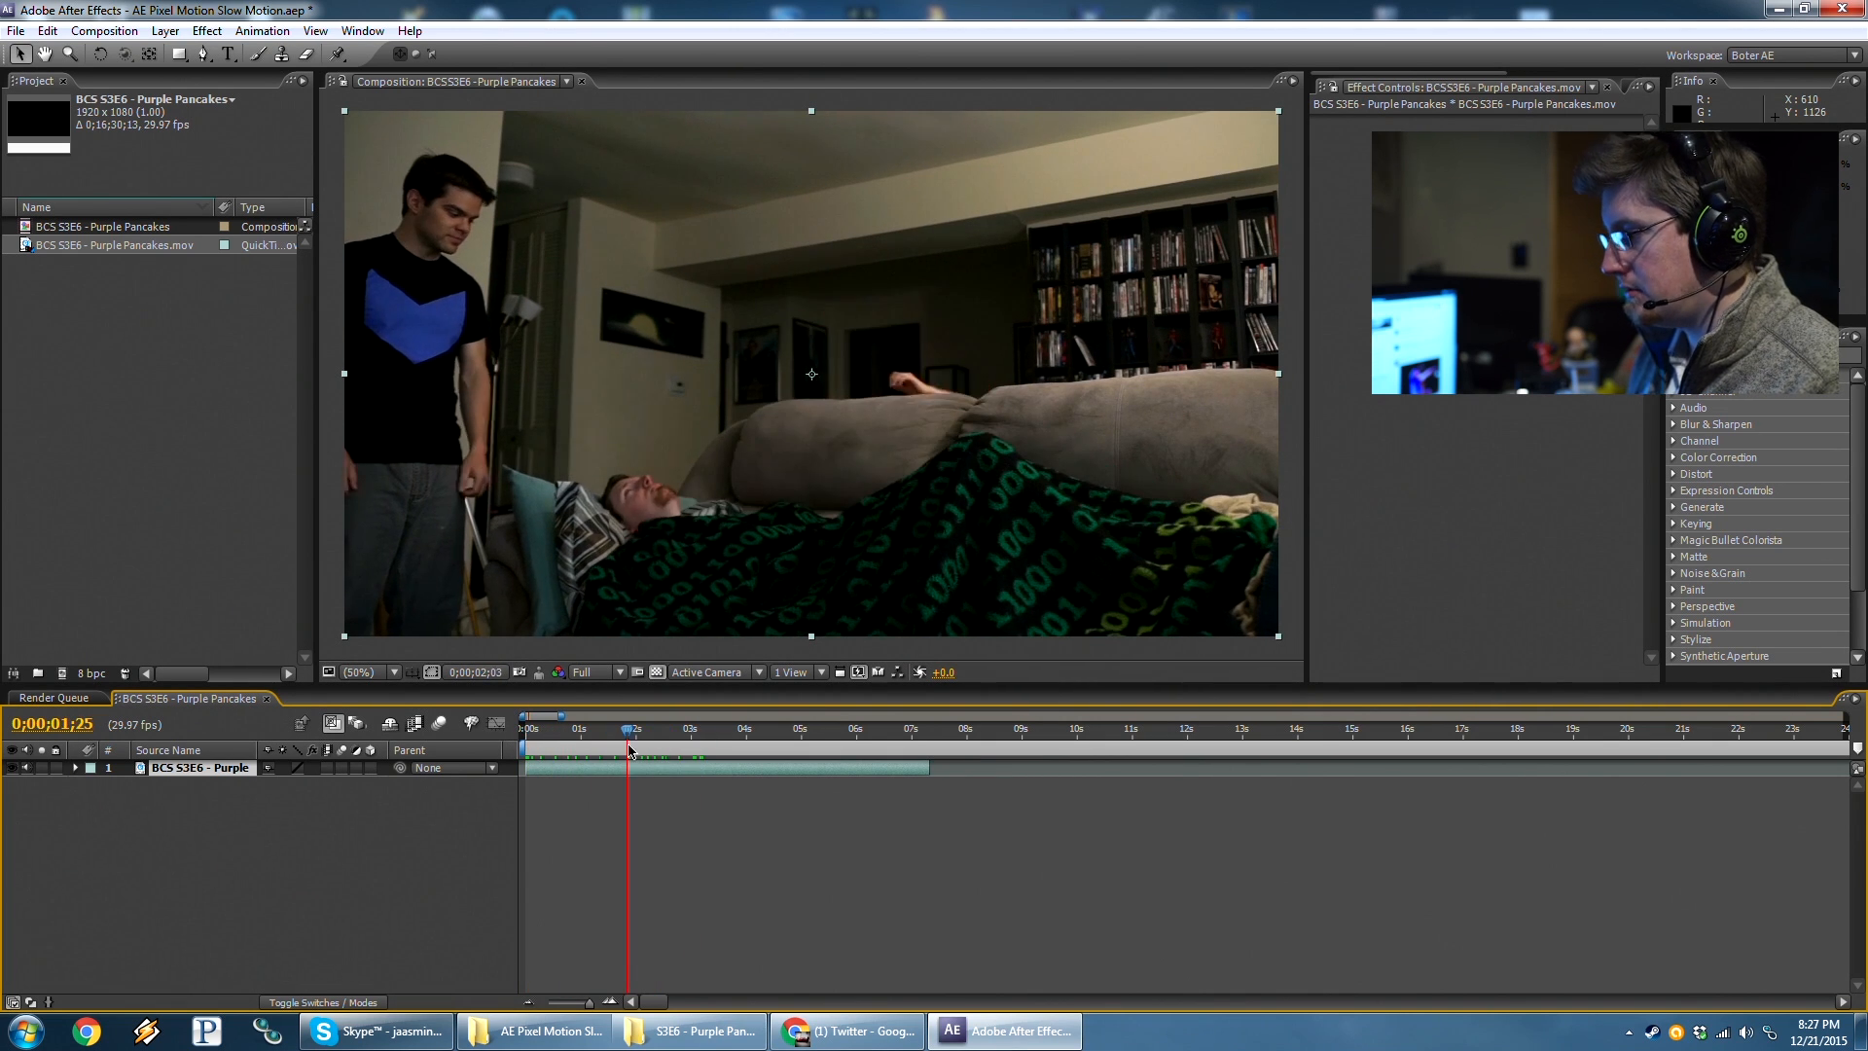
Set the composition duration to 0;00;30;00 in Composition Settings and return to the start.
{"action": "left_click", "coordinate": [611, 728]}
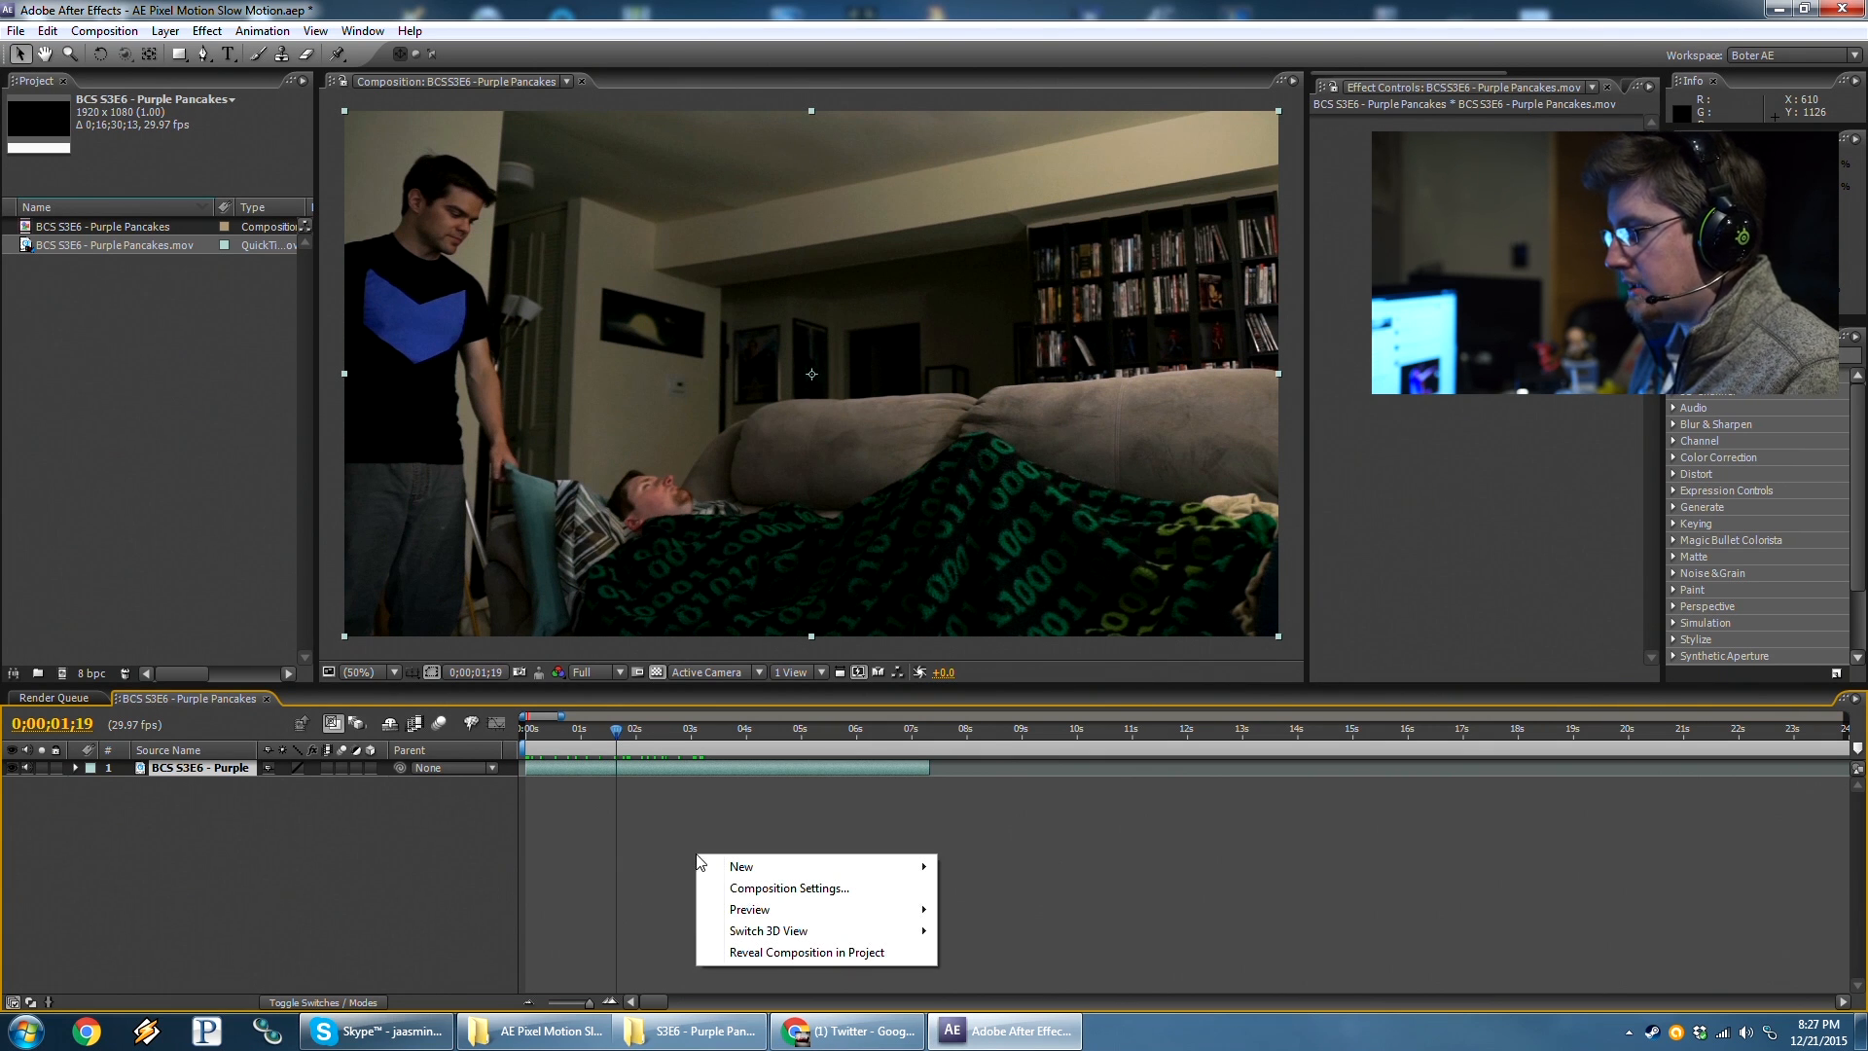
{"action": "left_click", "coordinate": [788, 887]}
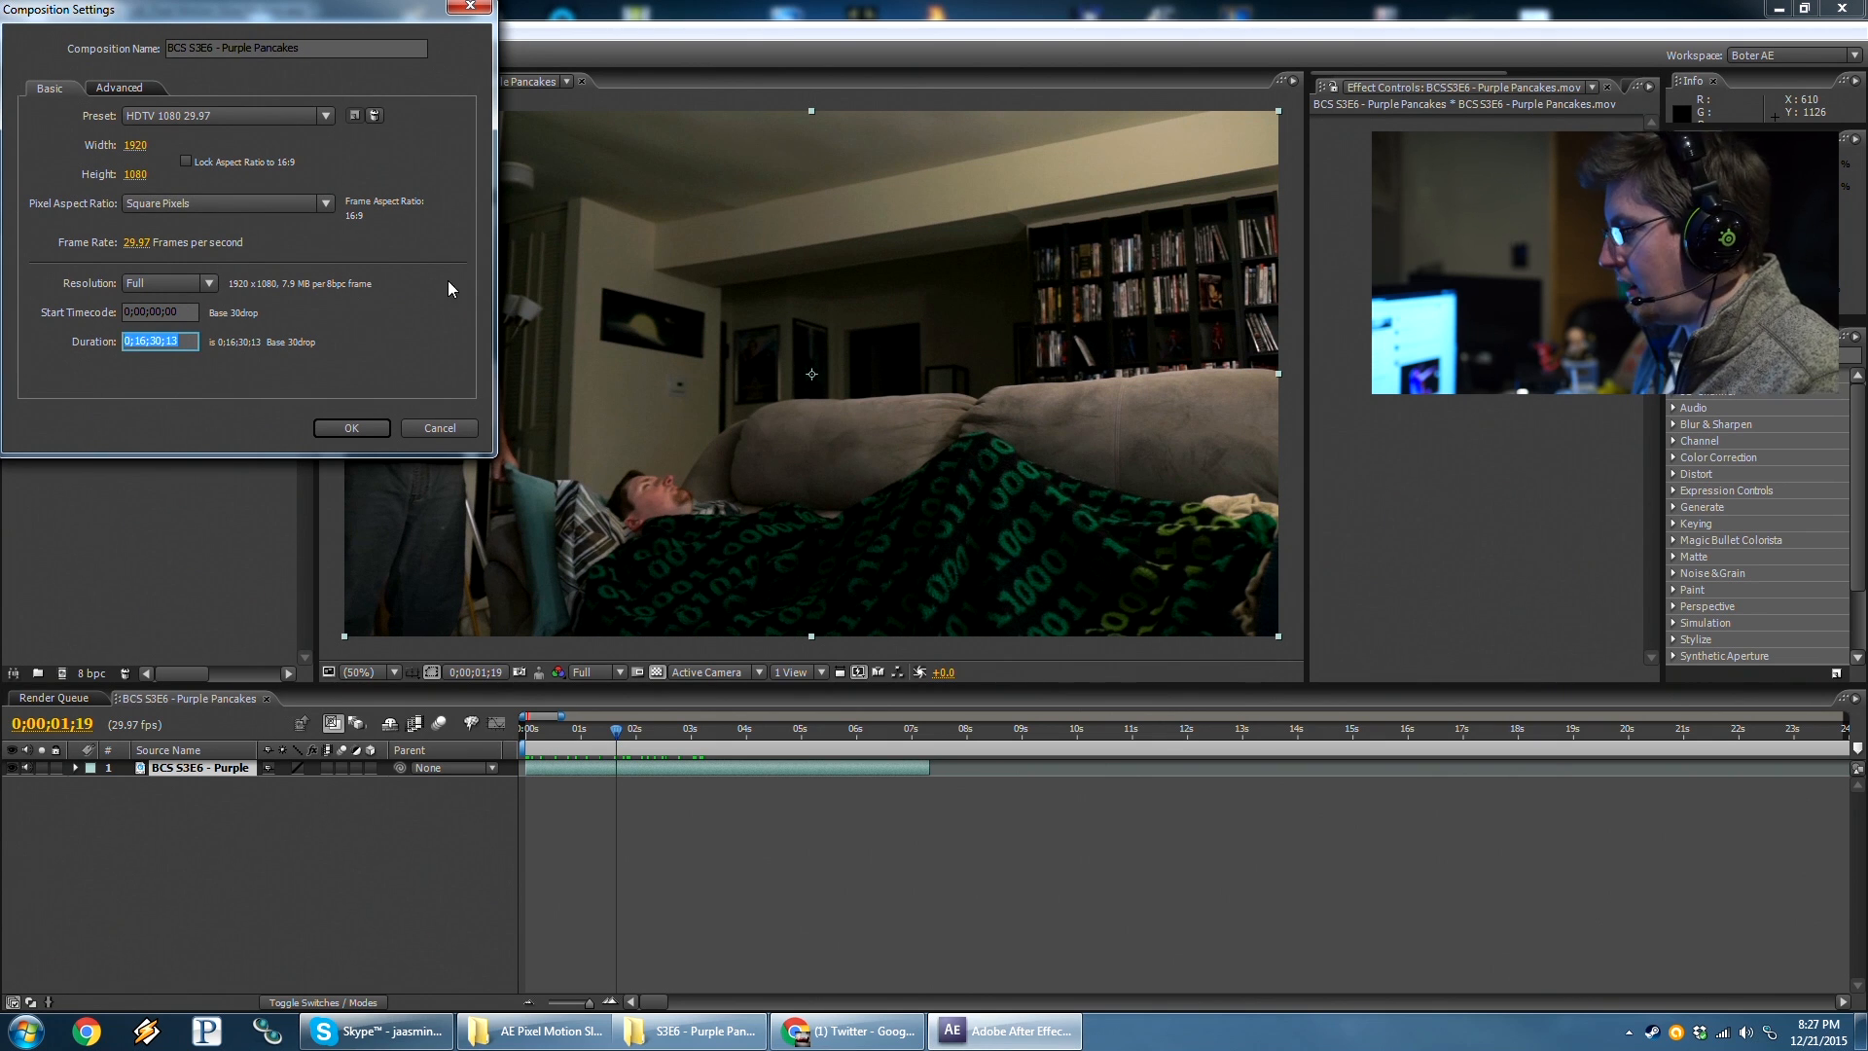
{"action": "type", "text": "30."}
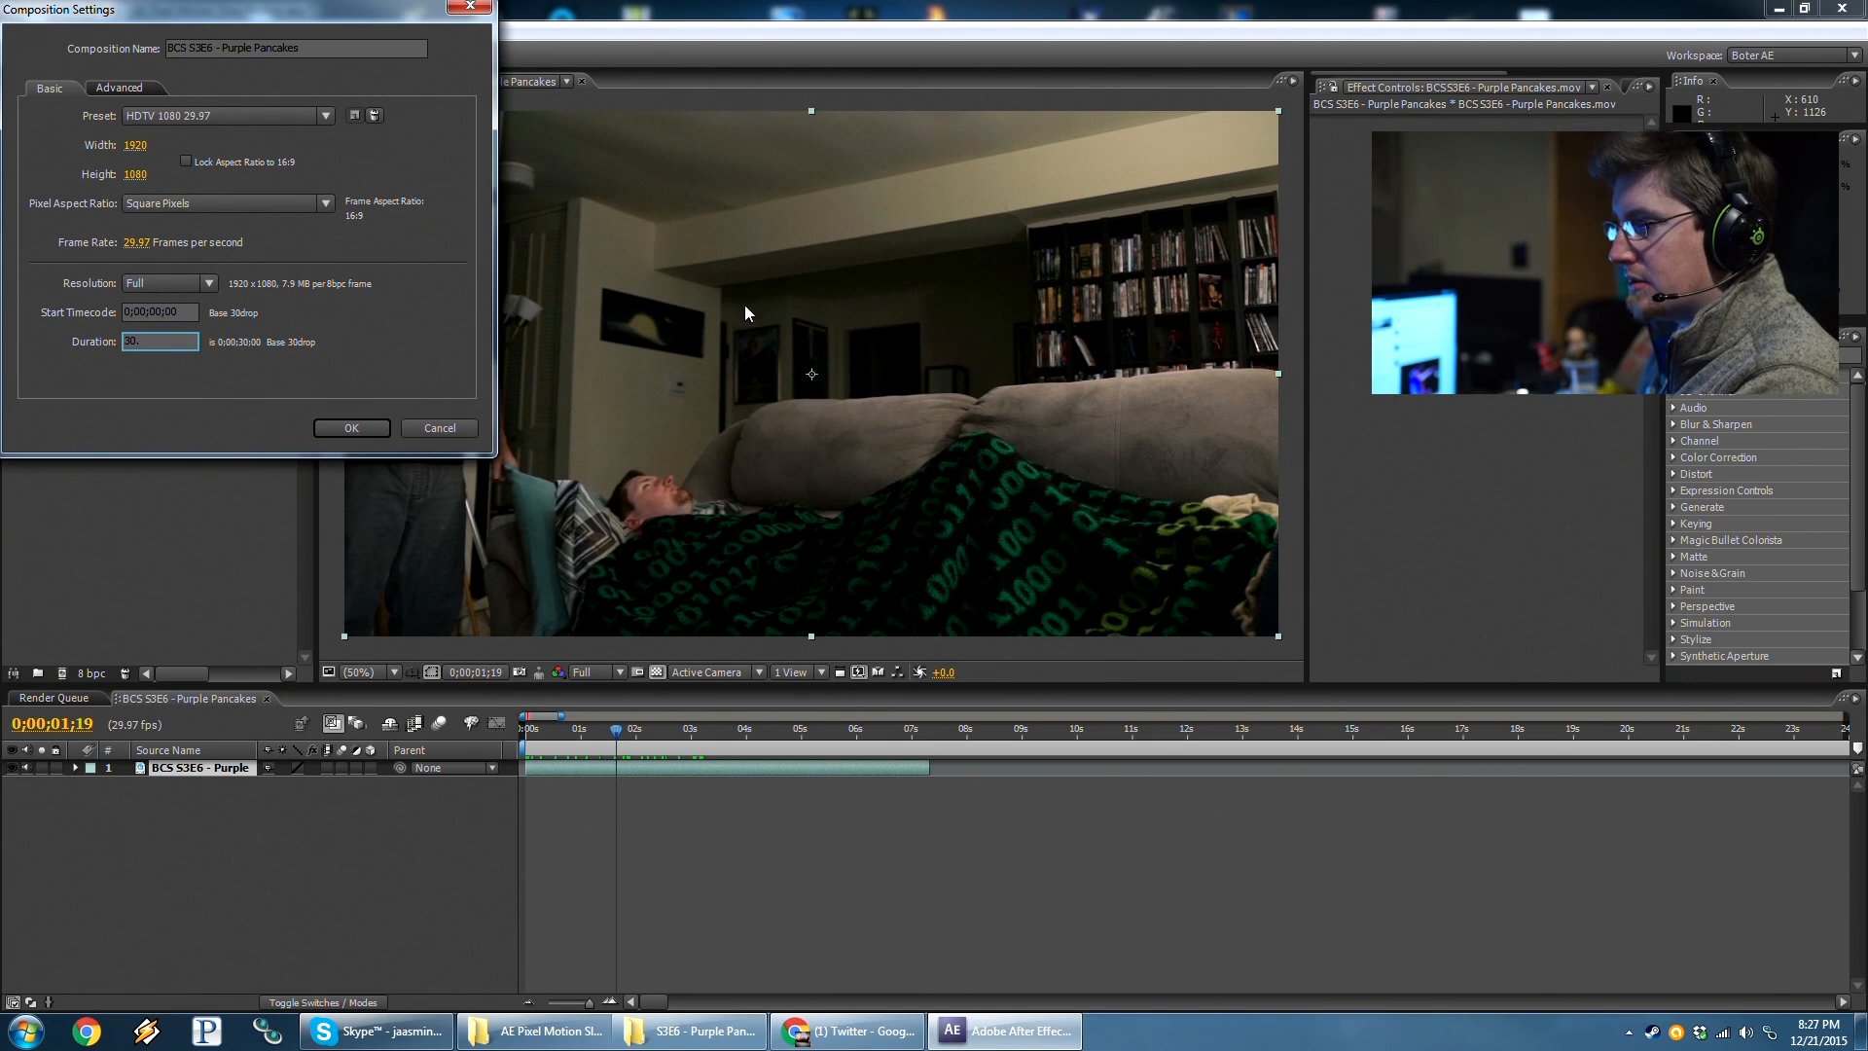
{"action": "left_click", "coordinate": [350, 429]}
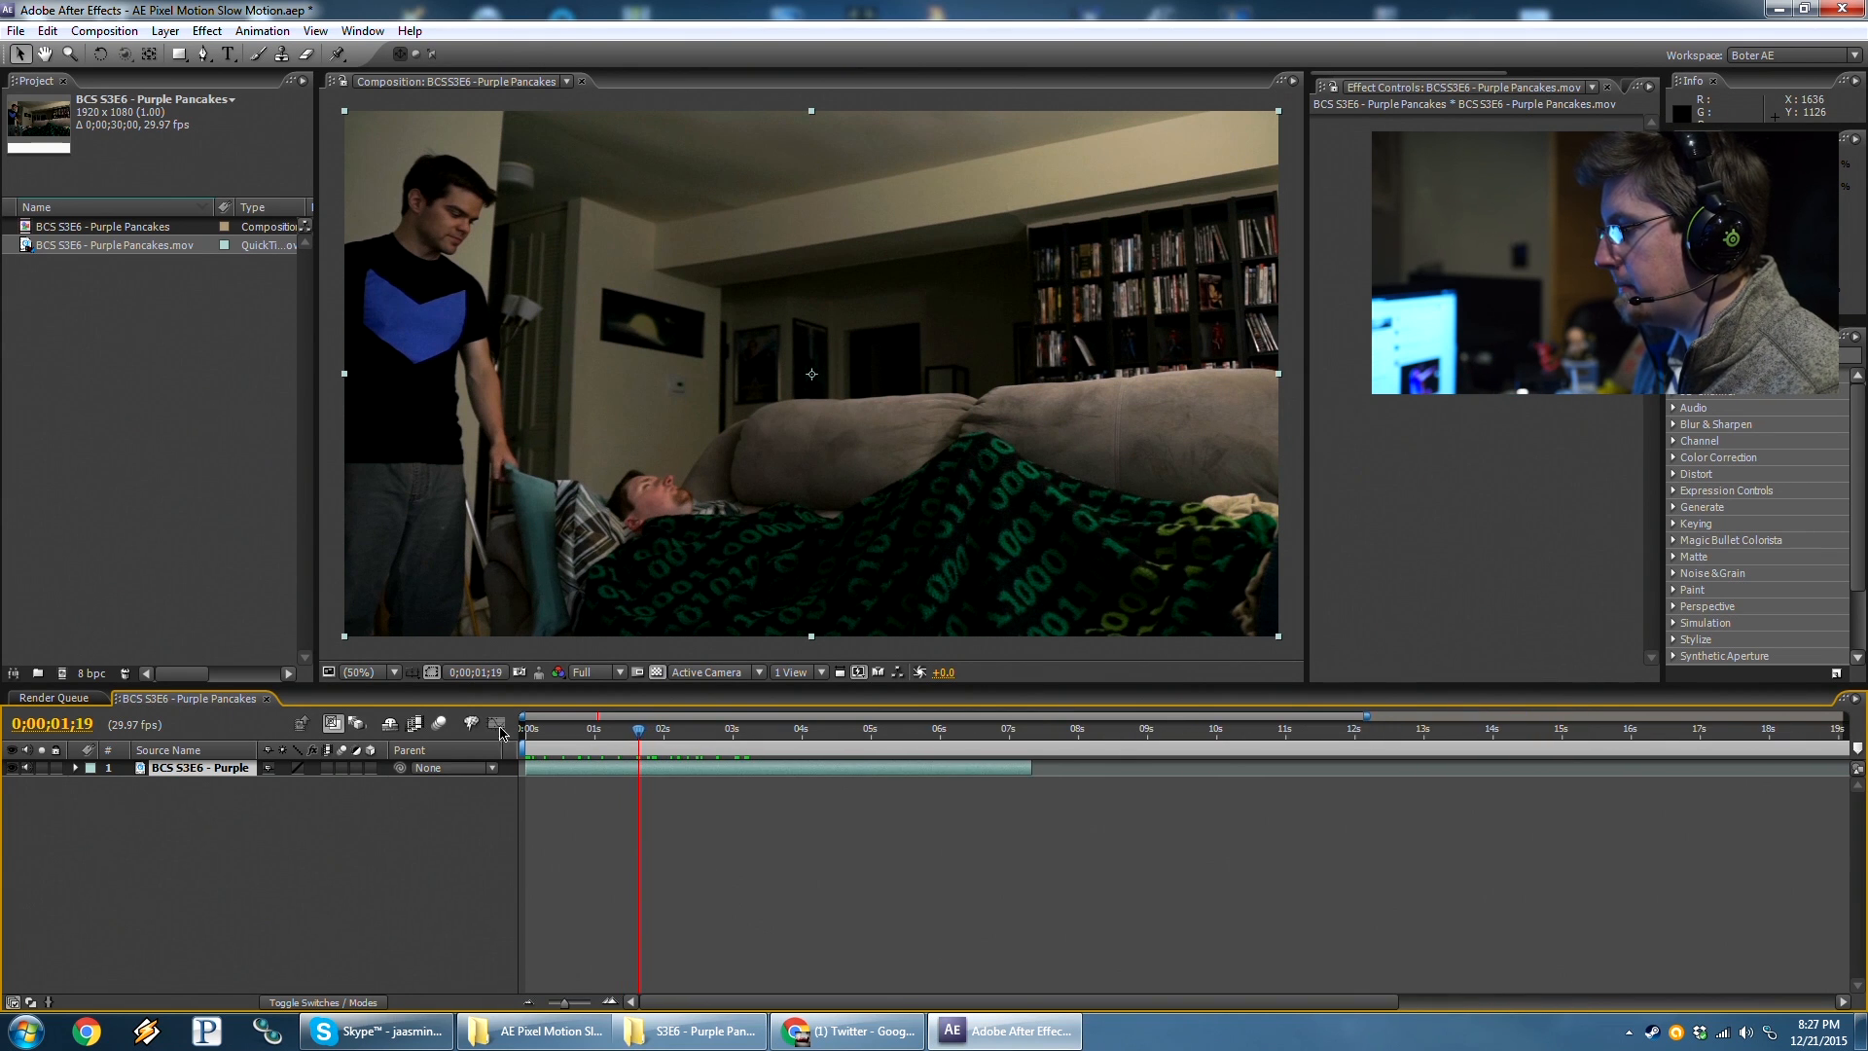
{"action": "left_click", "coordinate": [586, 728]}
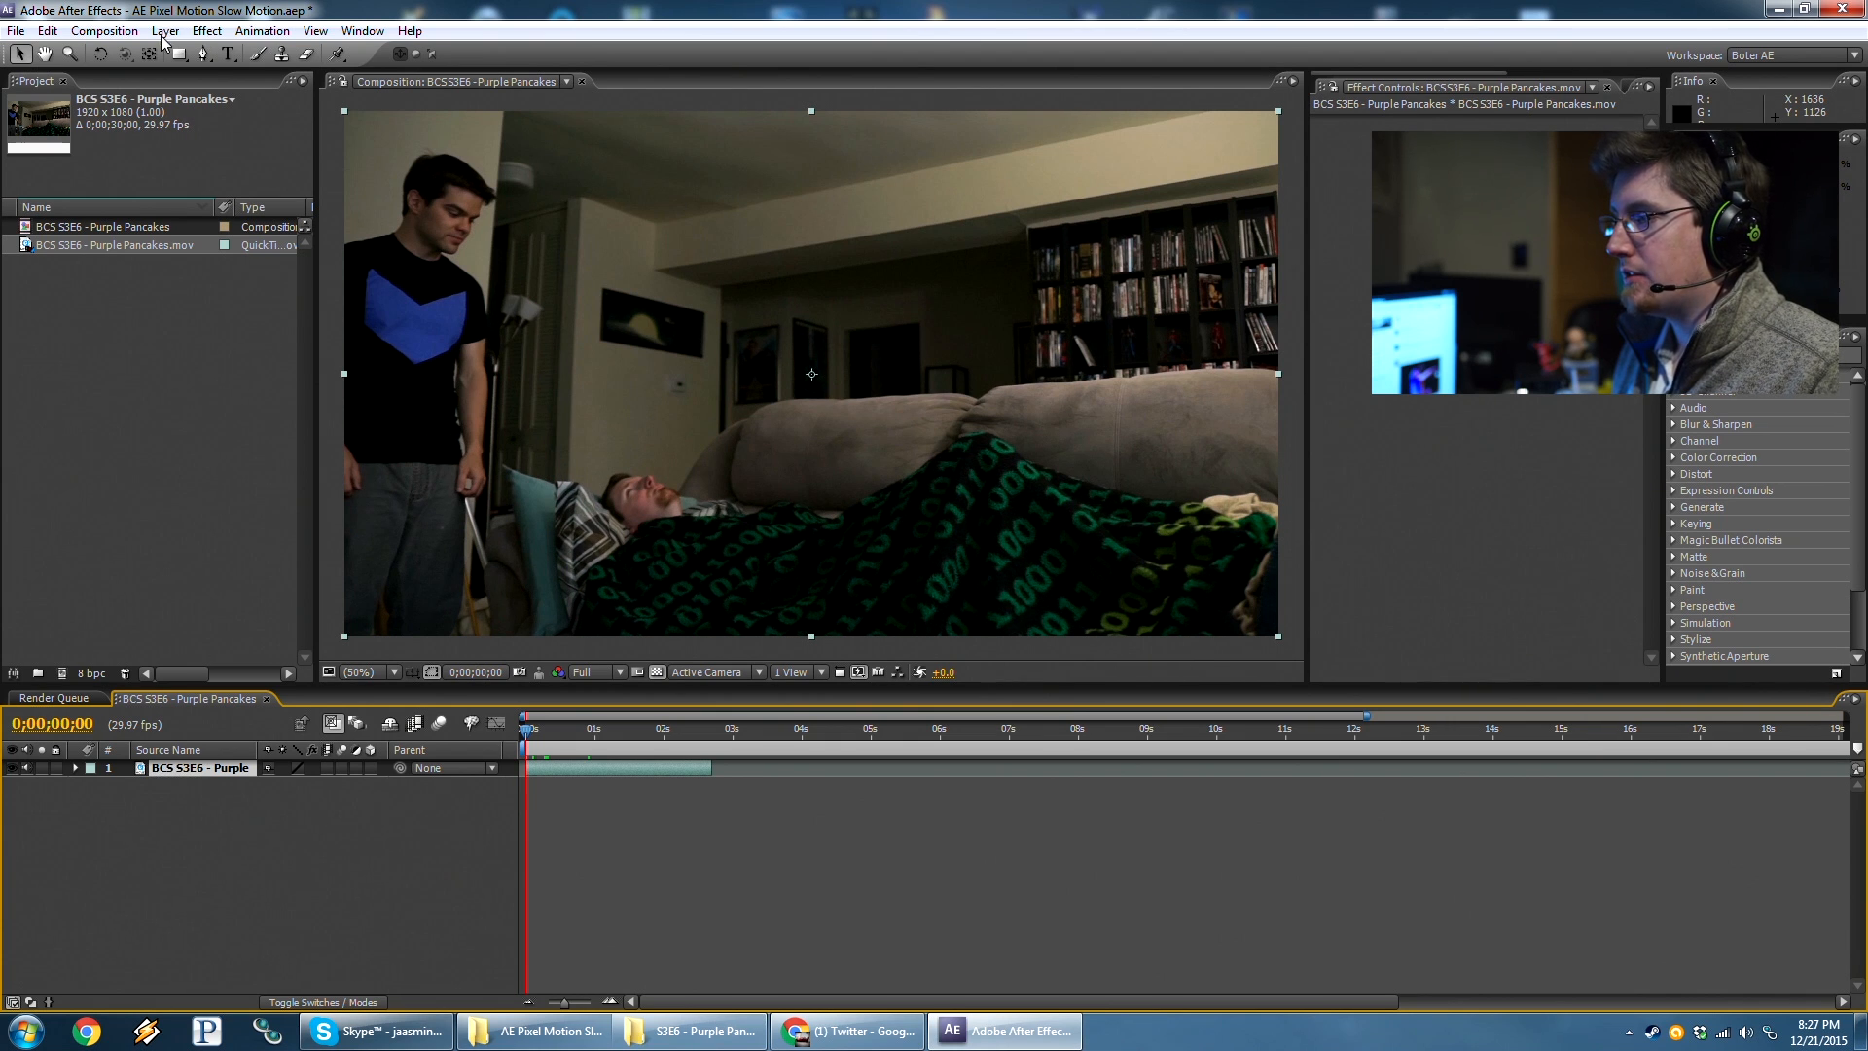
Time-stretch the clip layer to 200%, doubling it to about 0;00;05;12.
{"action": "left_click", "coordinate": [160, 31]}
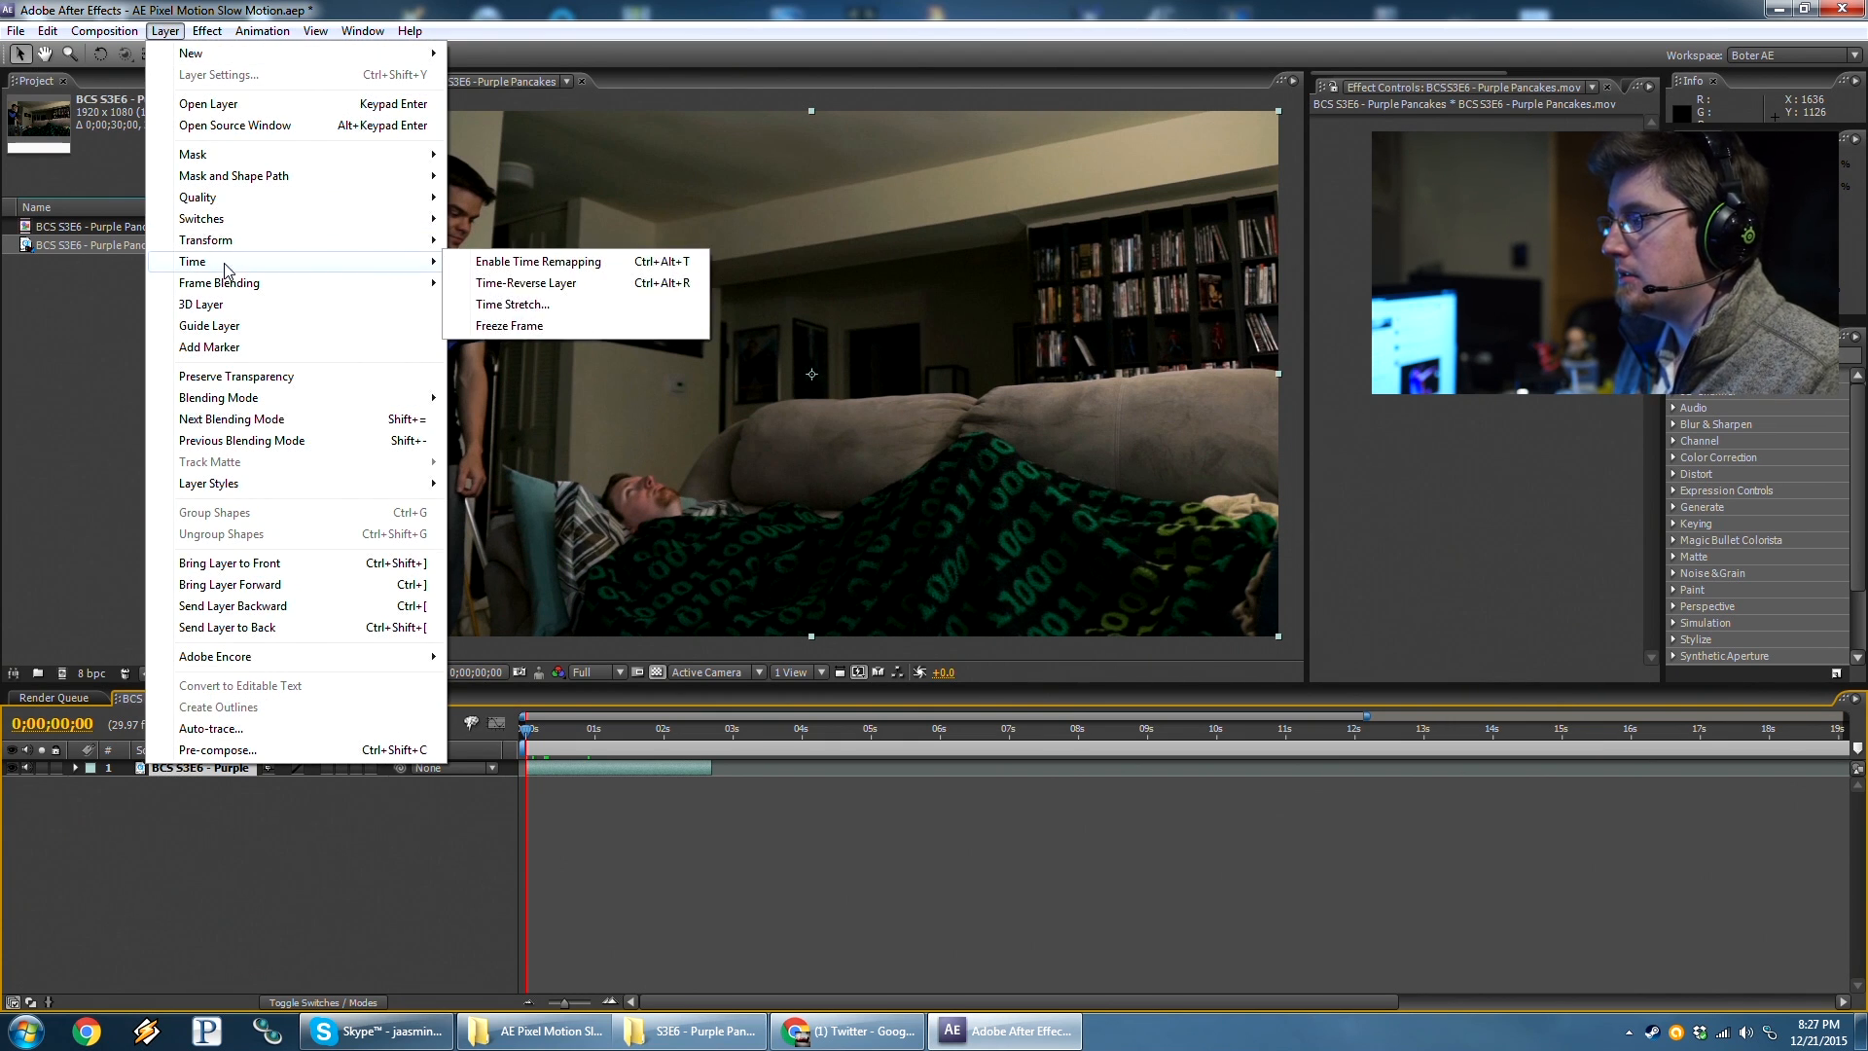
{"action": "left_click", "coordinate": [514, 303]}
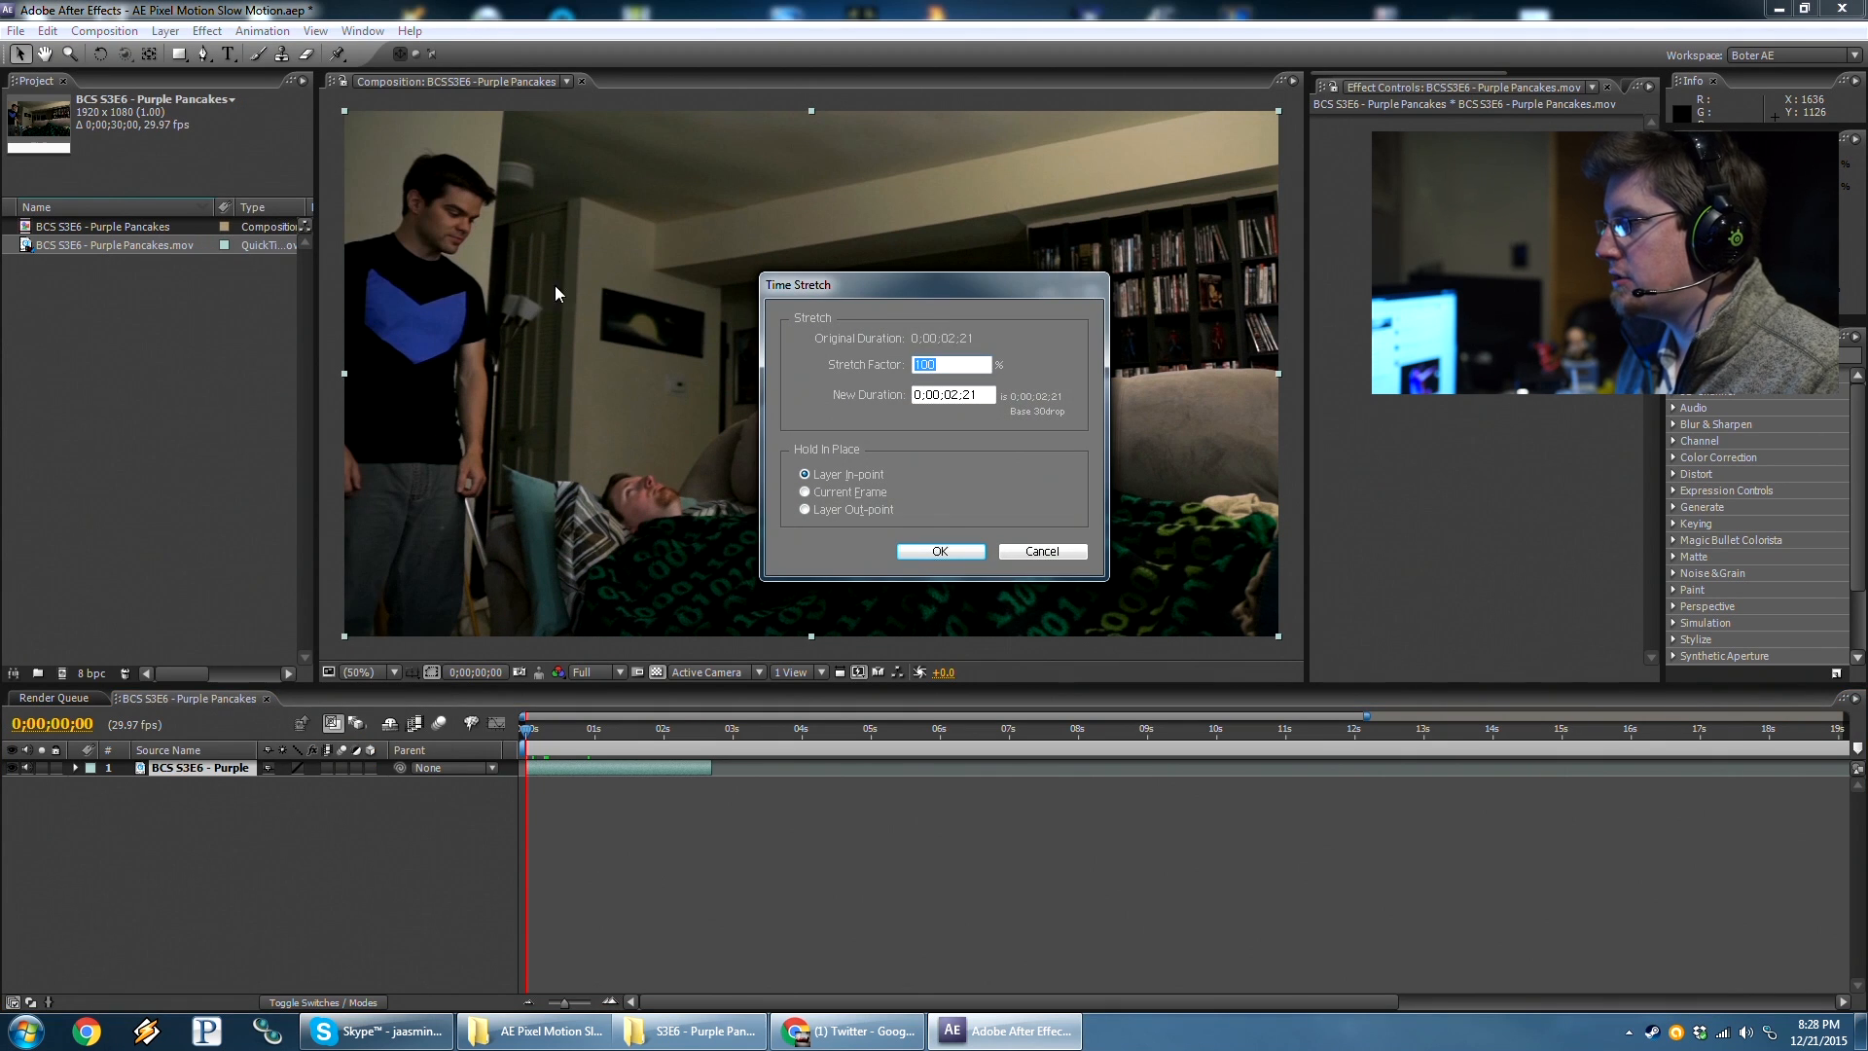
{"action": "mouse_move", "coordinate": [580, 286]}
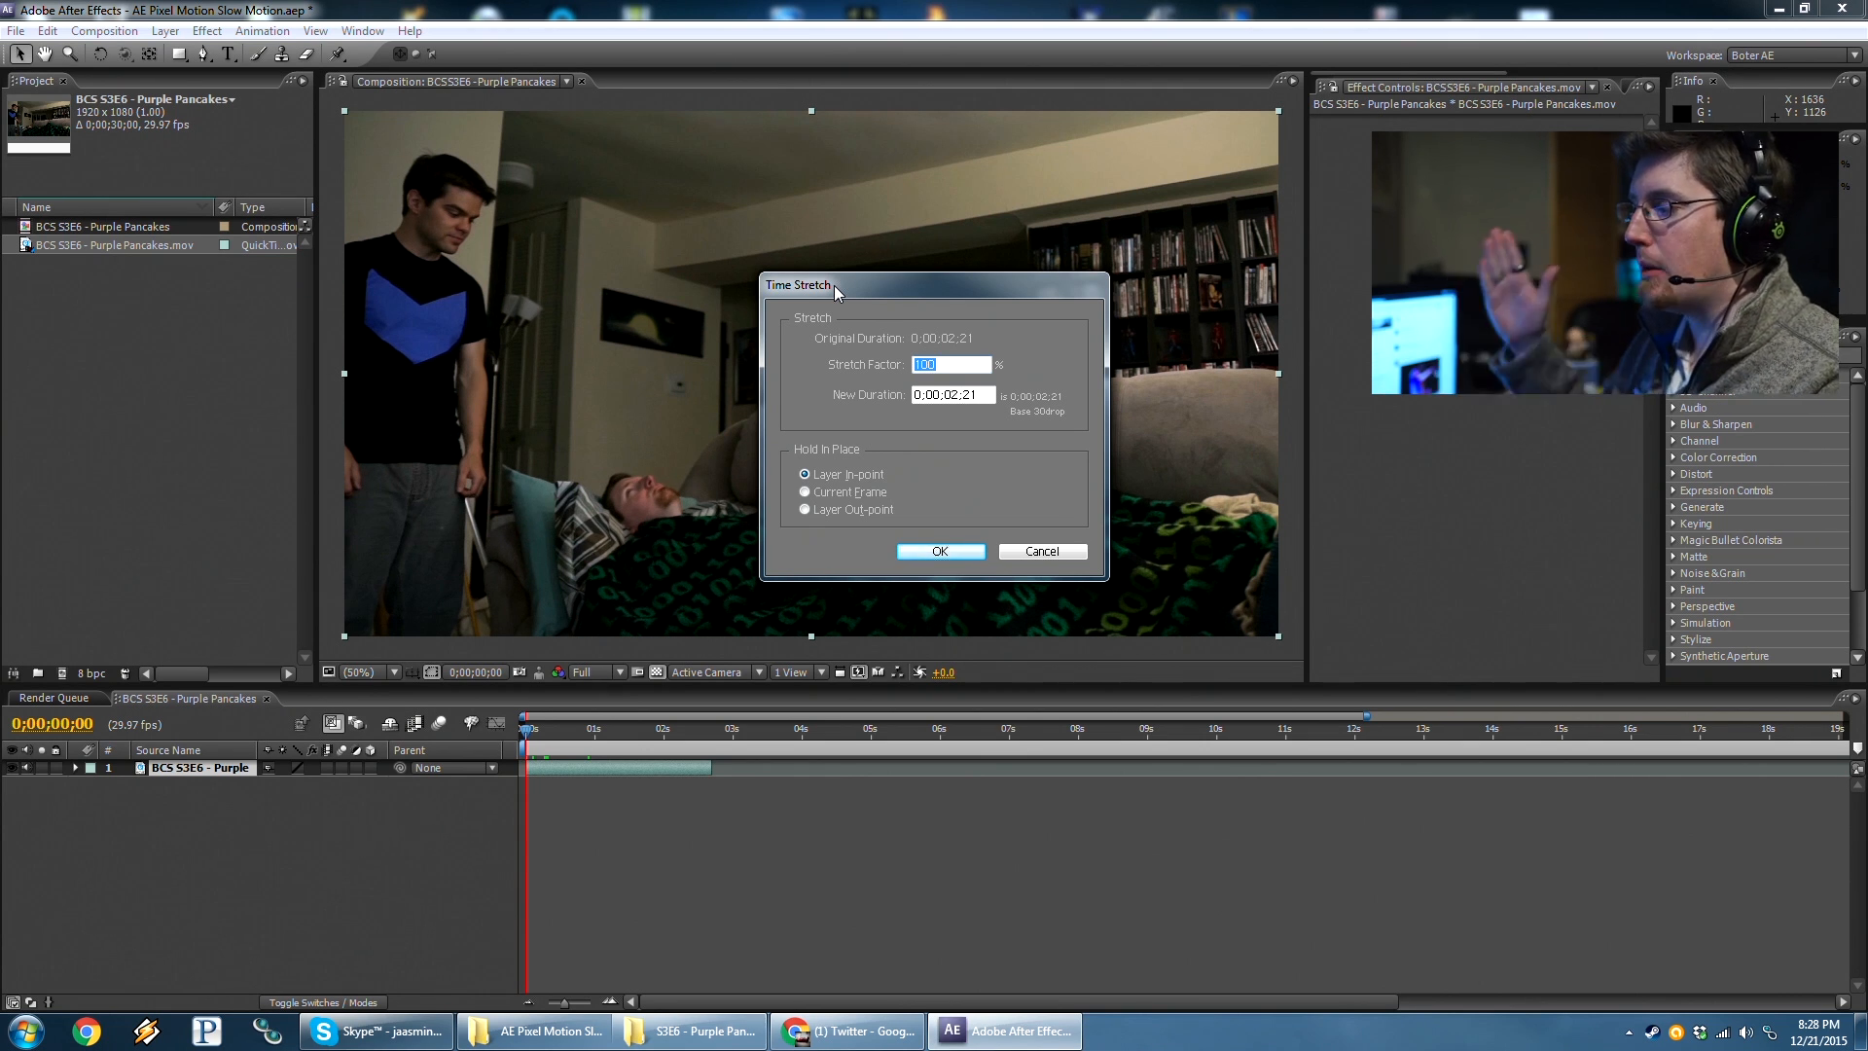
{"action": "type", "text": "200"}
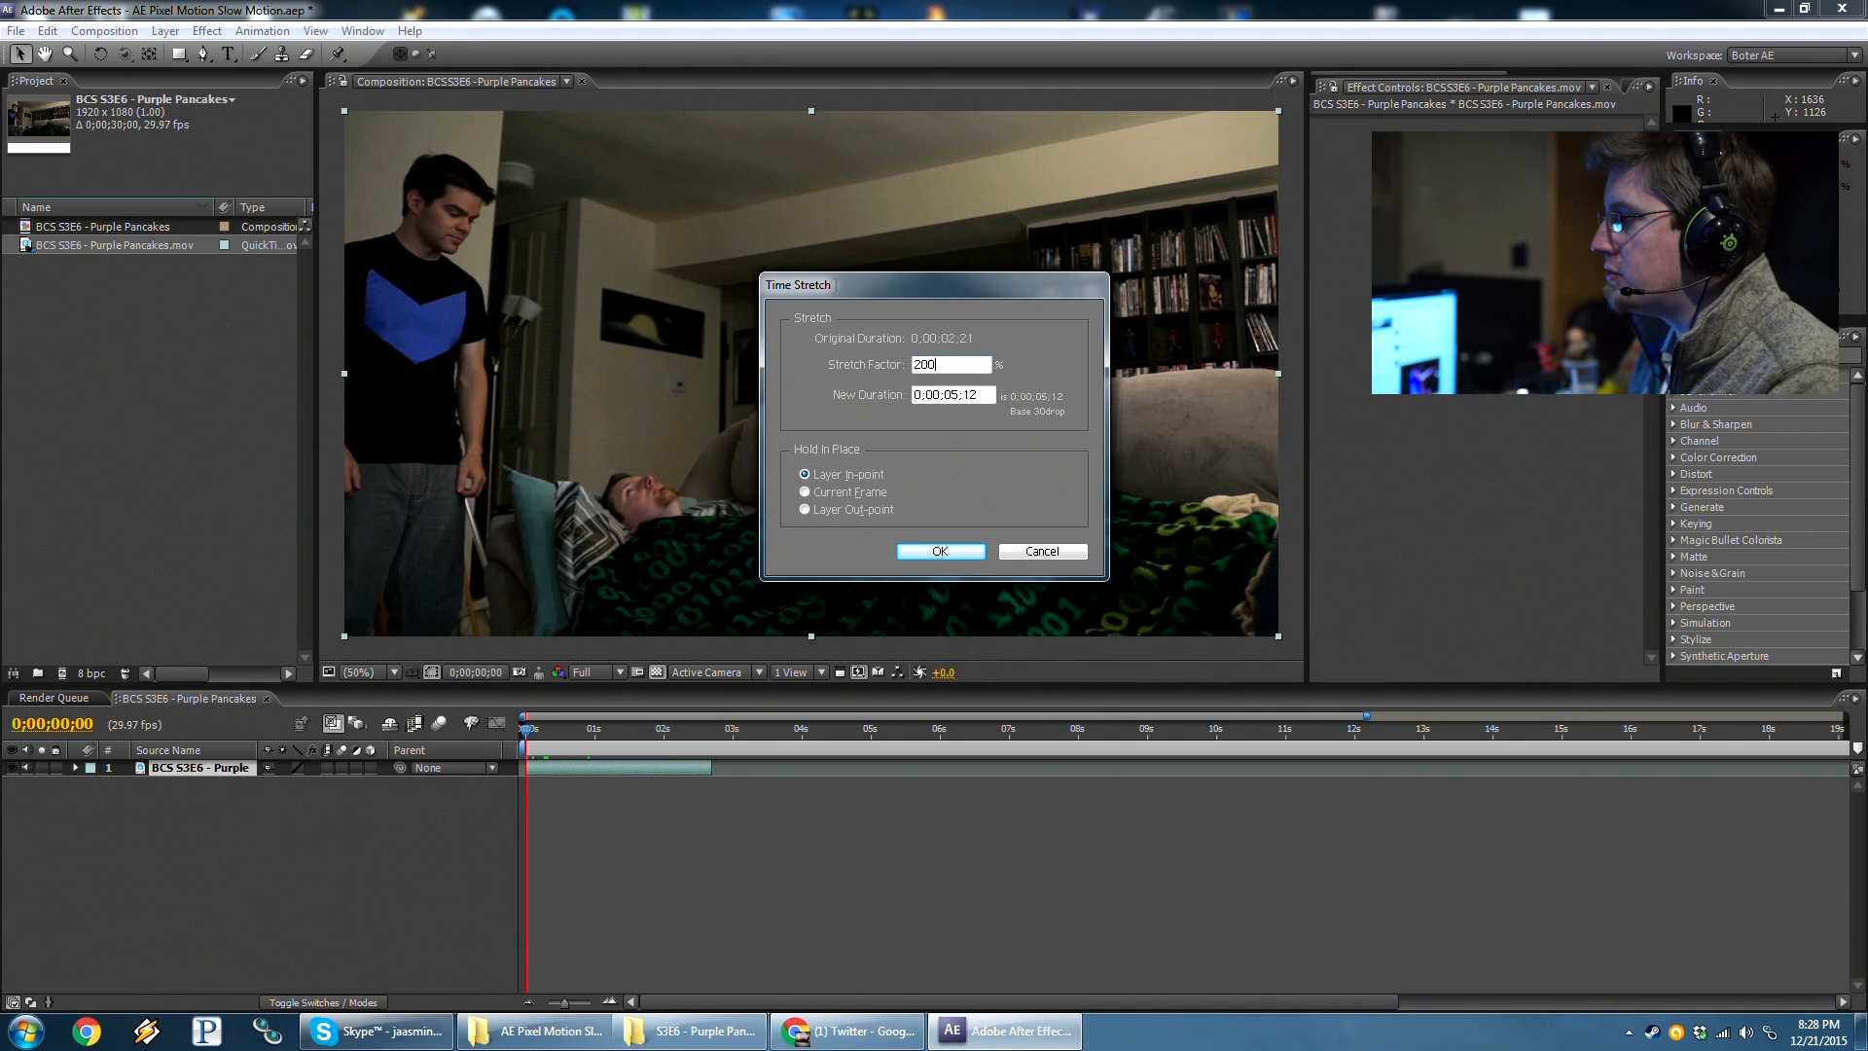
{"action": "left_click", "coordinate": [939, 551]}
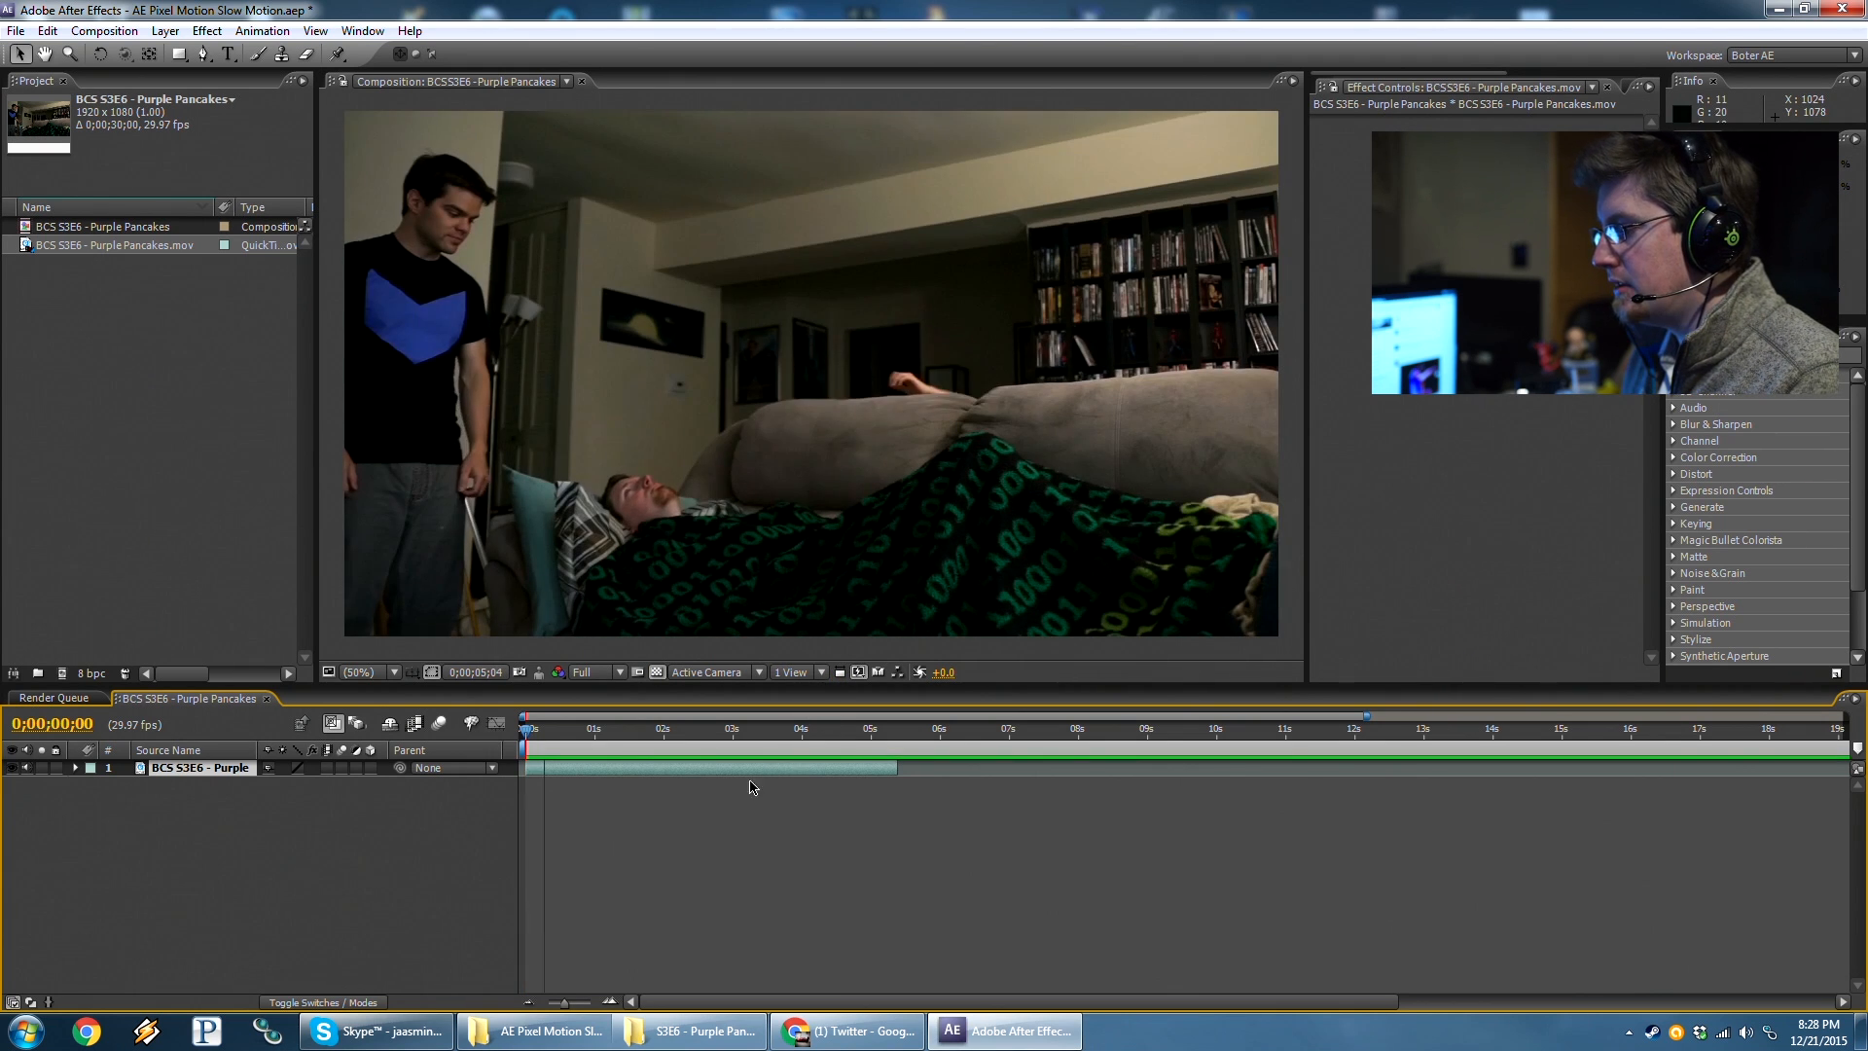
Preview the stretched clip, scrub through it, and zoom the timeline to the clip's range.
{"action": "left_click", "coordinate": [677, 767]}
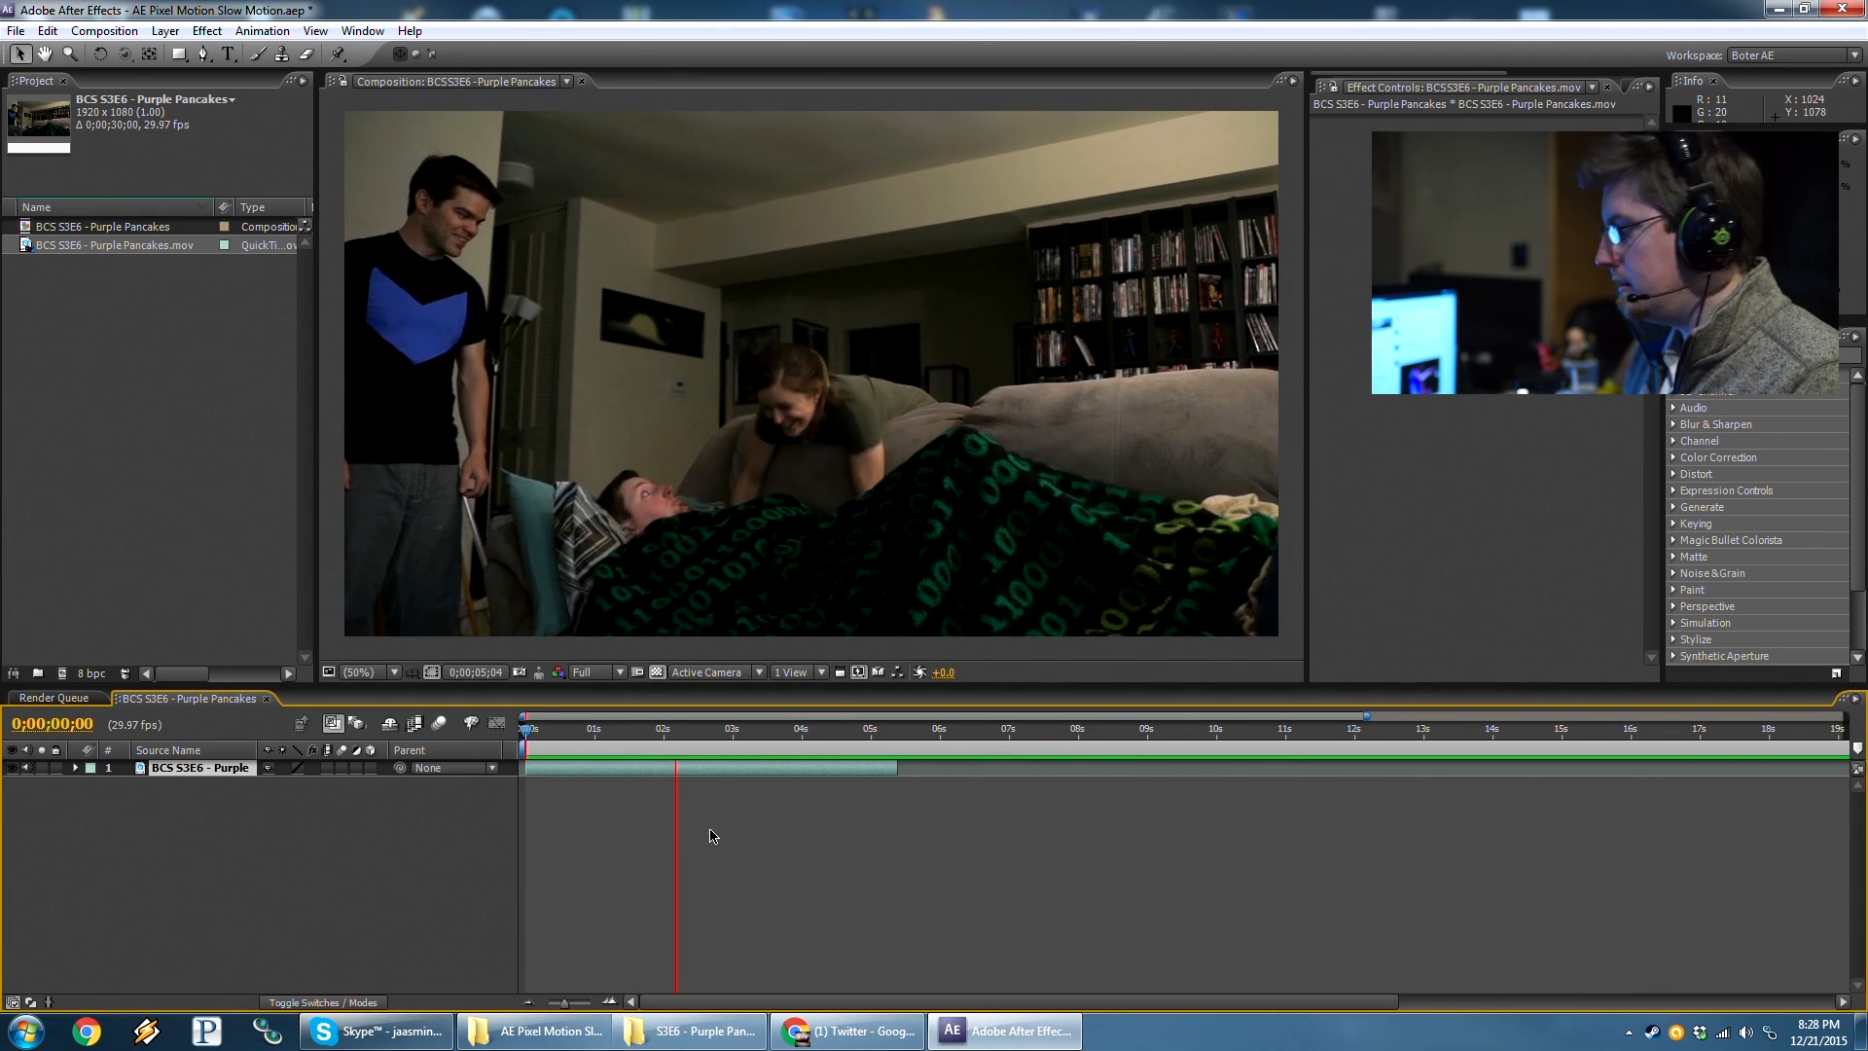
{"action": "left_click", "coordinate": [801, 728]}
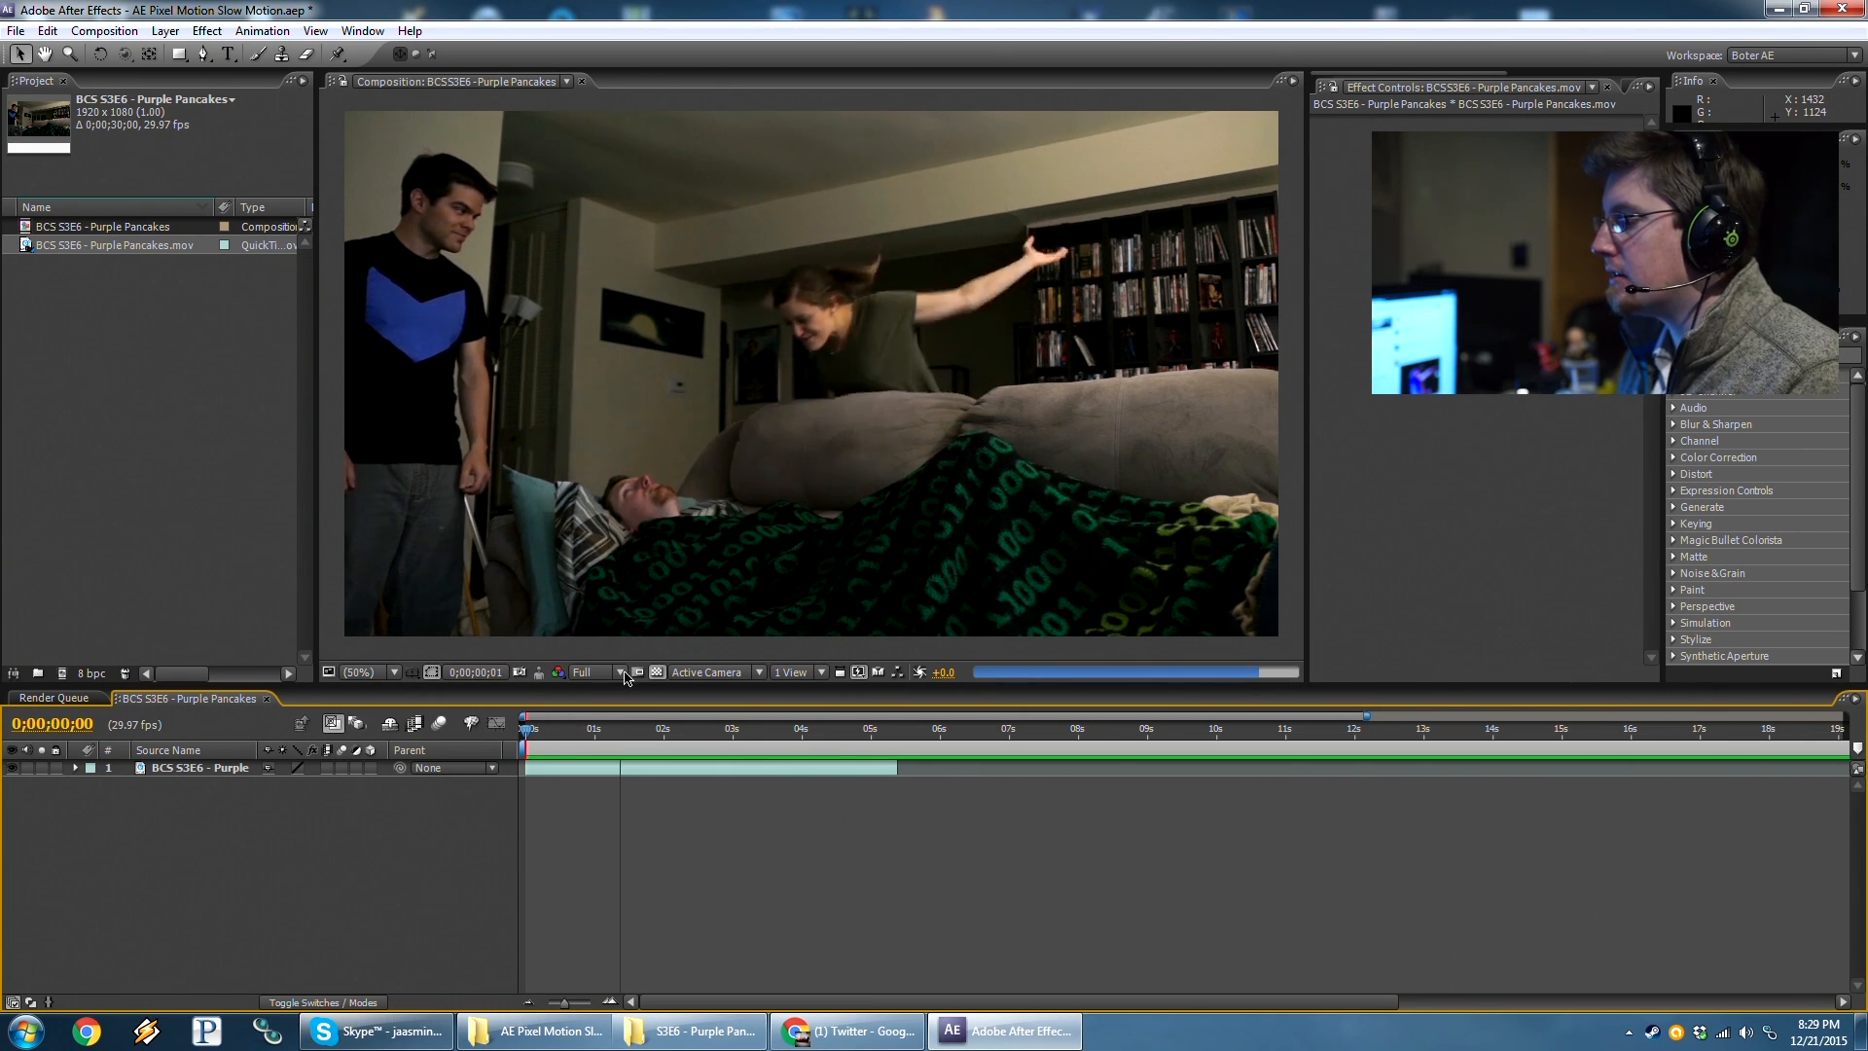
{"action": "left_click", "coordinate": [751, 727]}
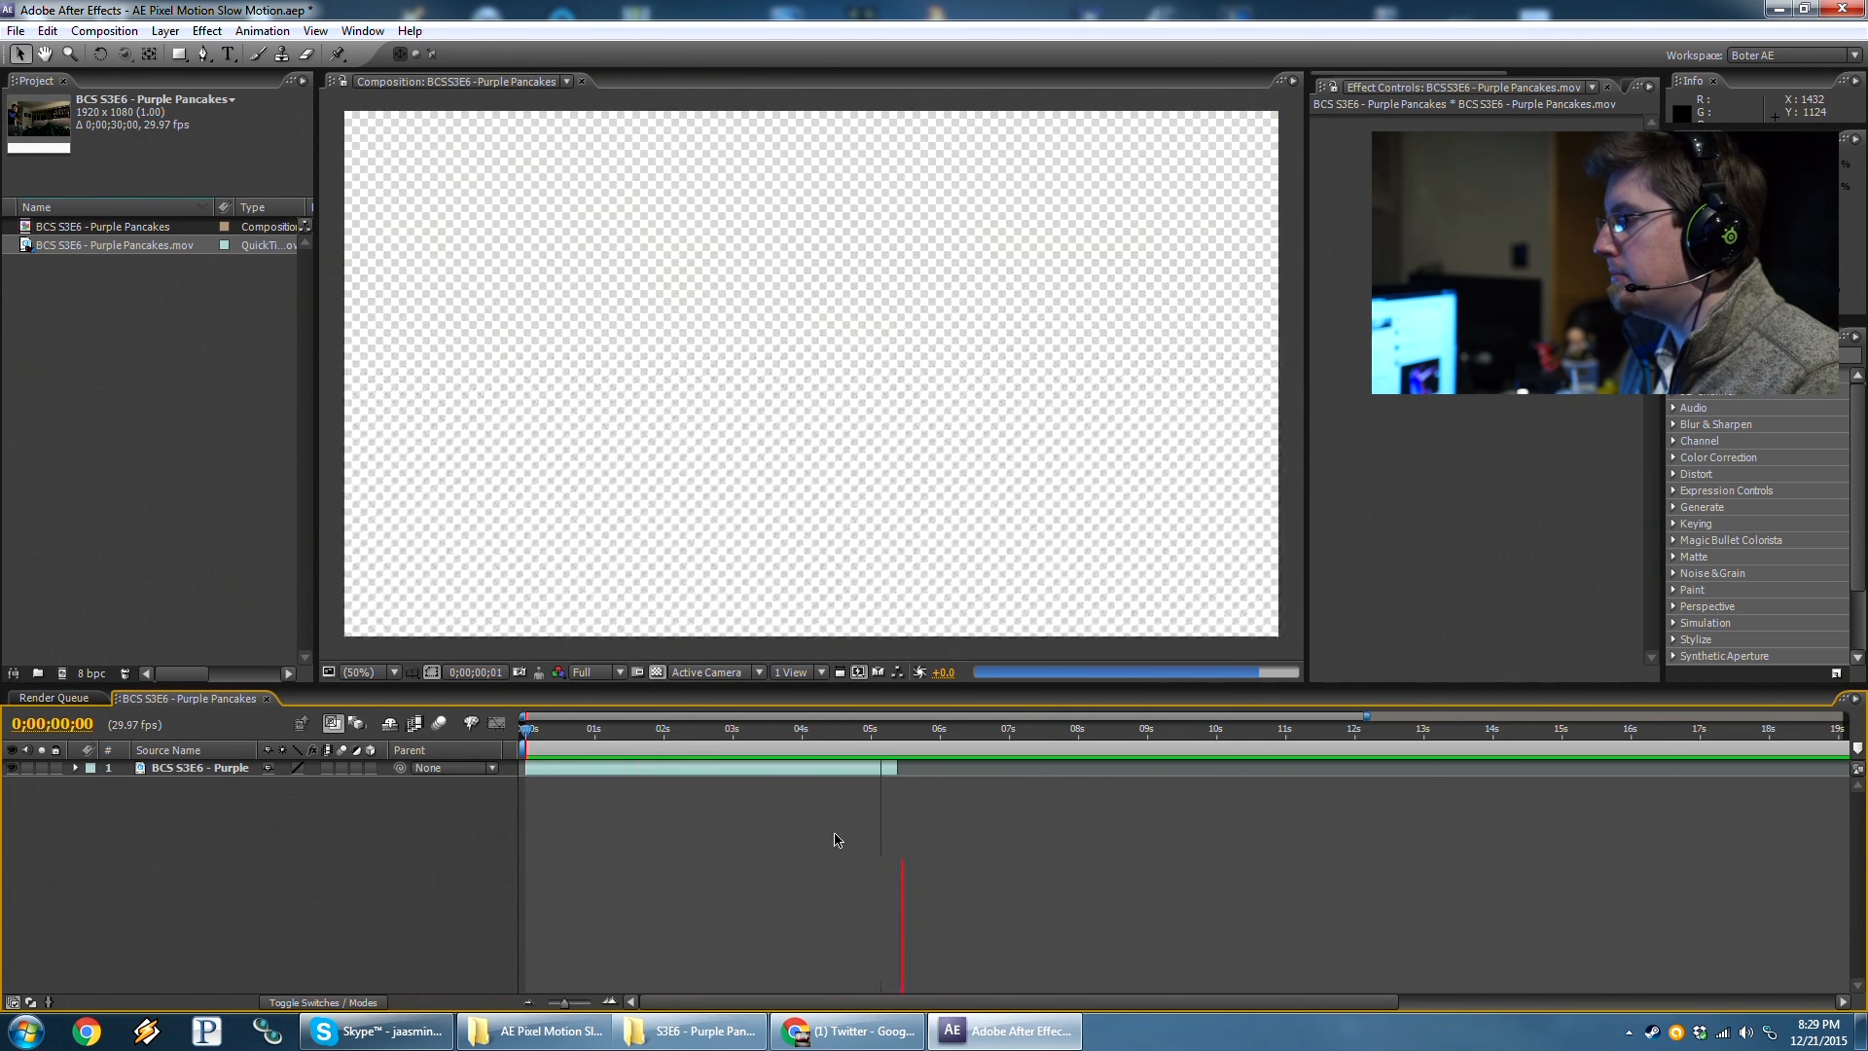
{"action": "left_click", "coordinate": [786, 728]}
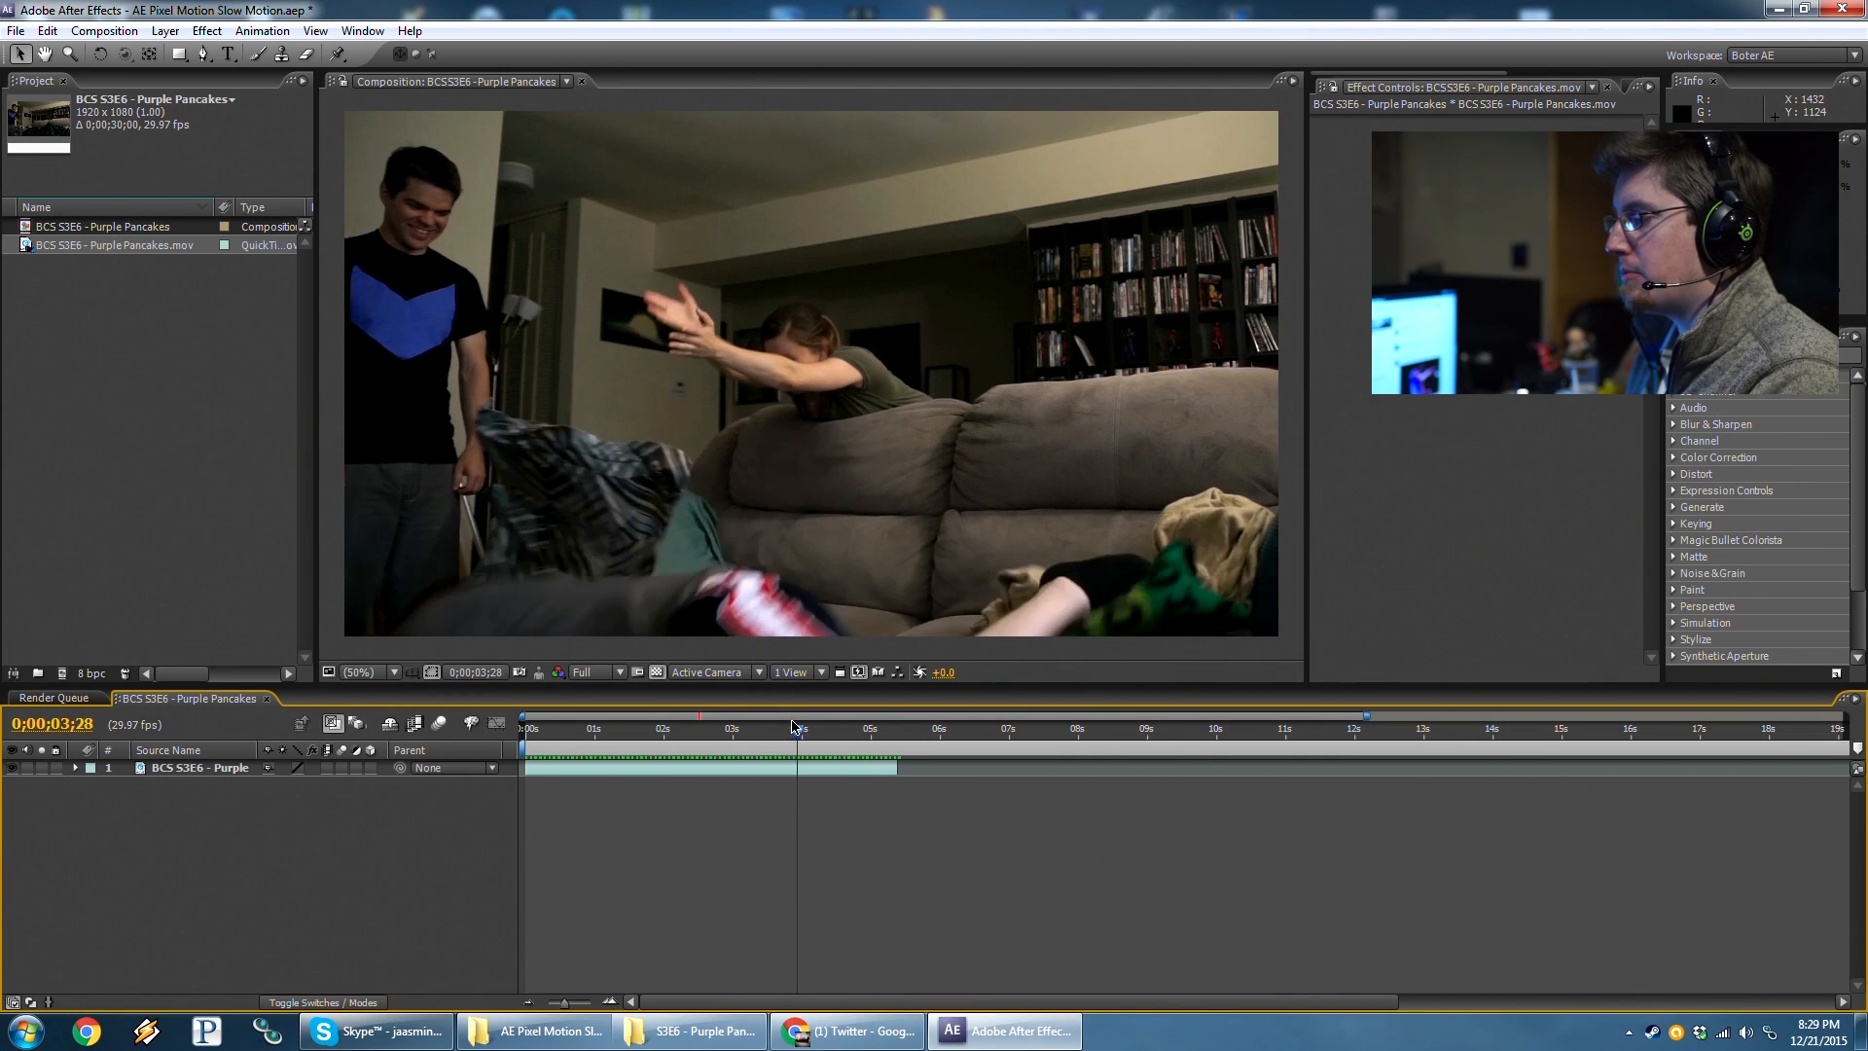
{"action": "left_click", "coordinate": [809, 728]}
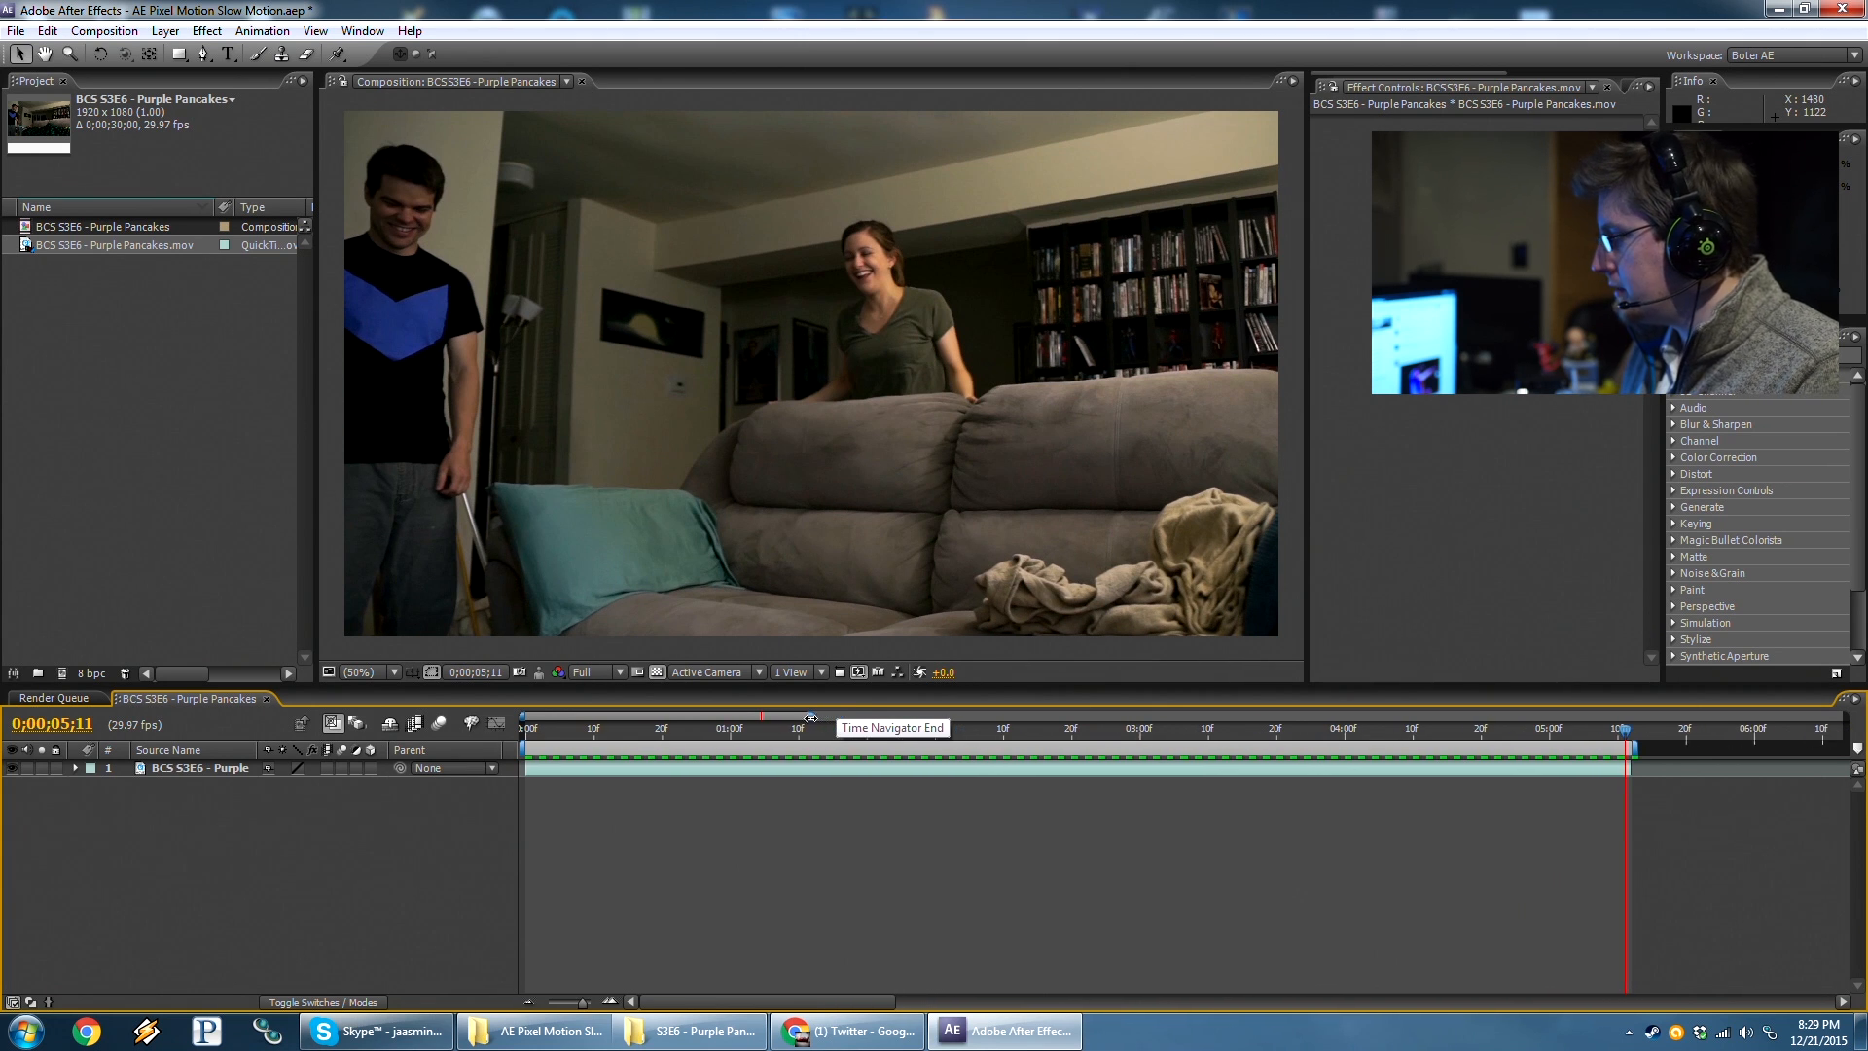
Move to about one second and select the clip layer for Pixel Motion frame blending.
{"action": "left_click", "coordinate": [634, 730]}
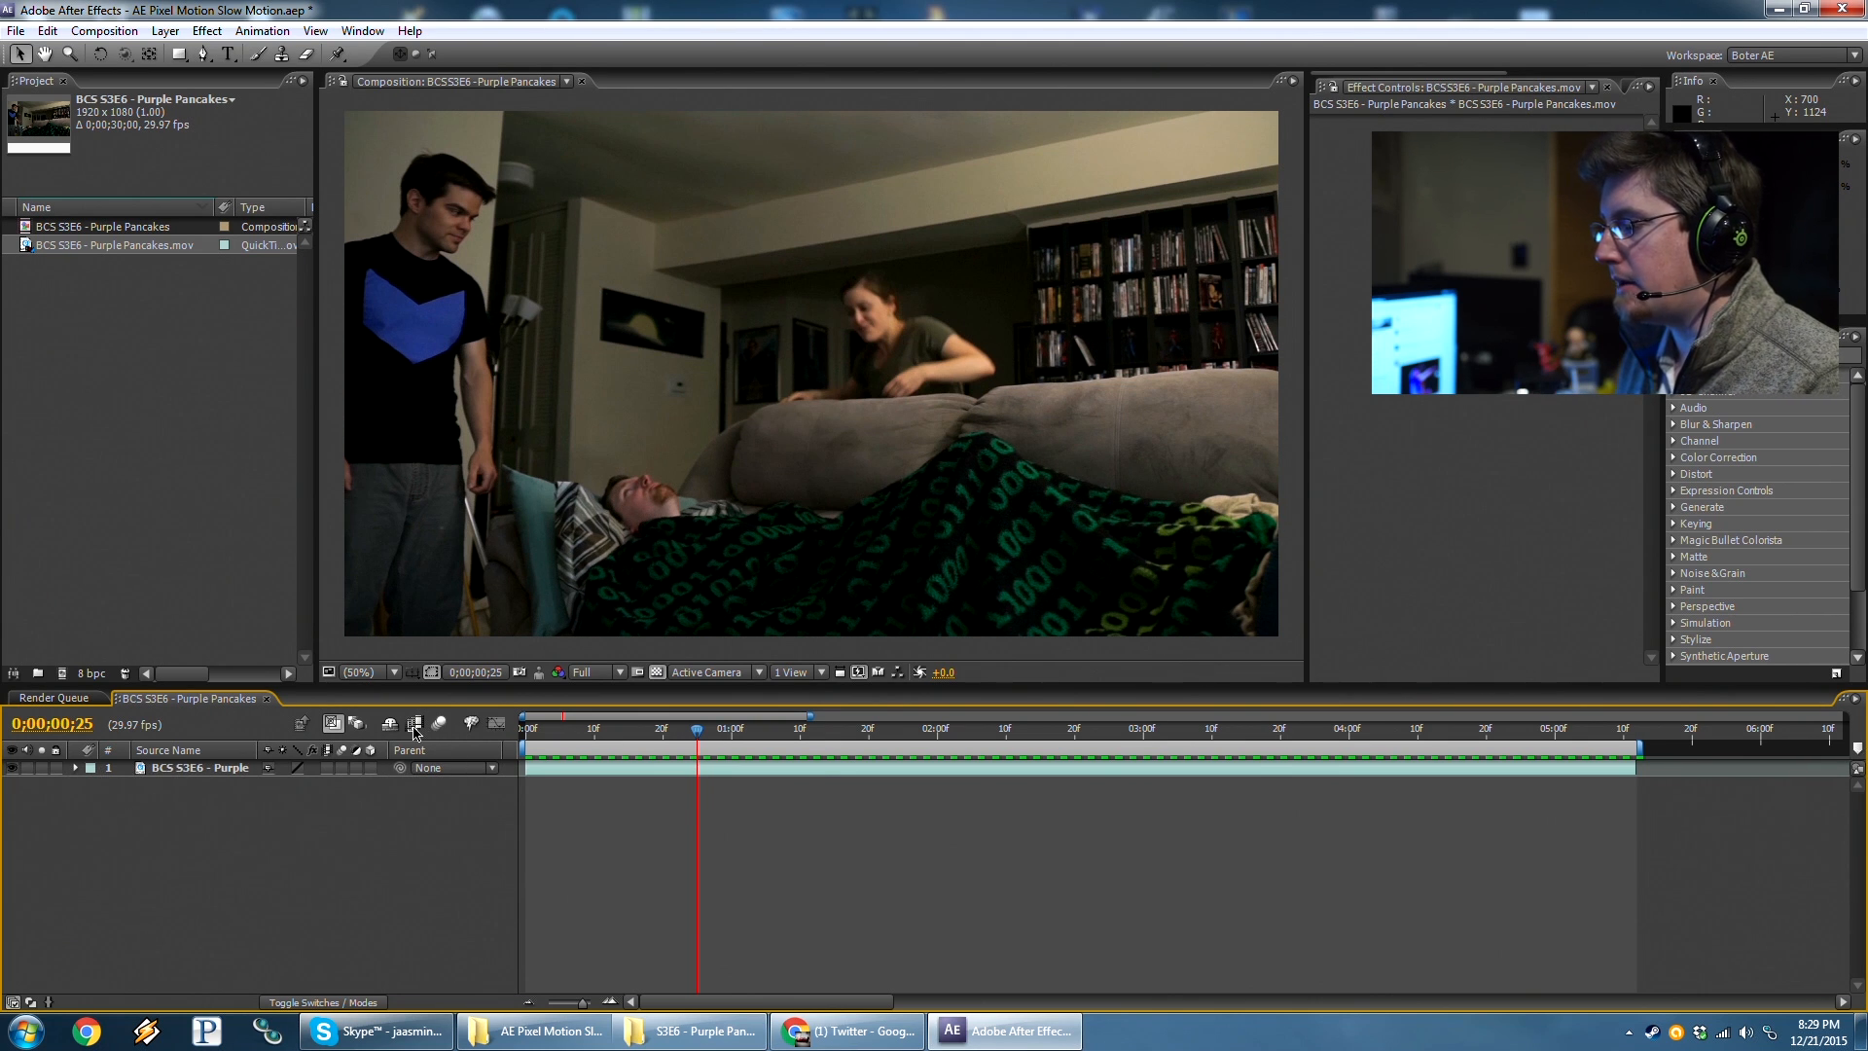
{"action": "mouse_move", "coordinate": [412, 730]}
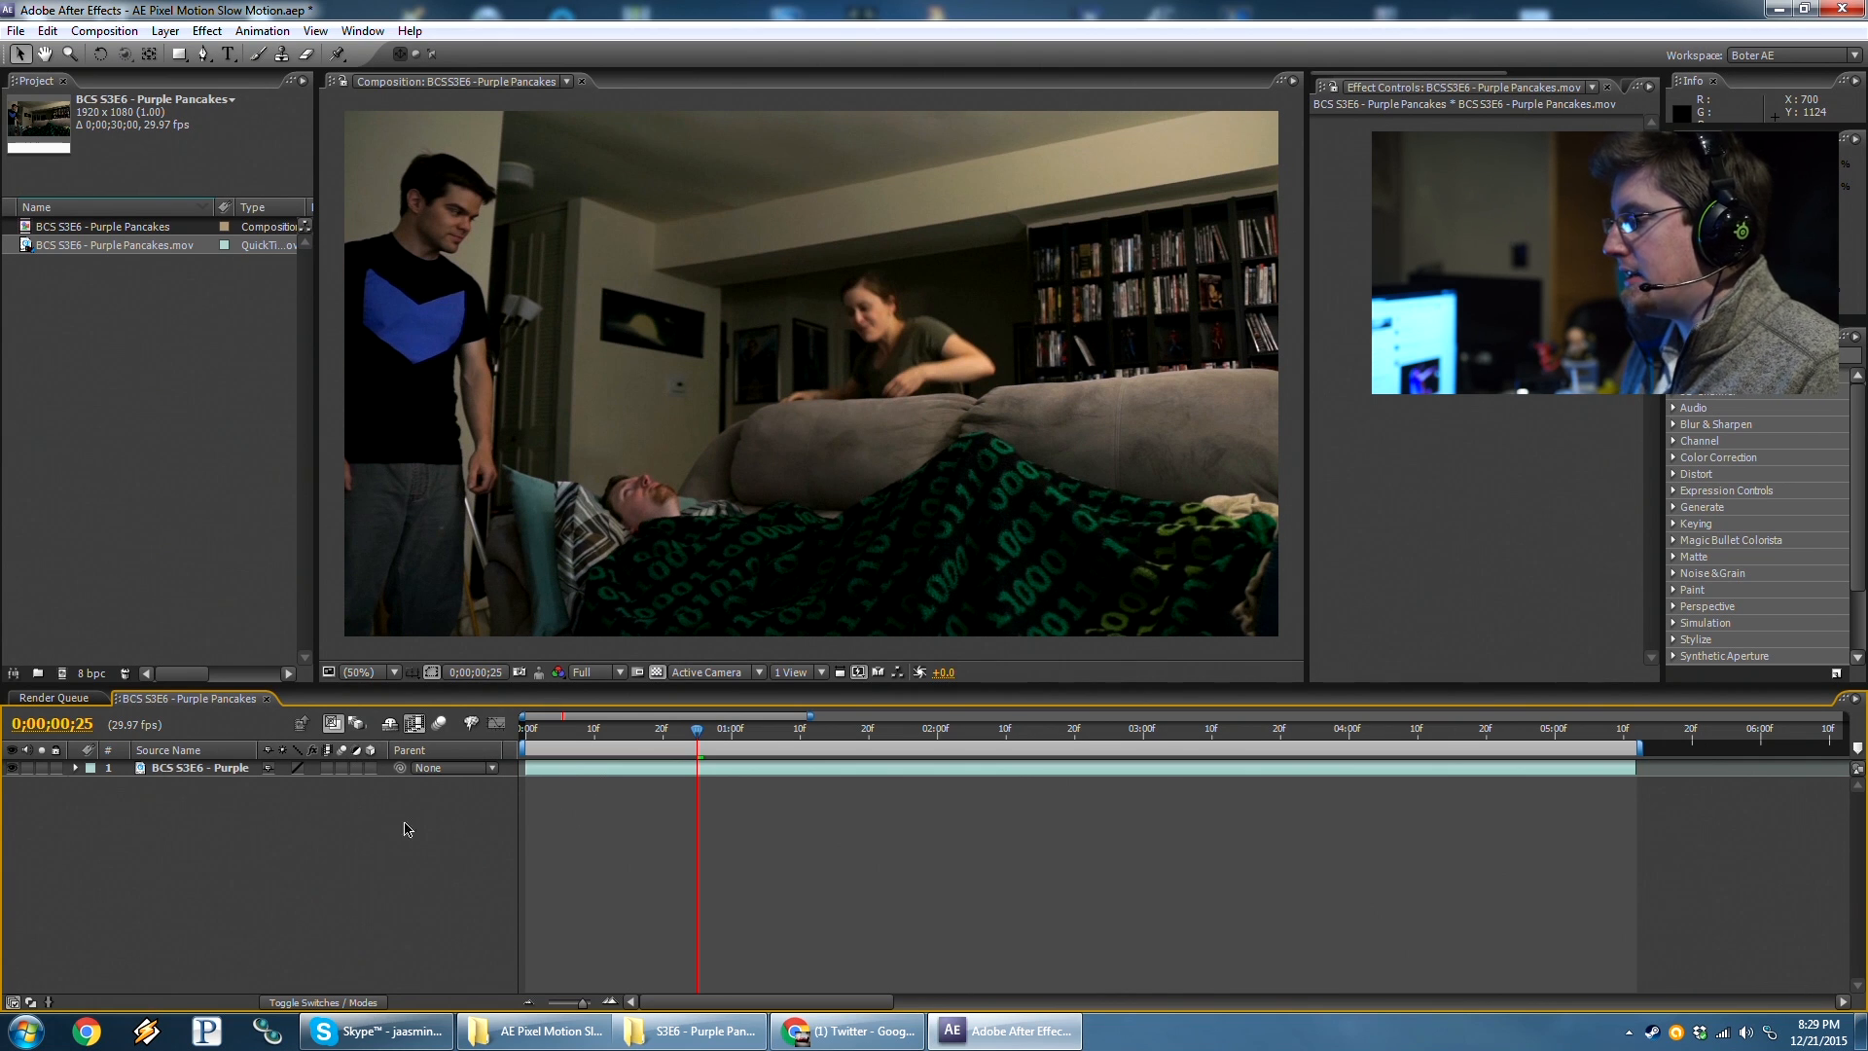
{"action": "left_click", "coordinate": [195, 768]}
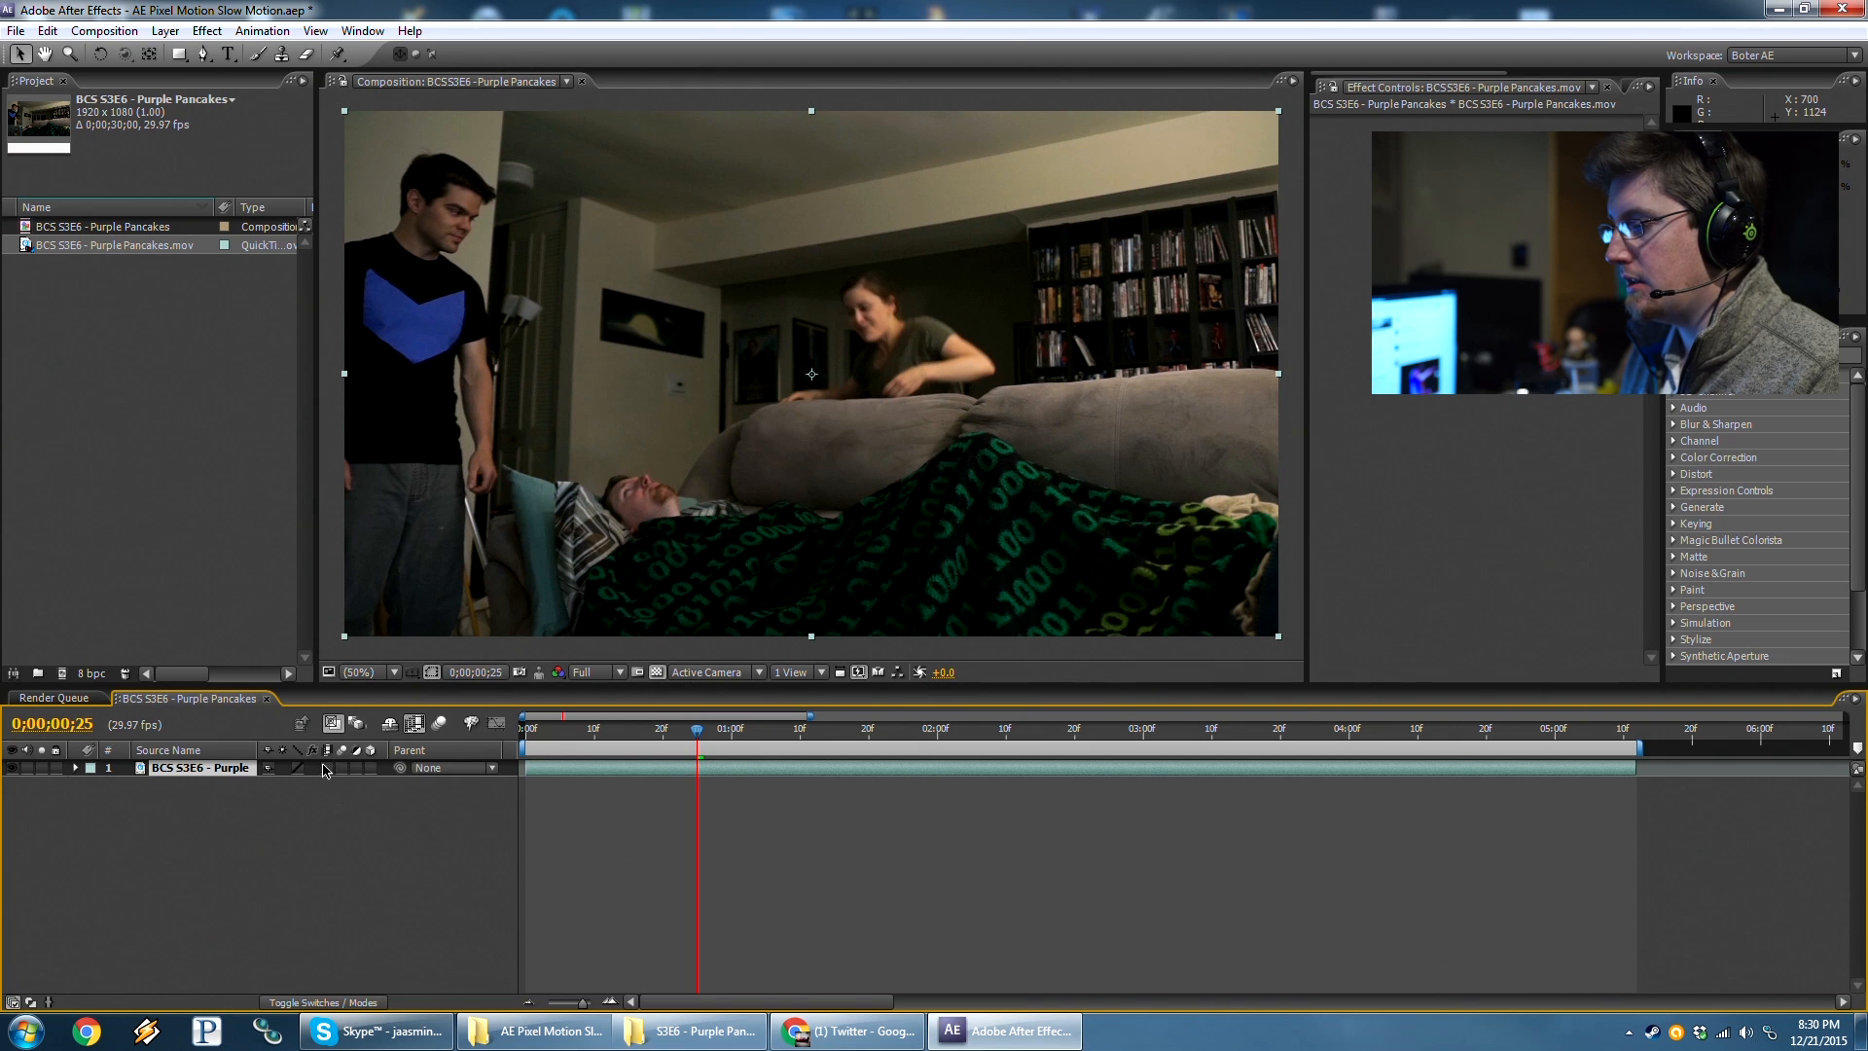
{"action": "mouse_move", "coordinate": [329, 775]}
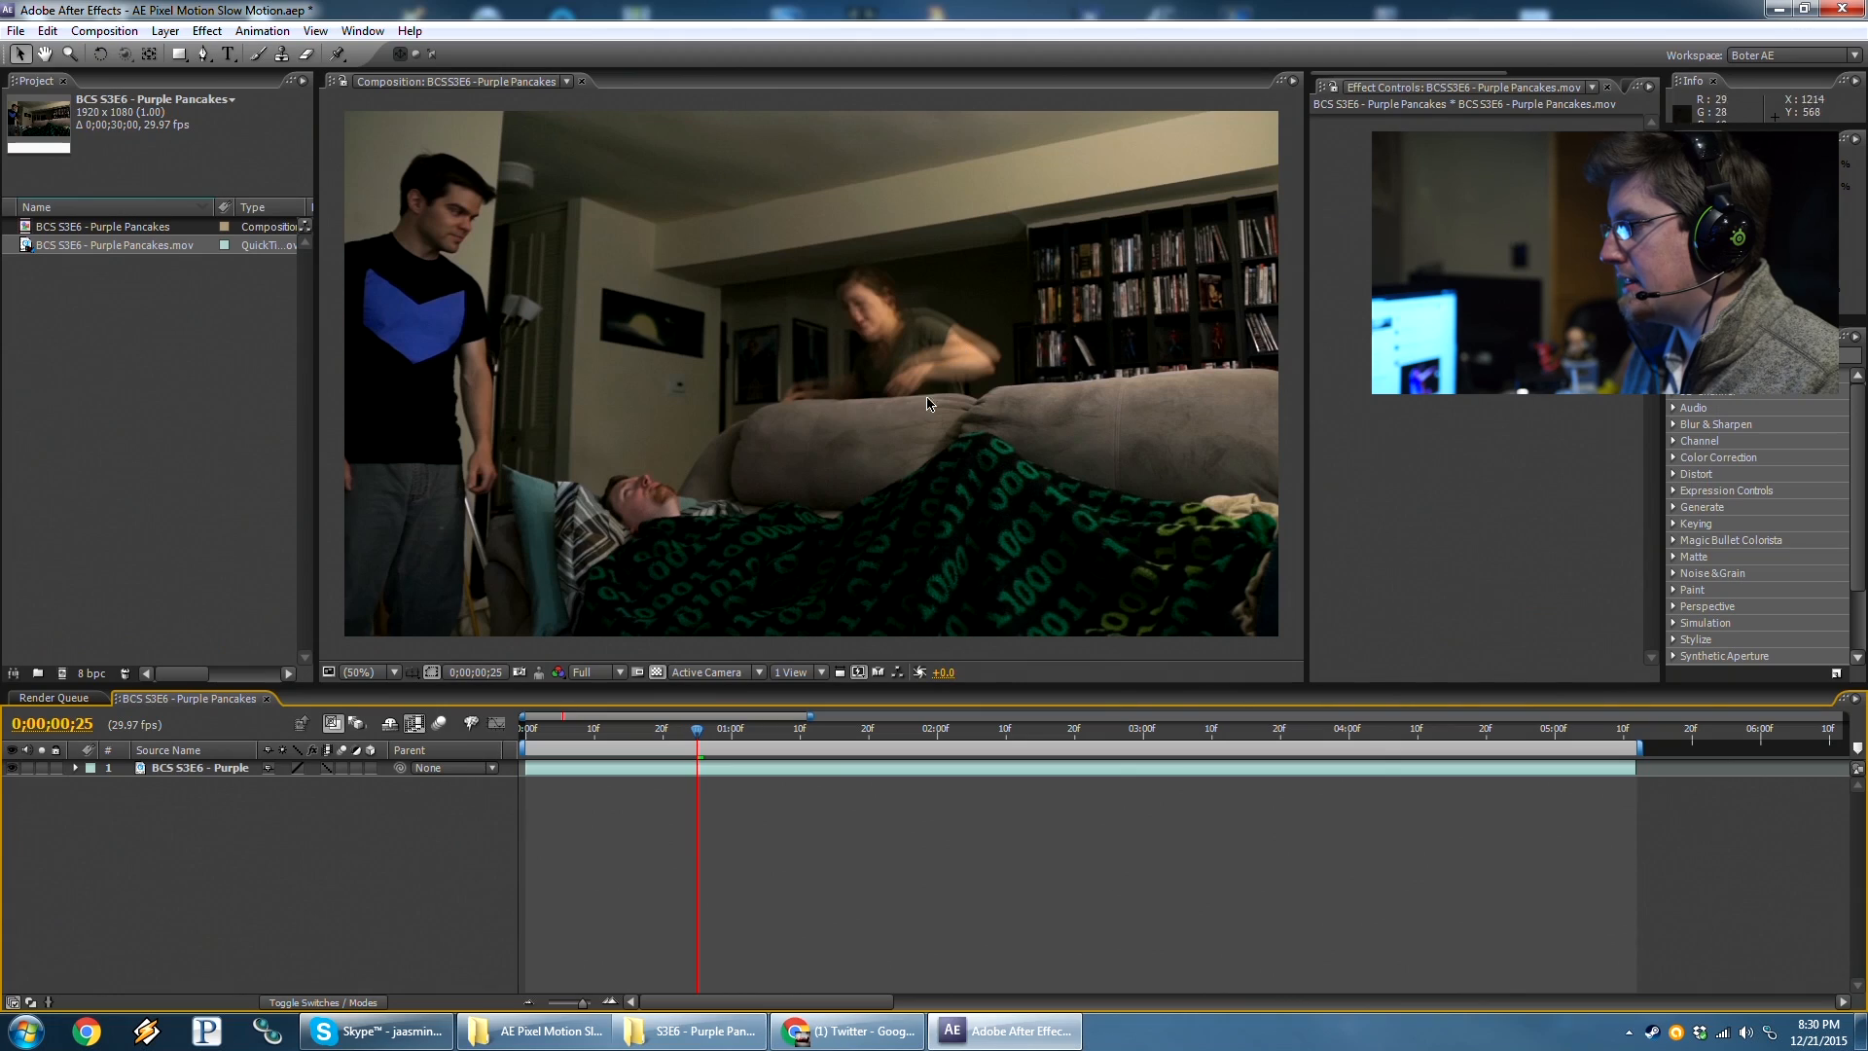
{"action": "mouse_move", "coordinate": [922, 341]}
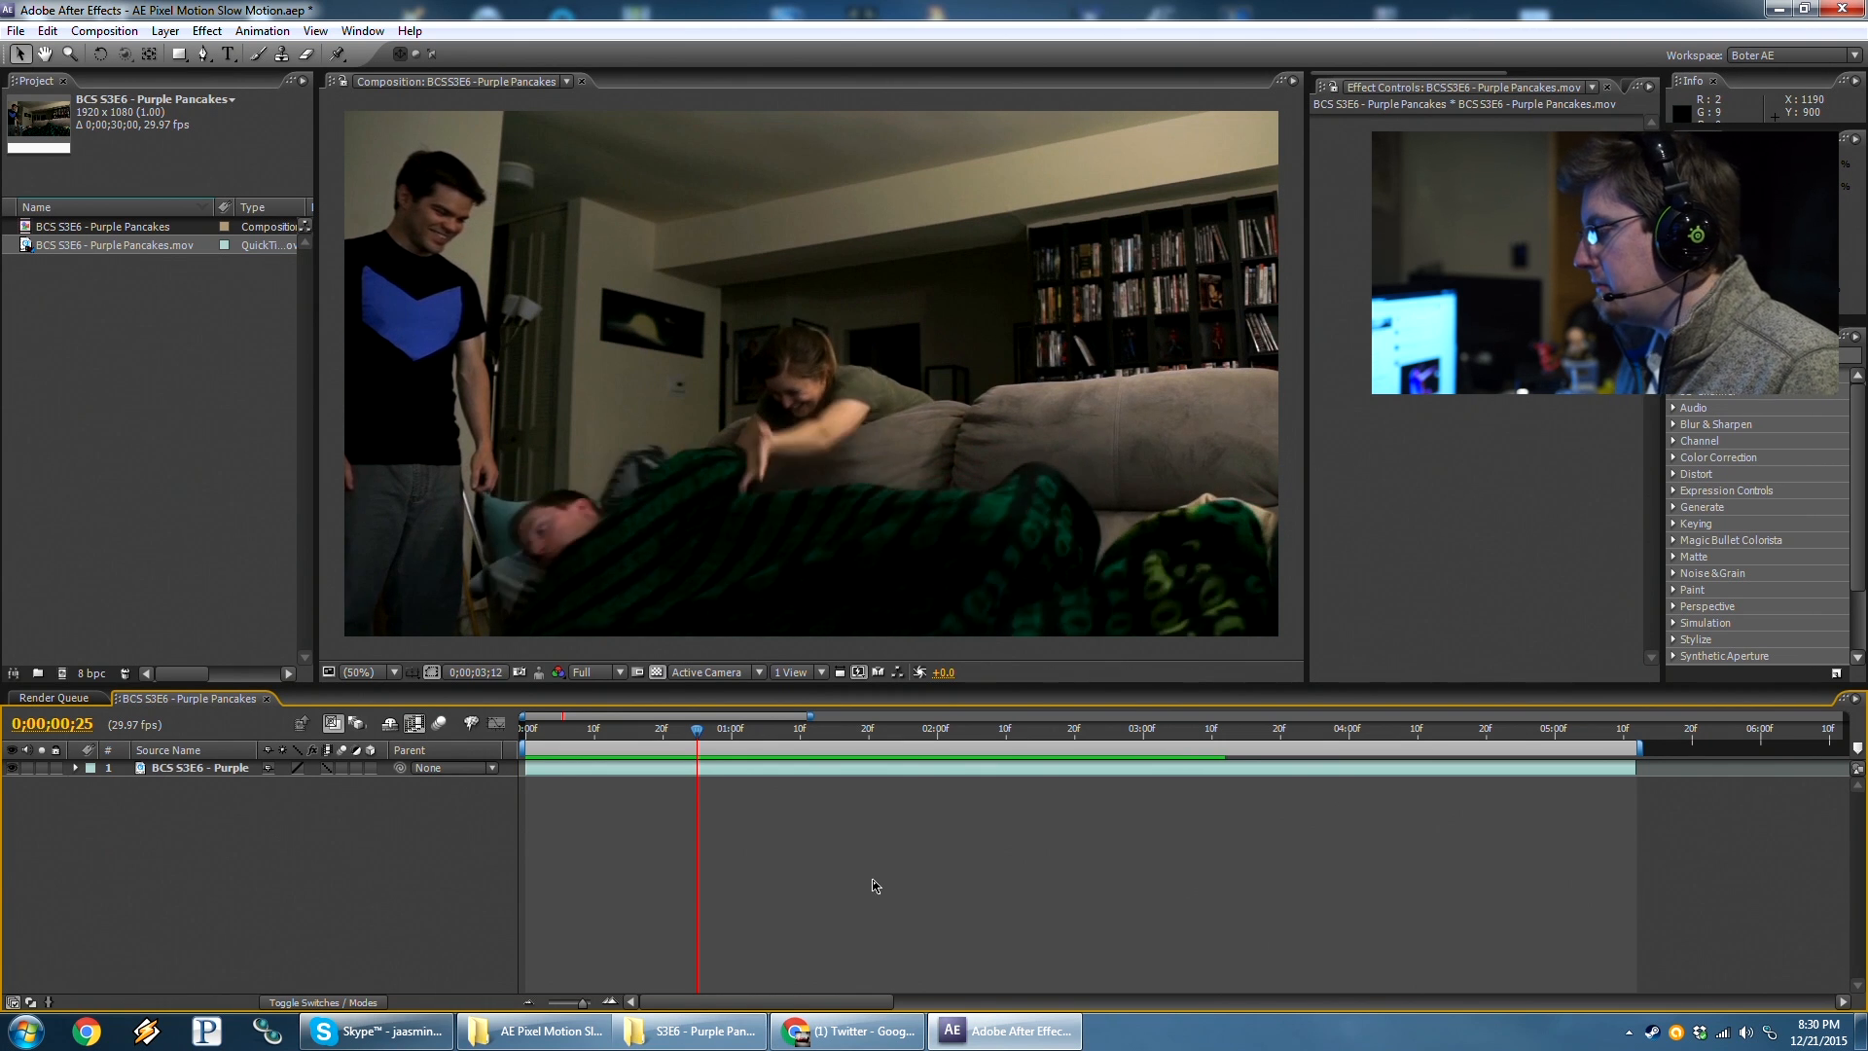
Start a RAM preview of the frame-blended slow-motion couch flip from the timeline menu.
{"action": "right_click", "coordinate": [875, 886]}
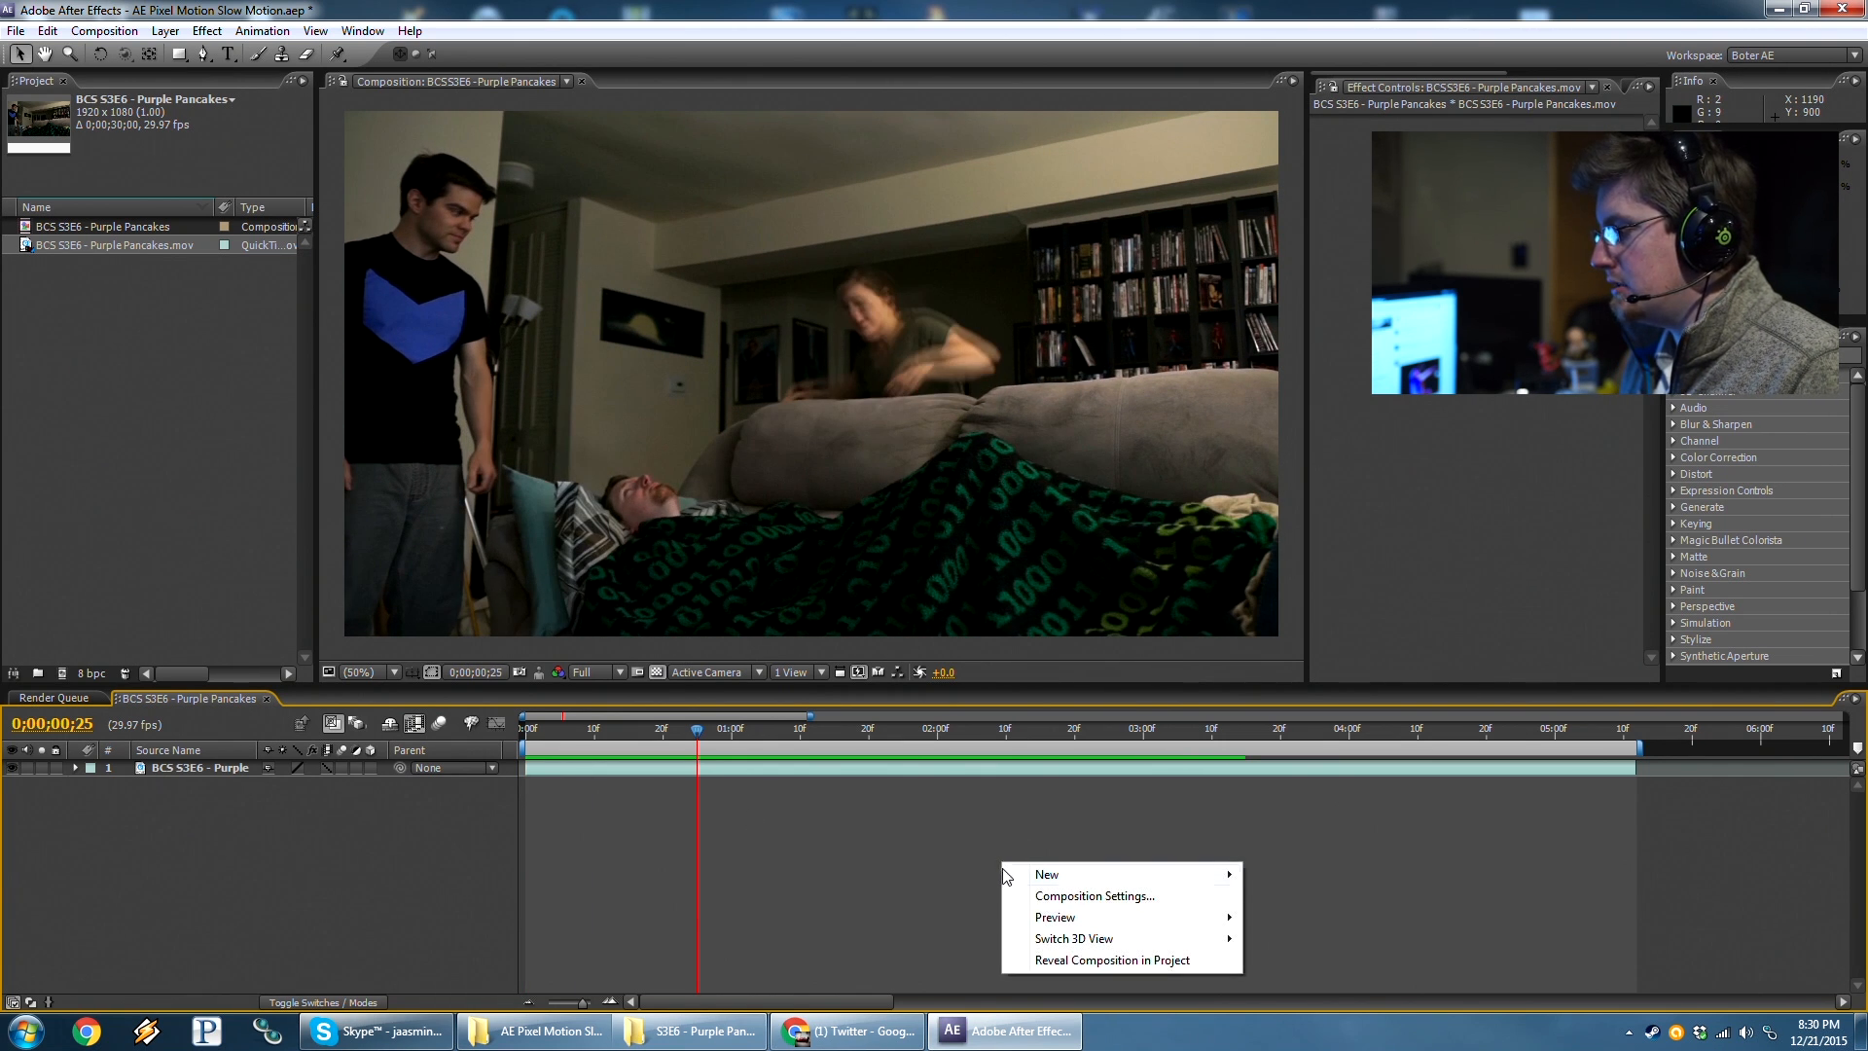
{"action": "left_click", "coordinate": [1121, 827]}
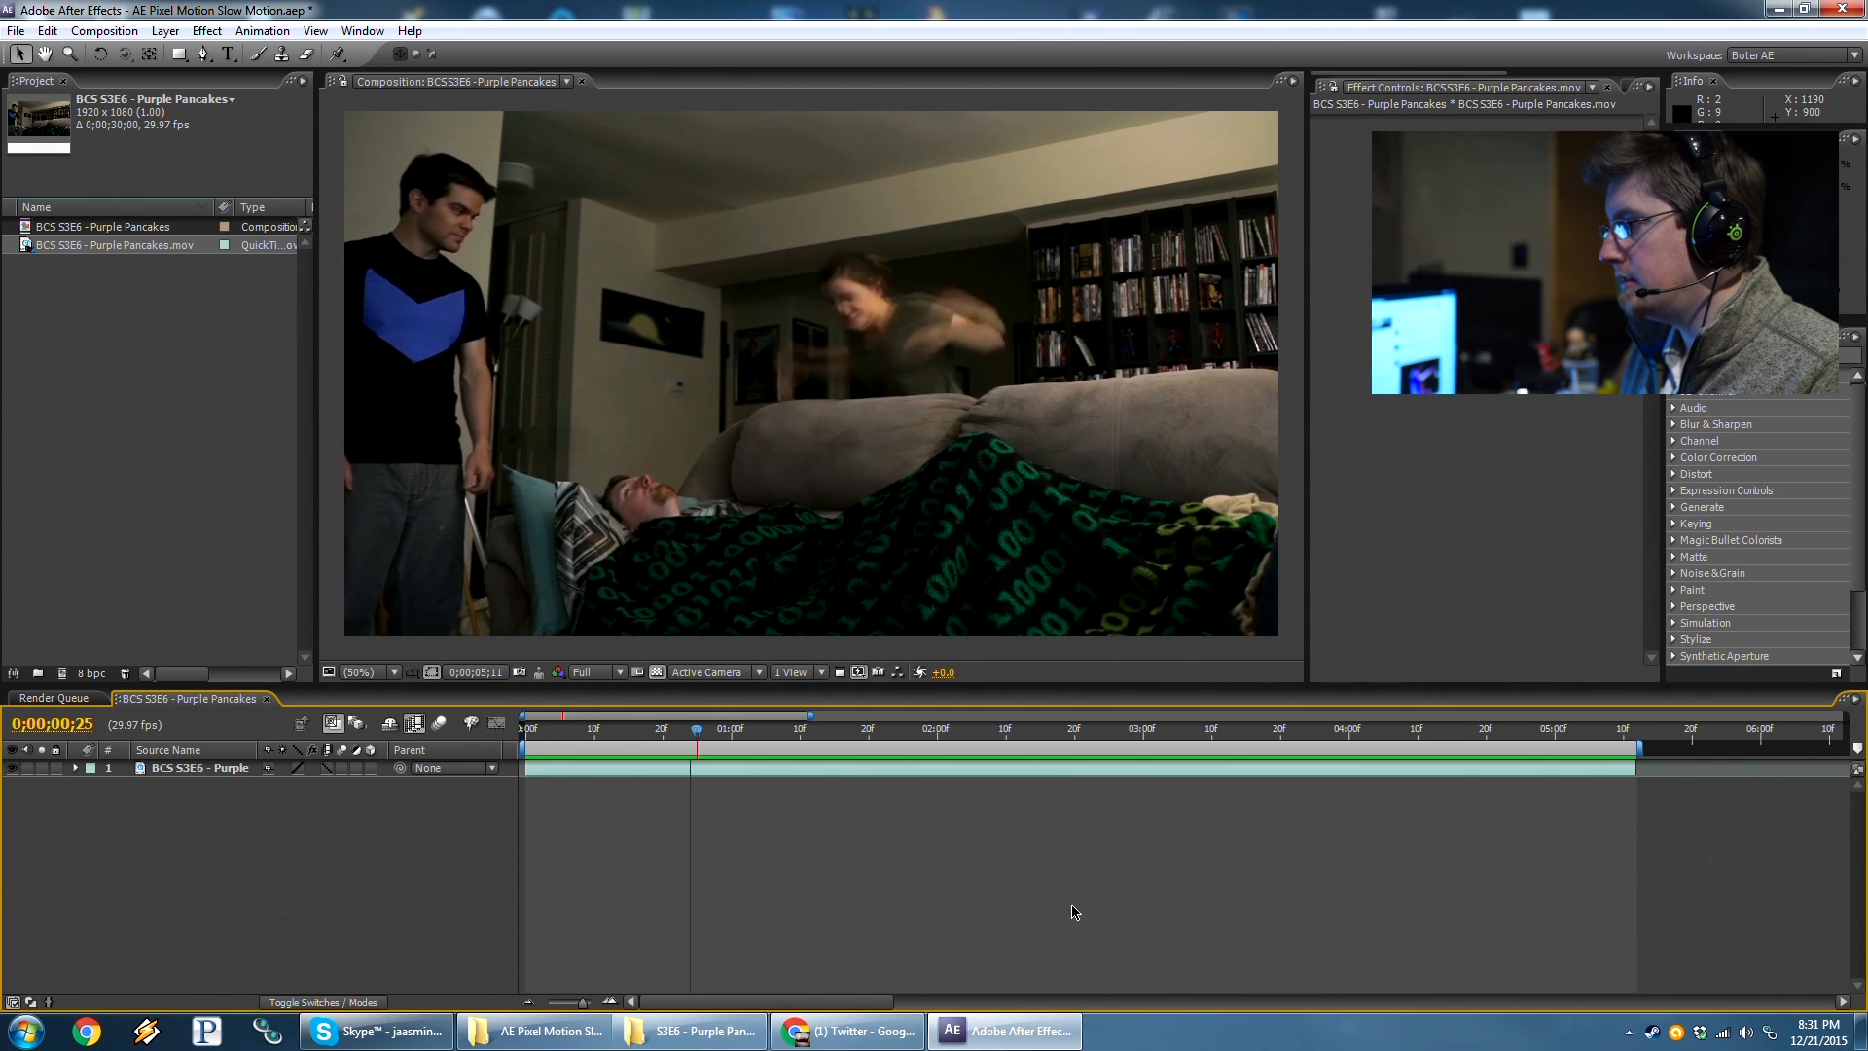
{"action": "left_click", "coordinate": [1139, 728]}
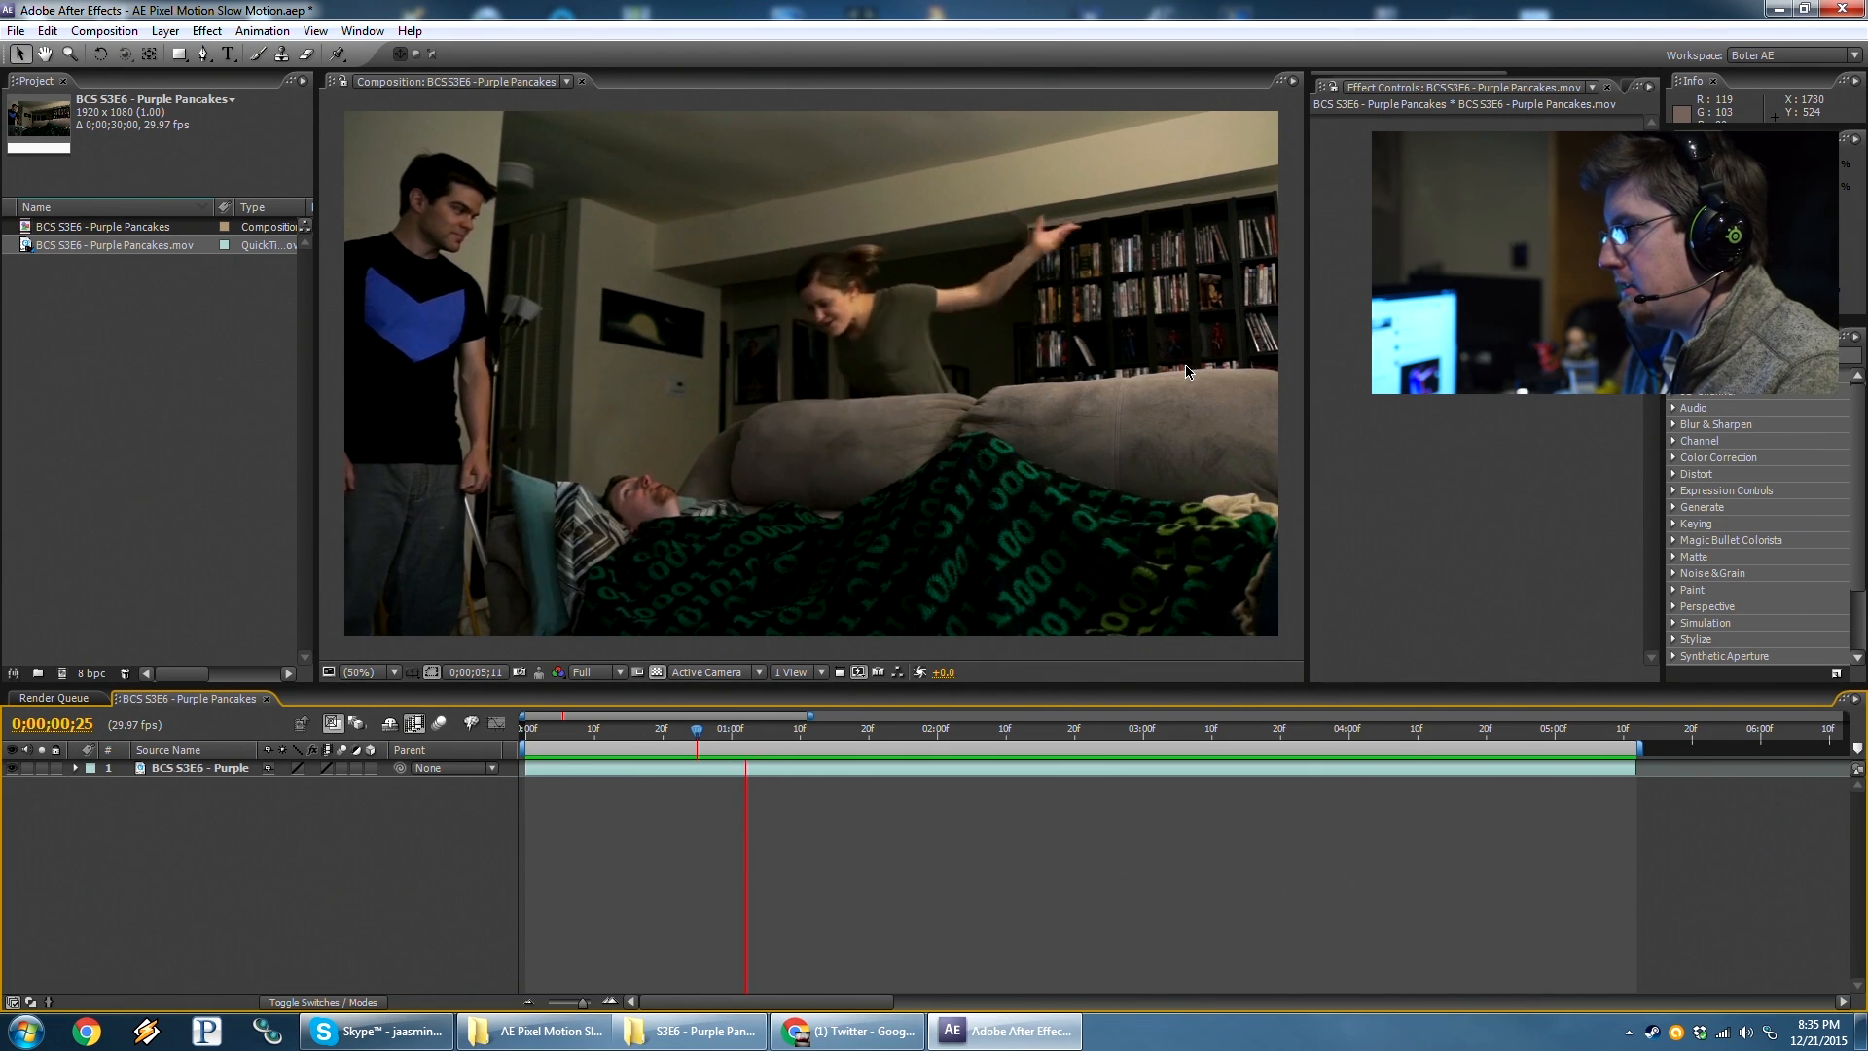
{"action": "left_click", "coordinate": [1135, 727]}
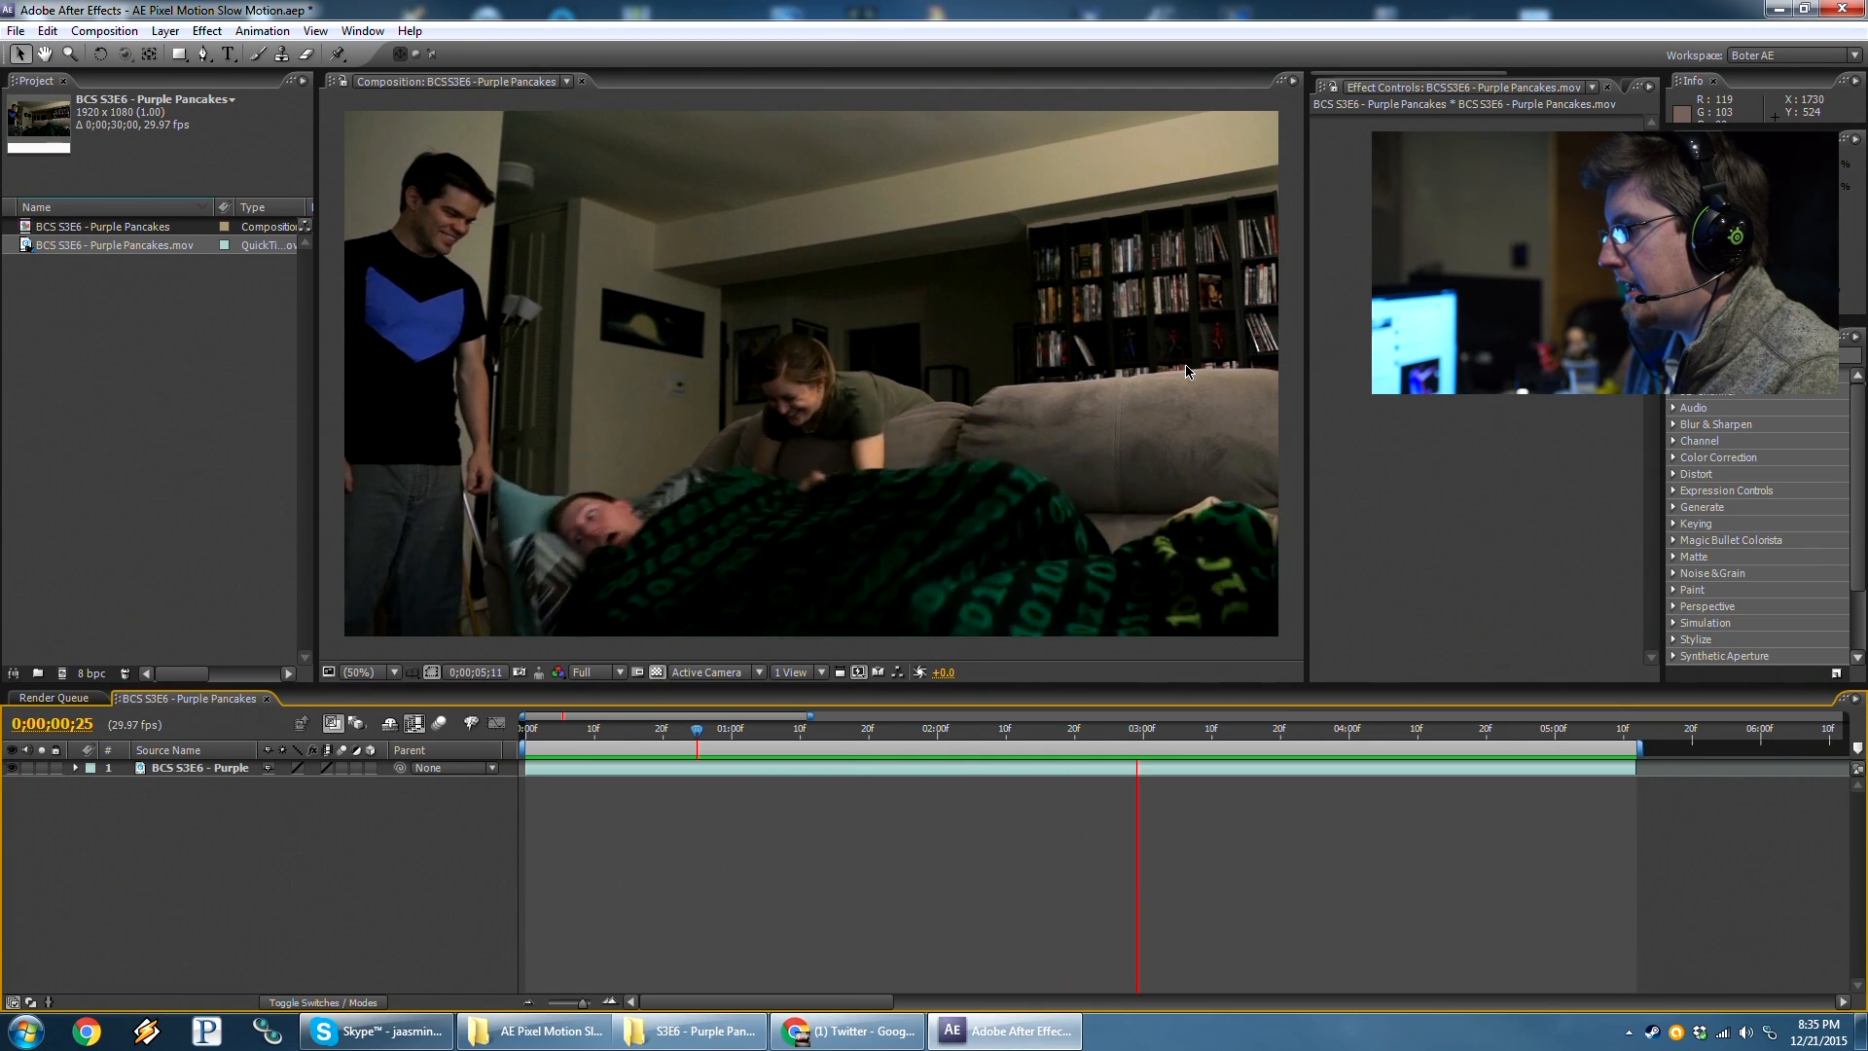